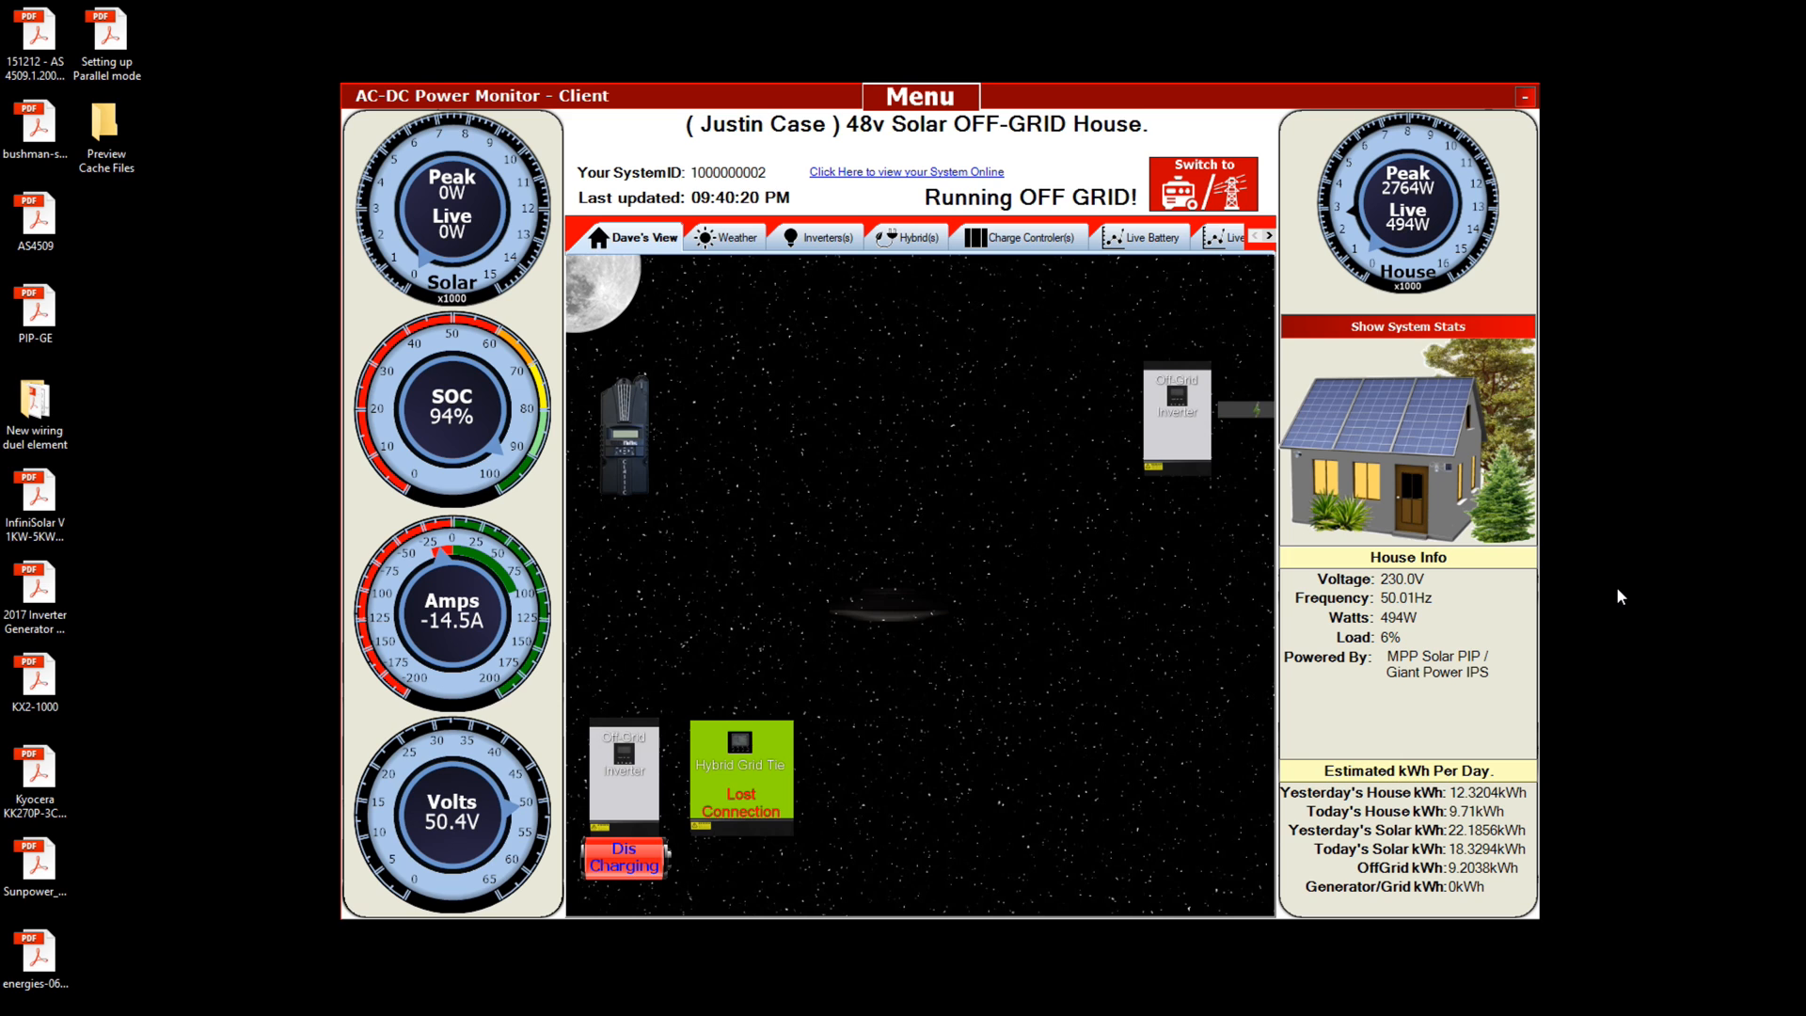
pyautogui.moveTo(747, 288)
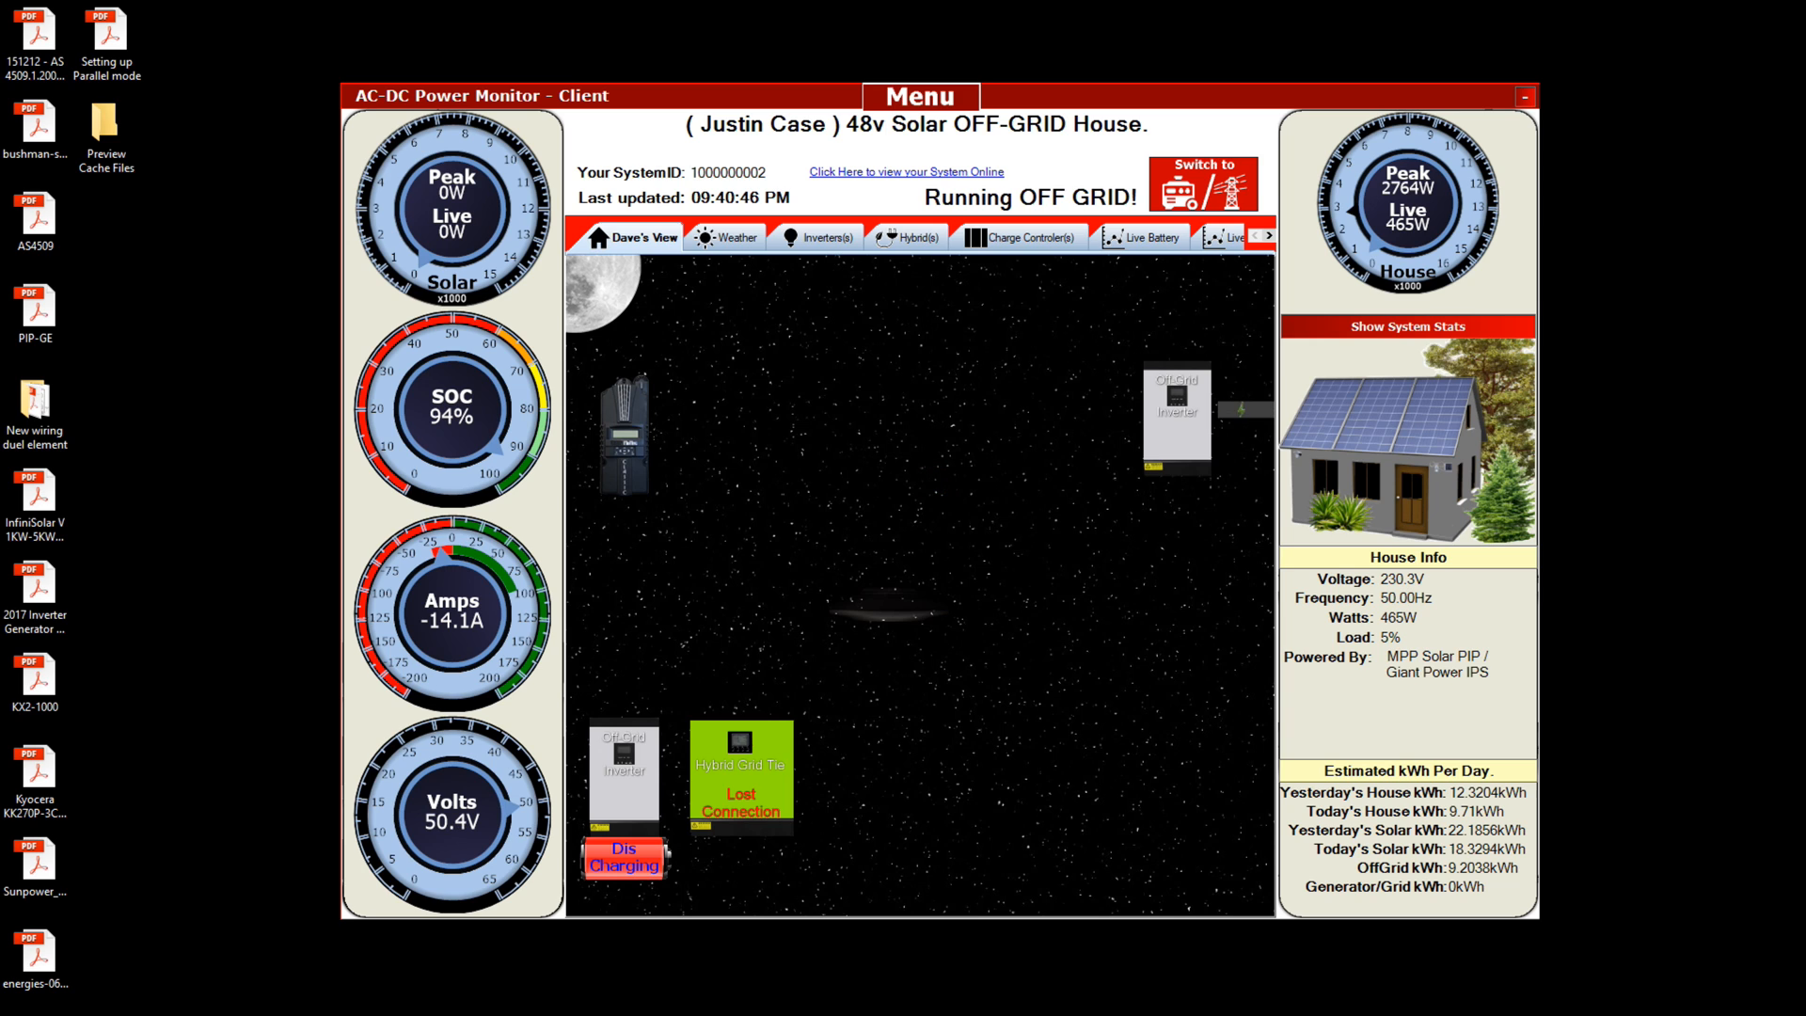
pyautogui.moveTo(1769, 406)
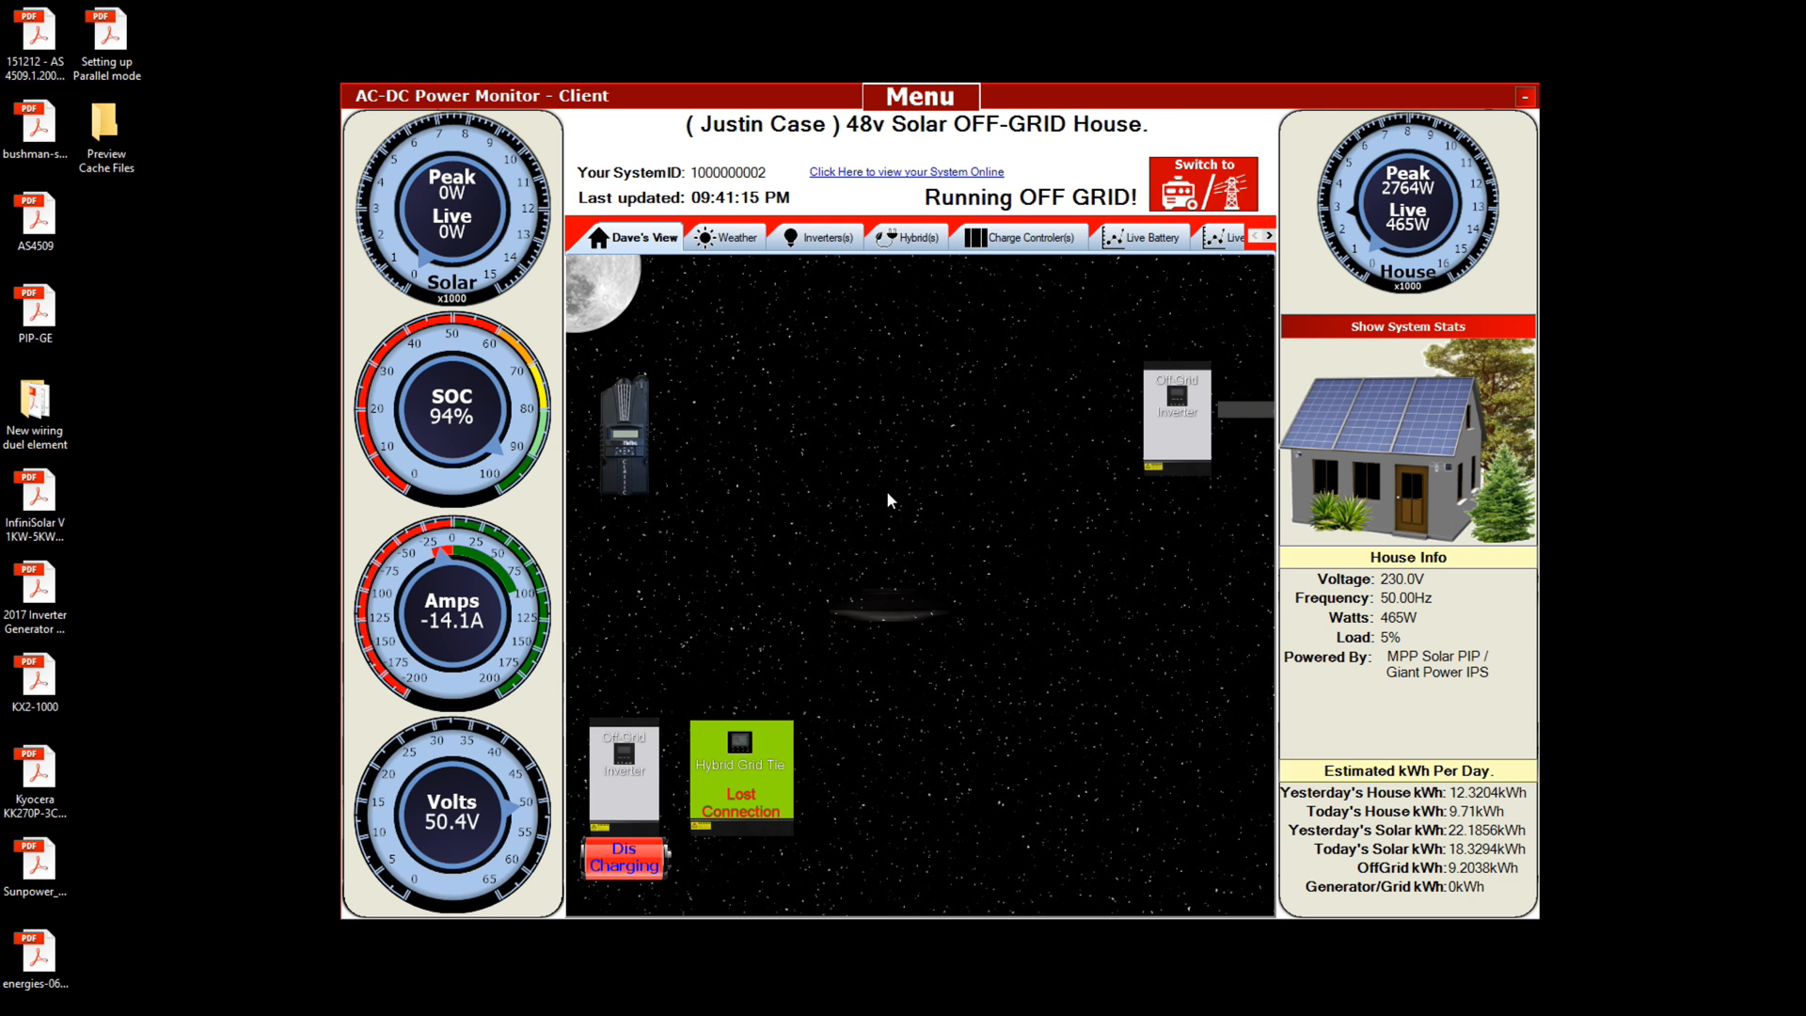
pyautogui.moveTo(978, 307)
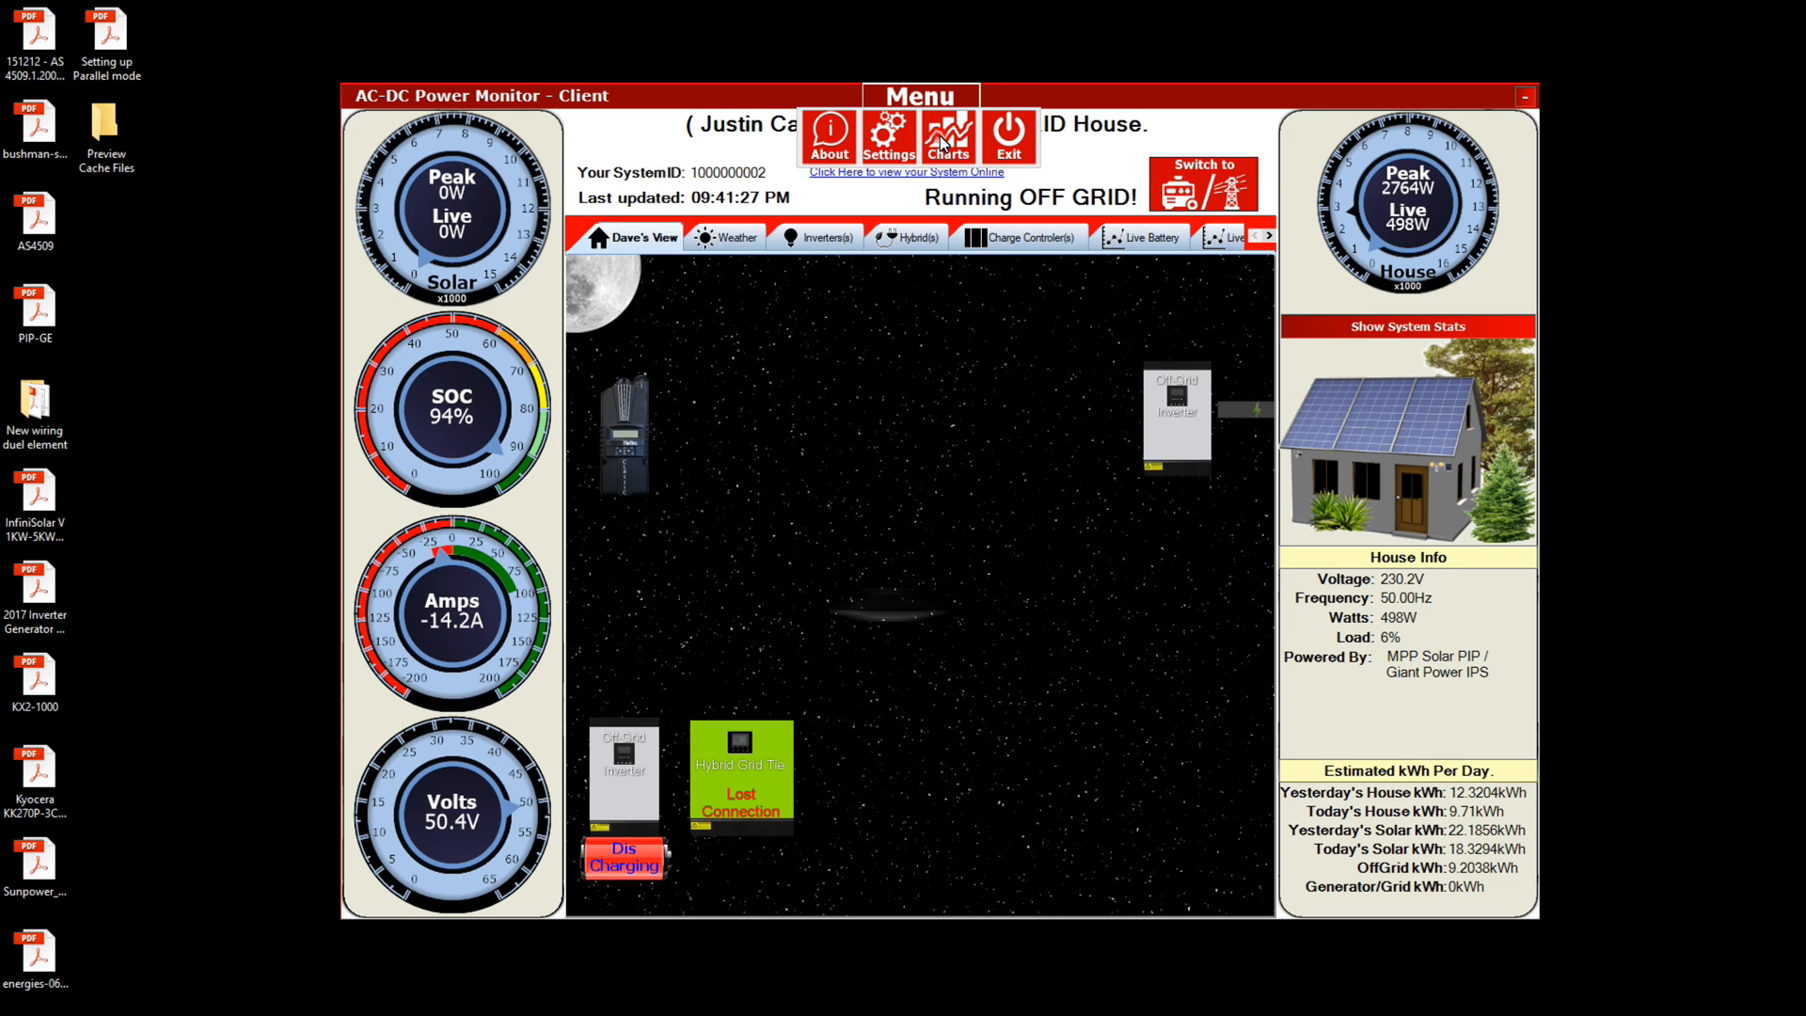
pyautogui.click(946, 136)
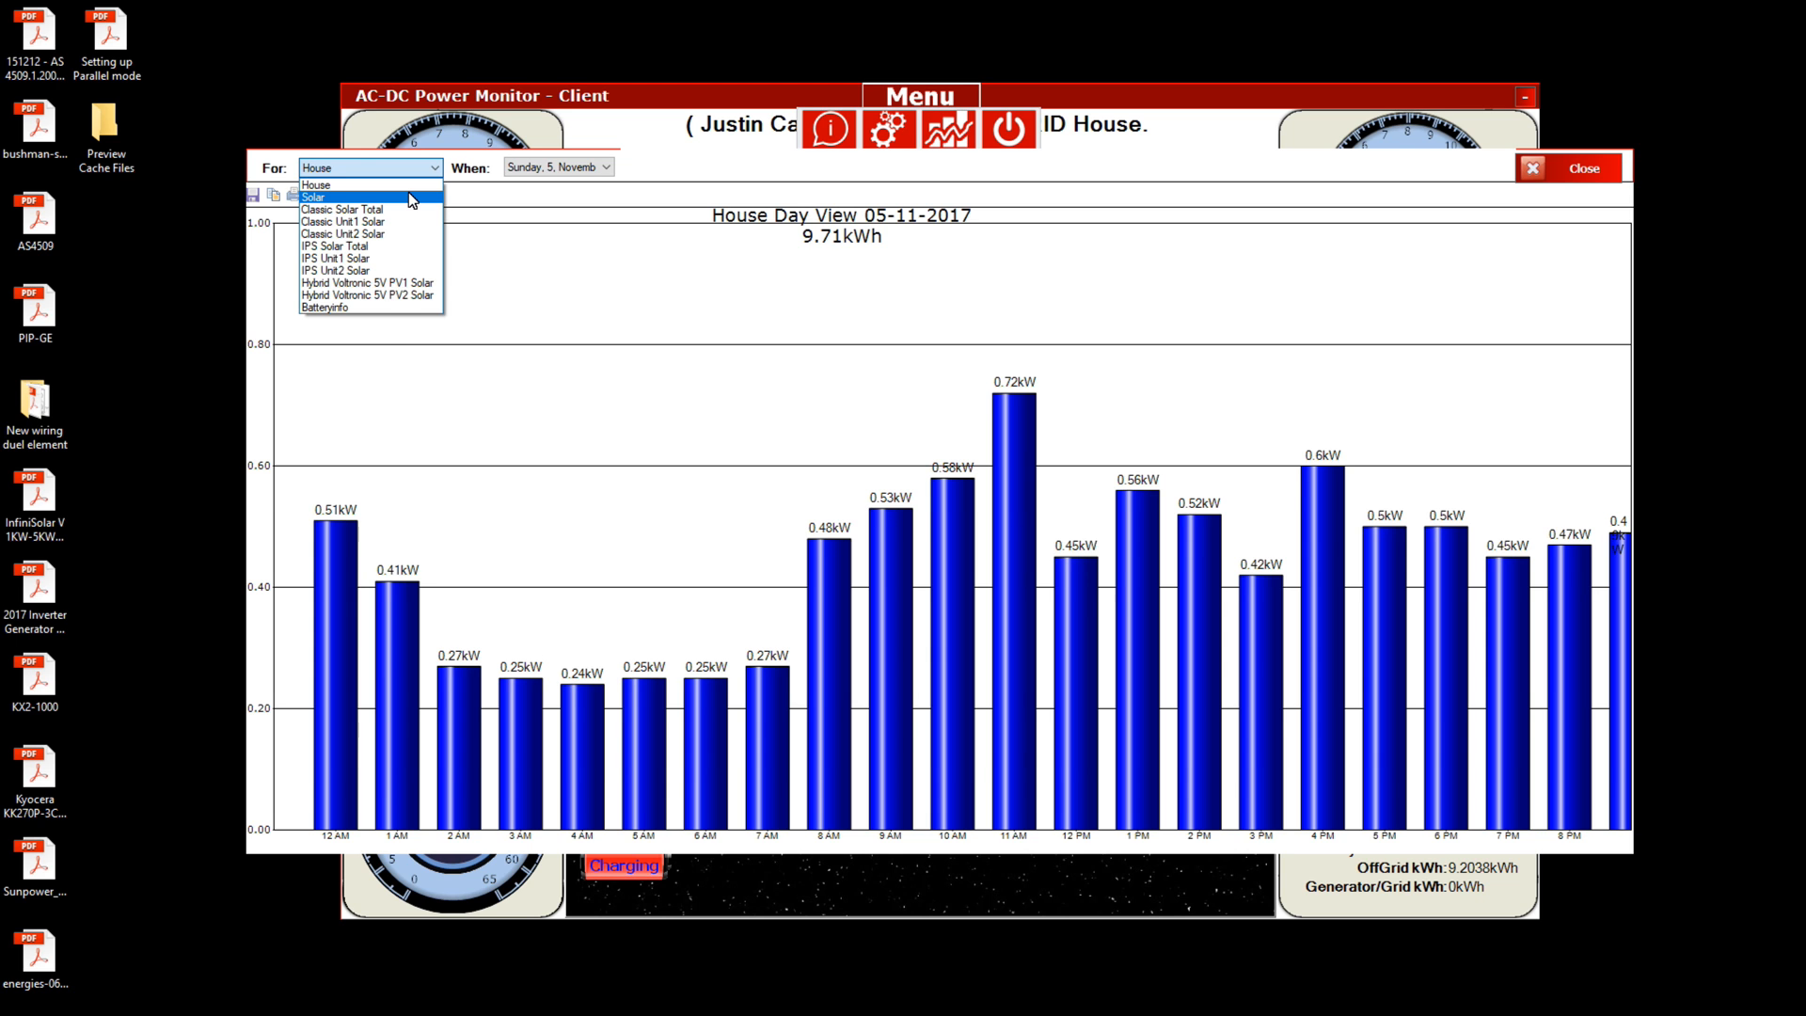
pyautogui.click(326, 306)
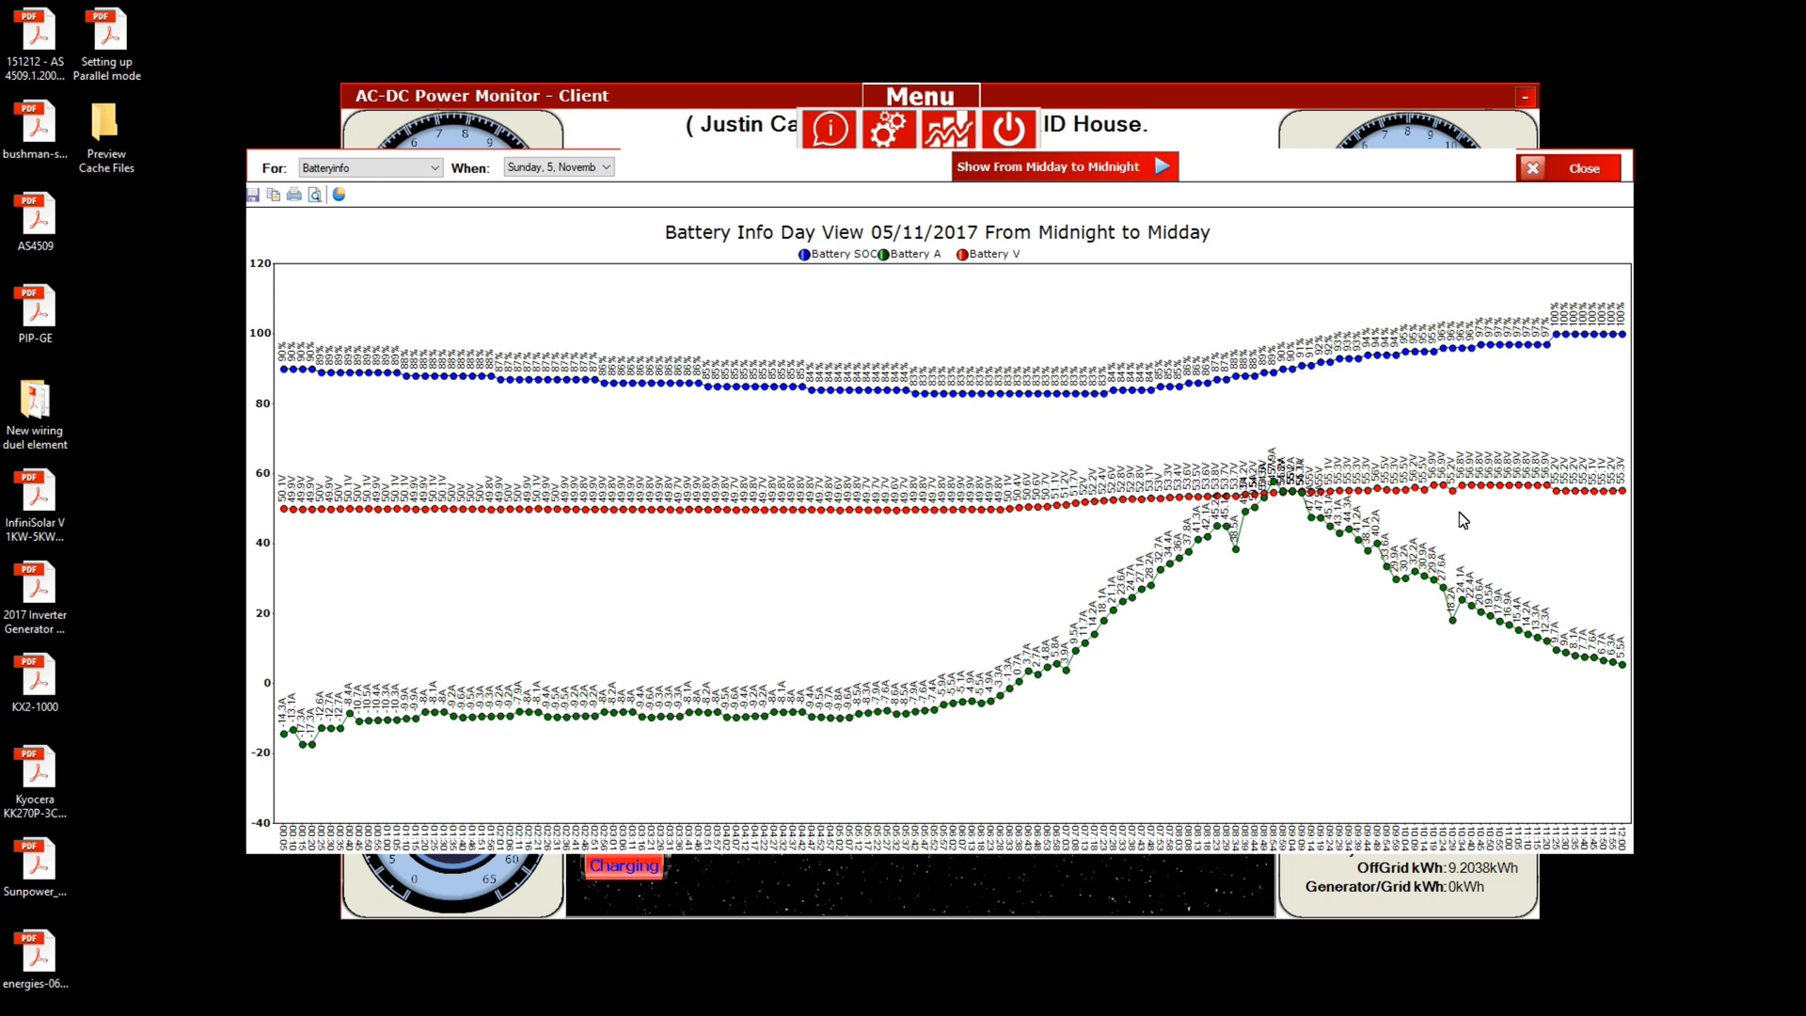
pyautogui.moveTo(1514, 355)
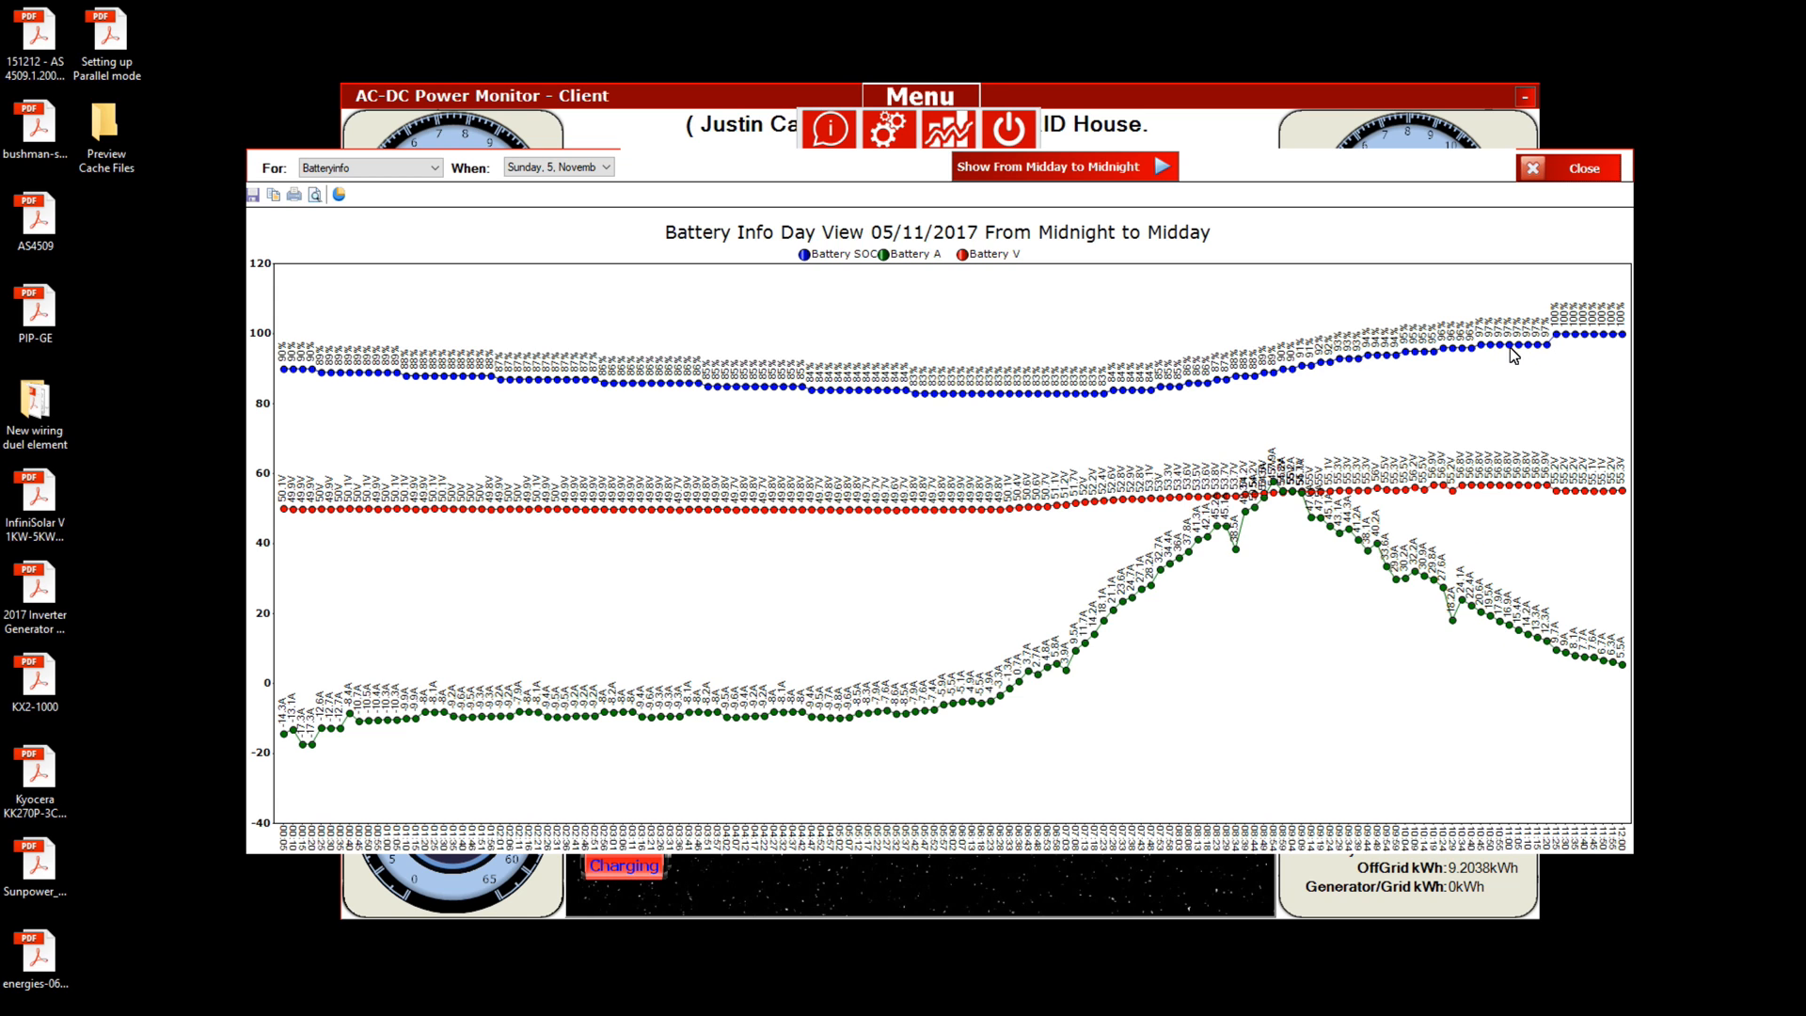
pyautogui.moveTo(1566, 522)
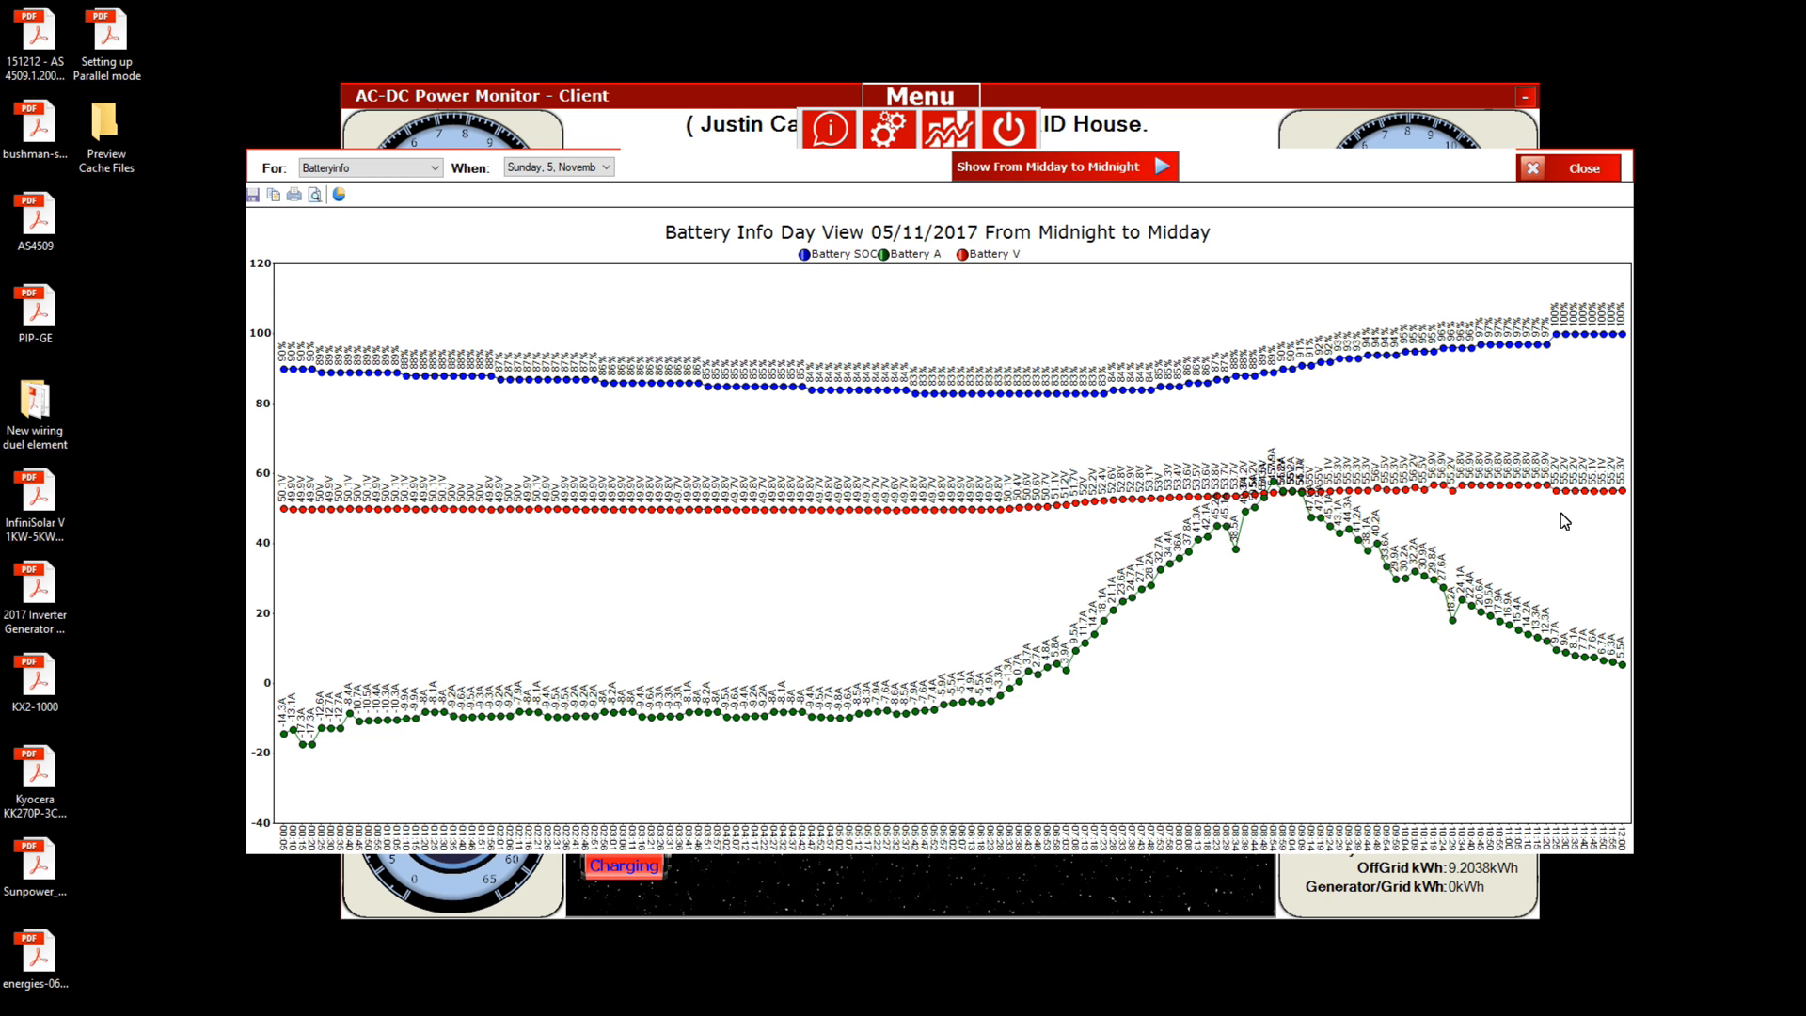
pyautogui.moveTo(1608, 841)
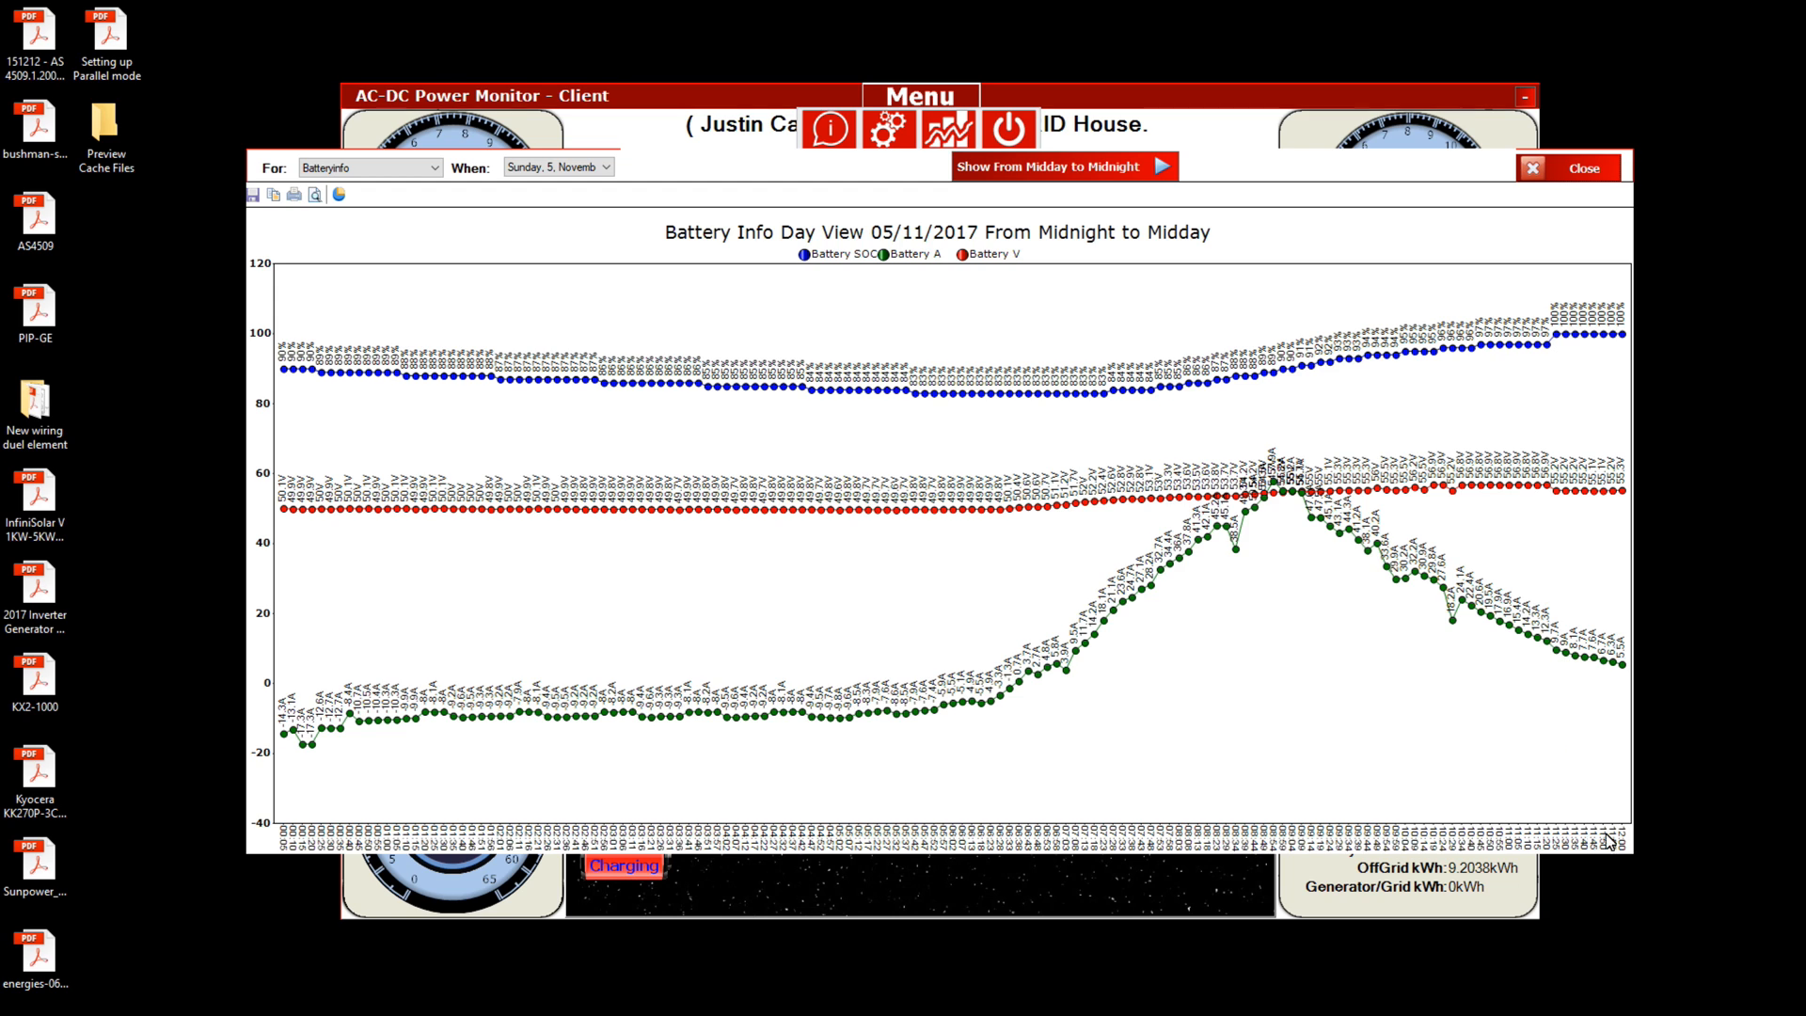
pyautogui.moveTo(1432, 233)
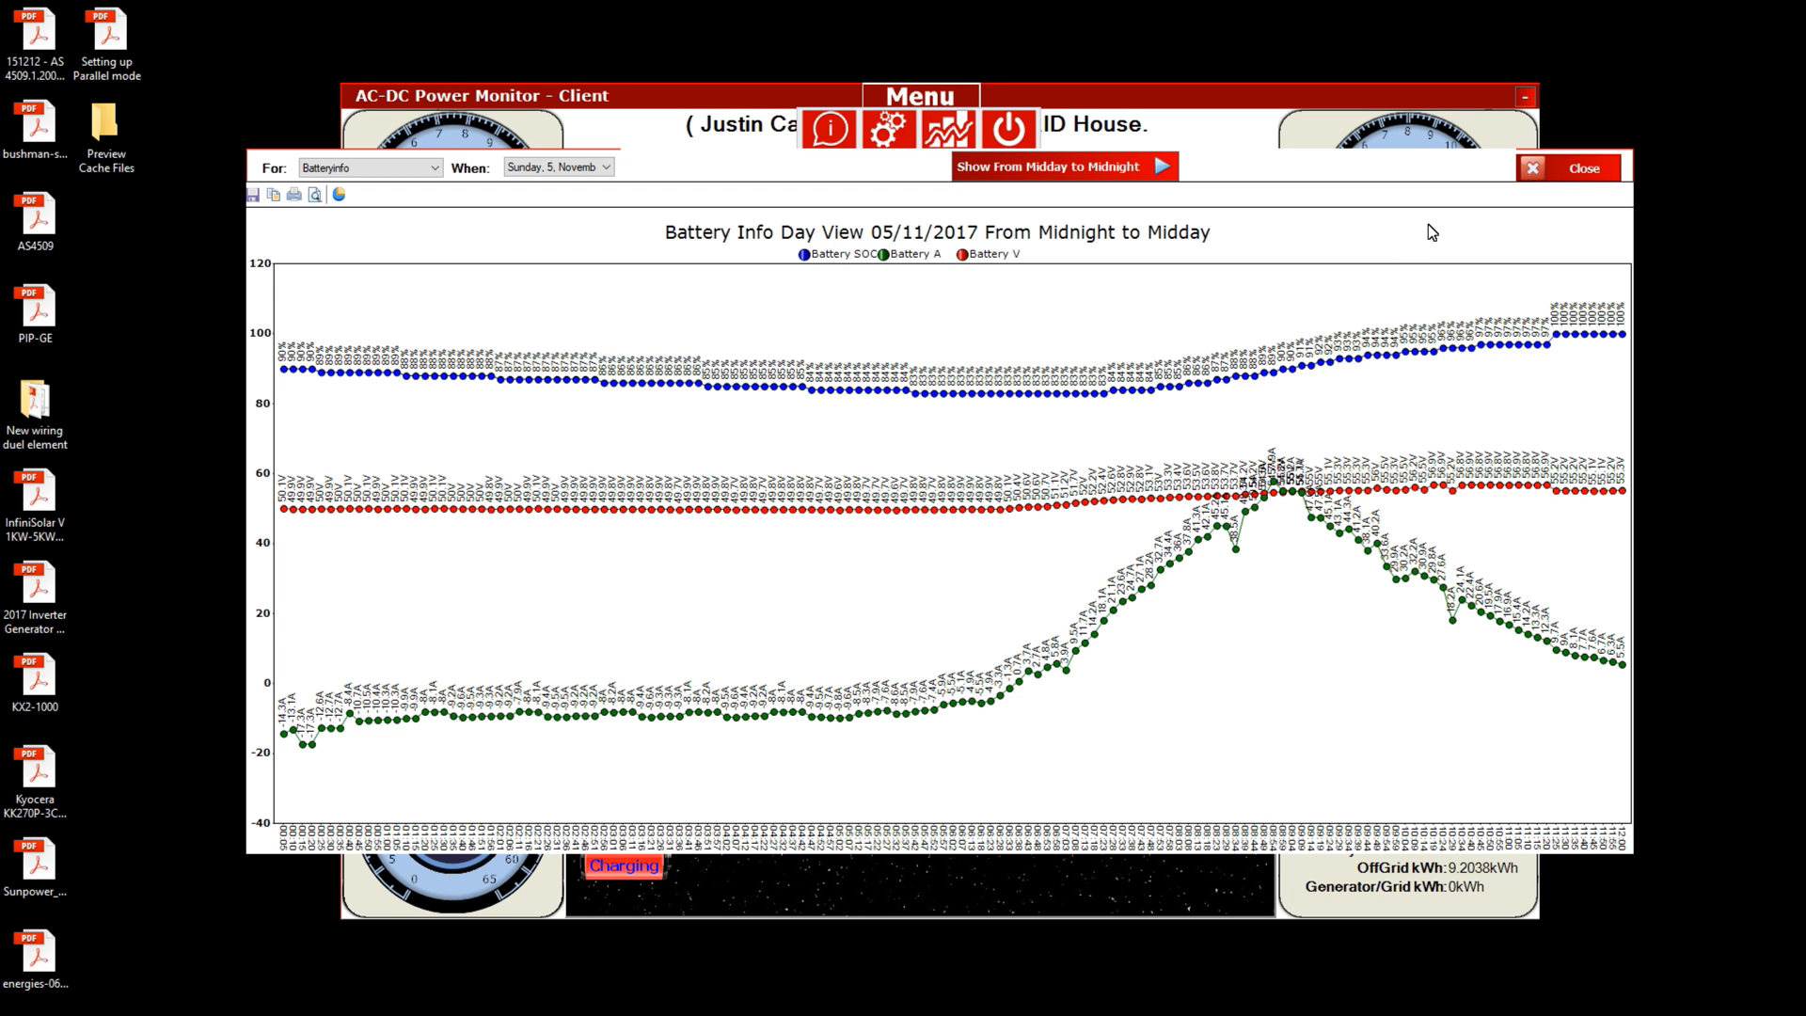
pyautogui.moveTo(1583, 168)
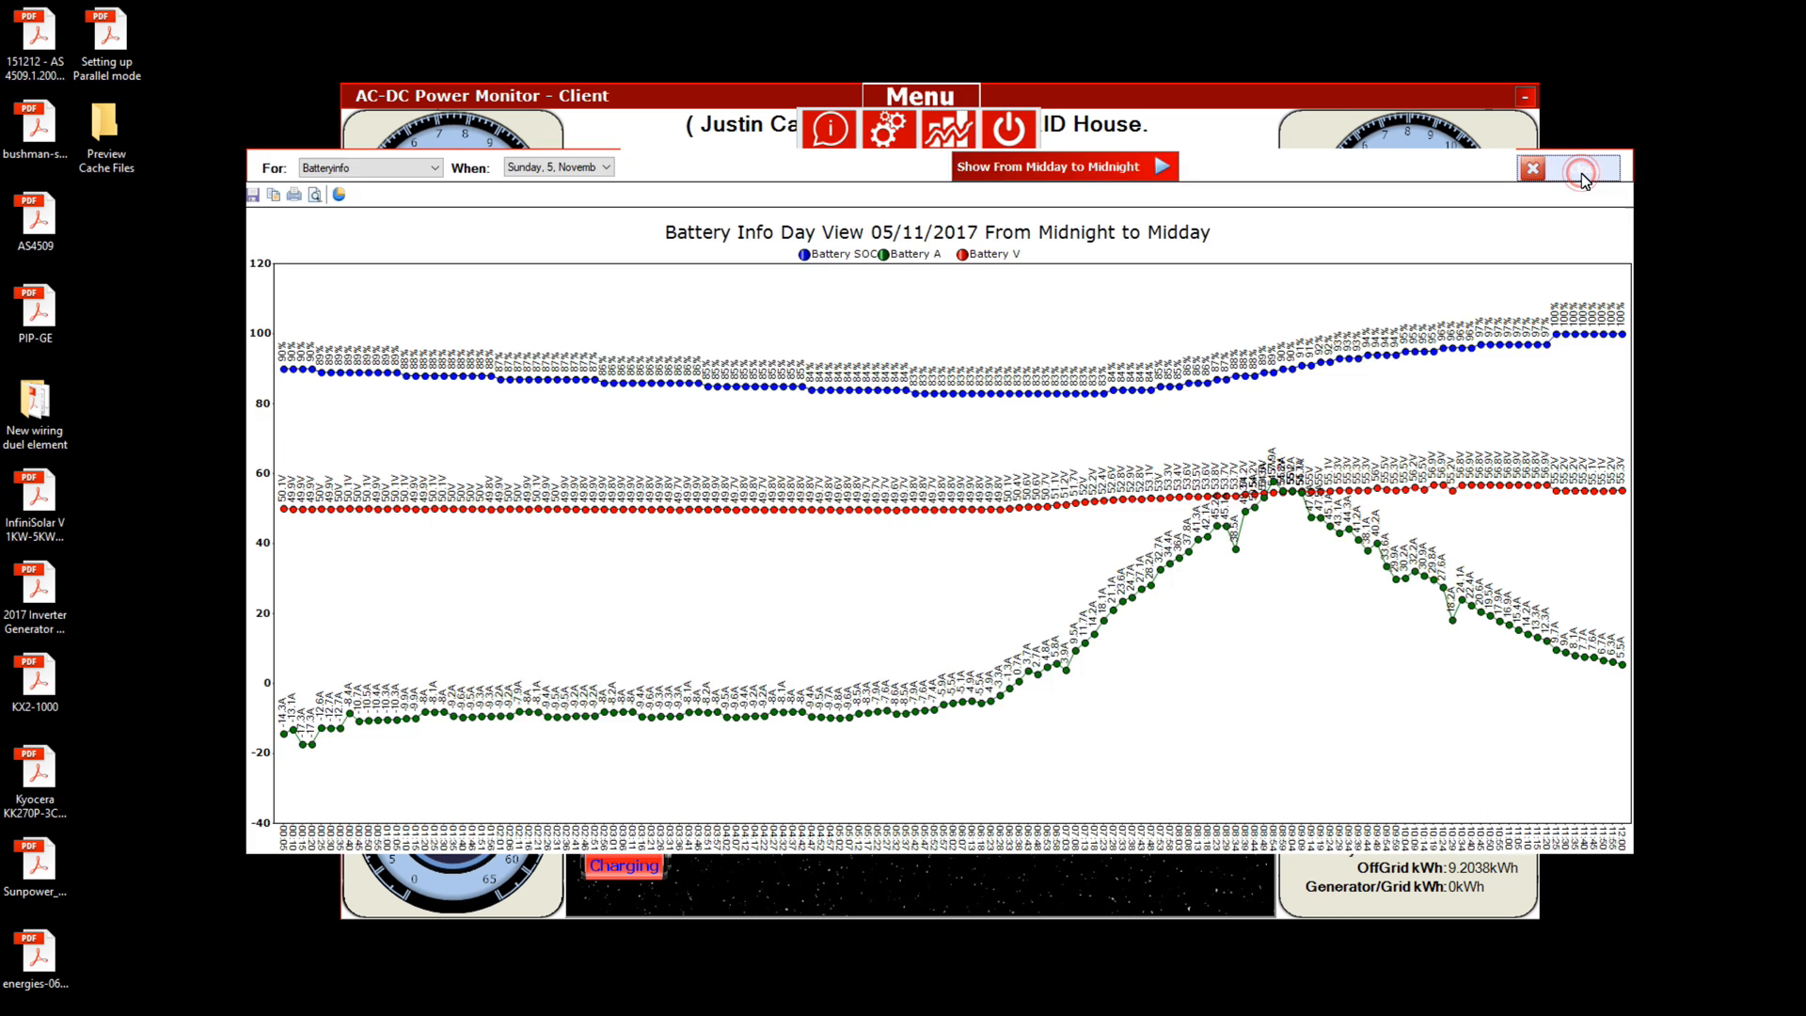
pyautogui.click(1531, 168)
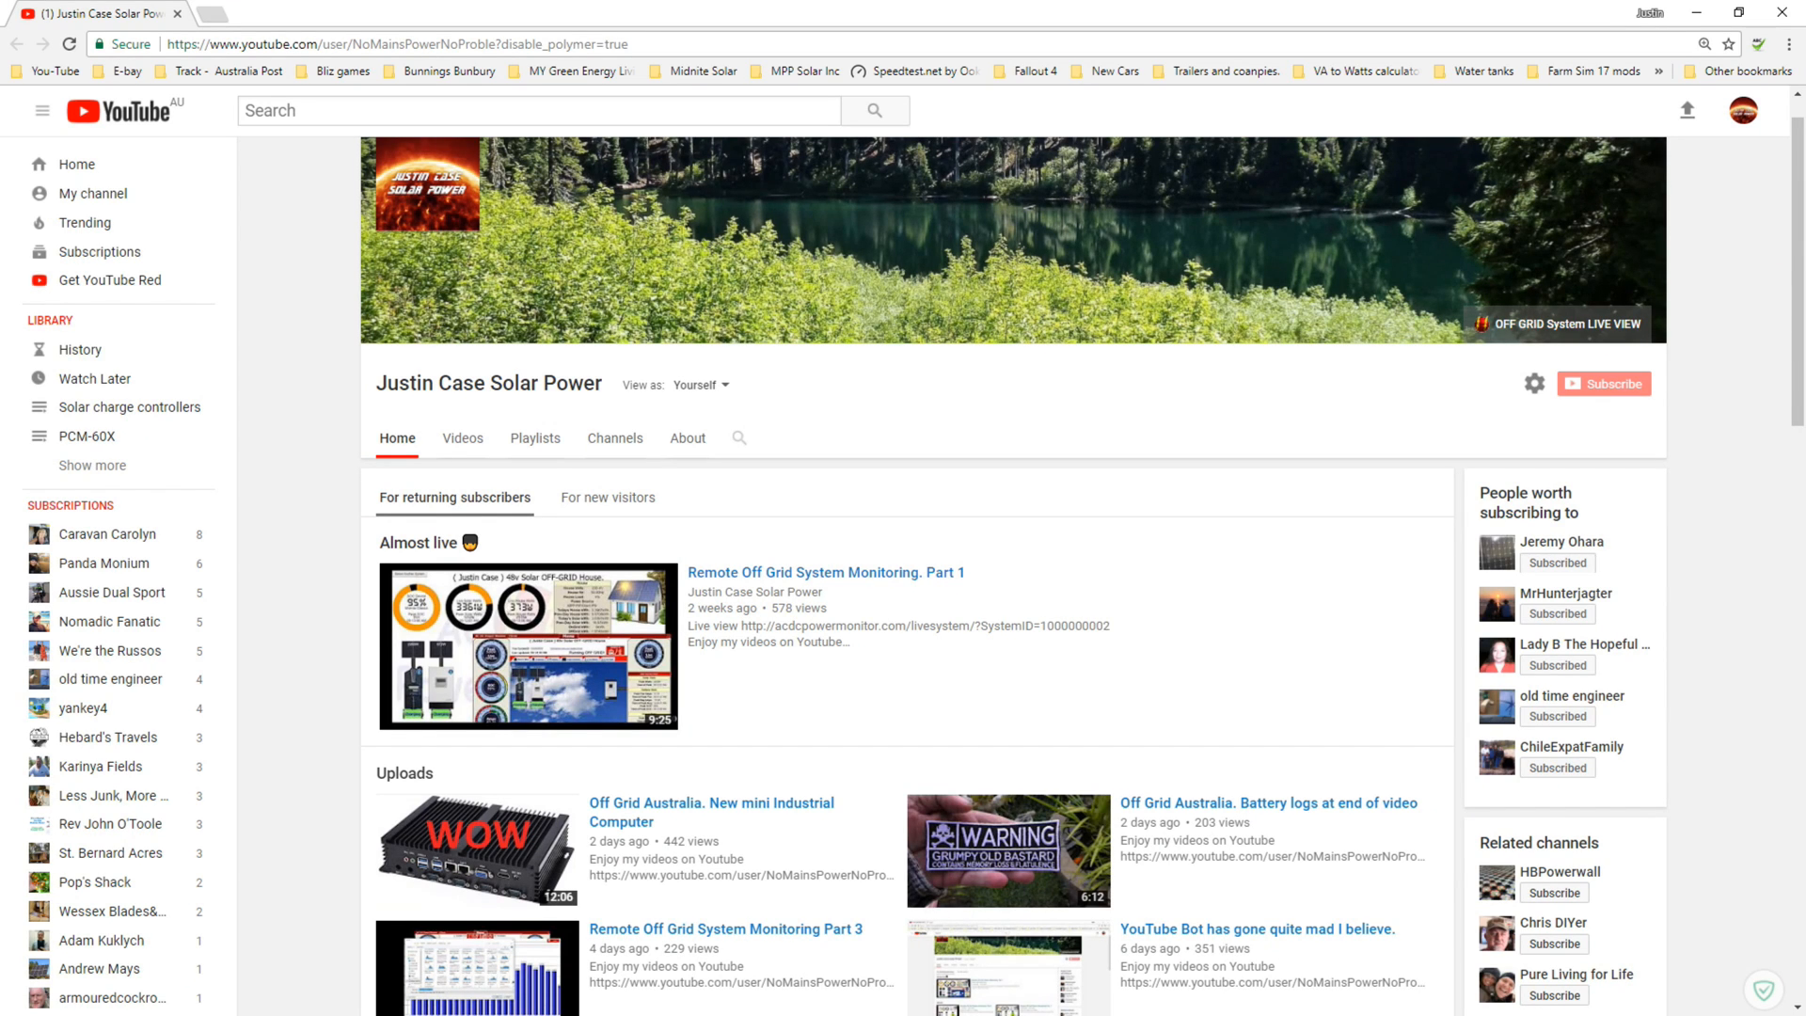
pyautogui.moveTo(1567, 324)
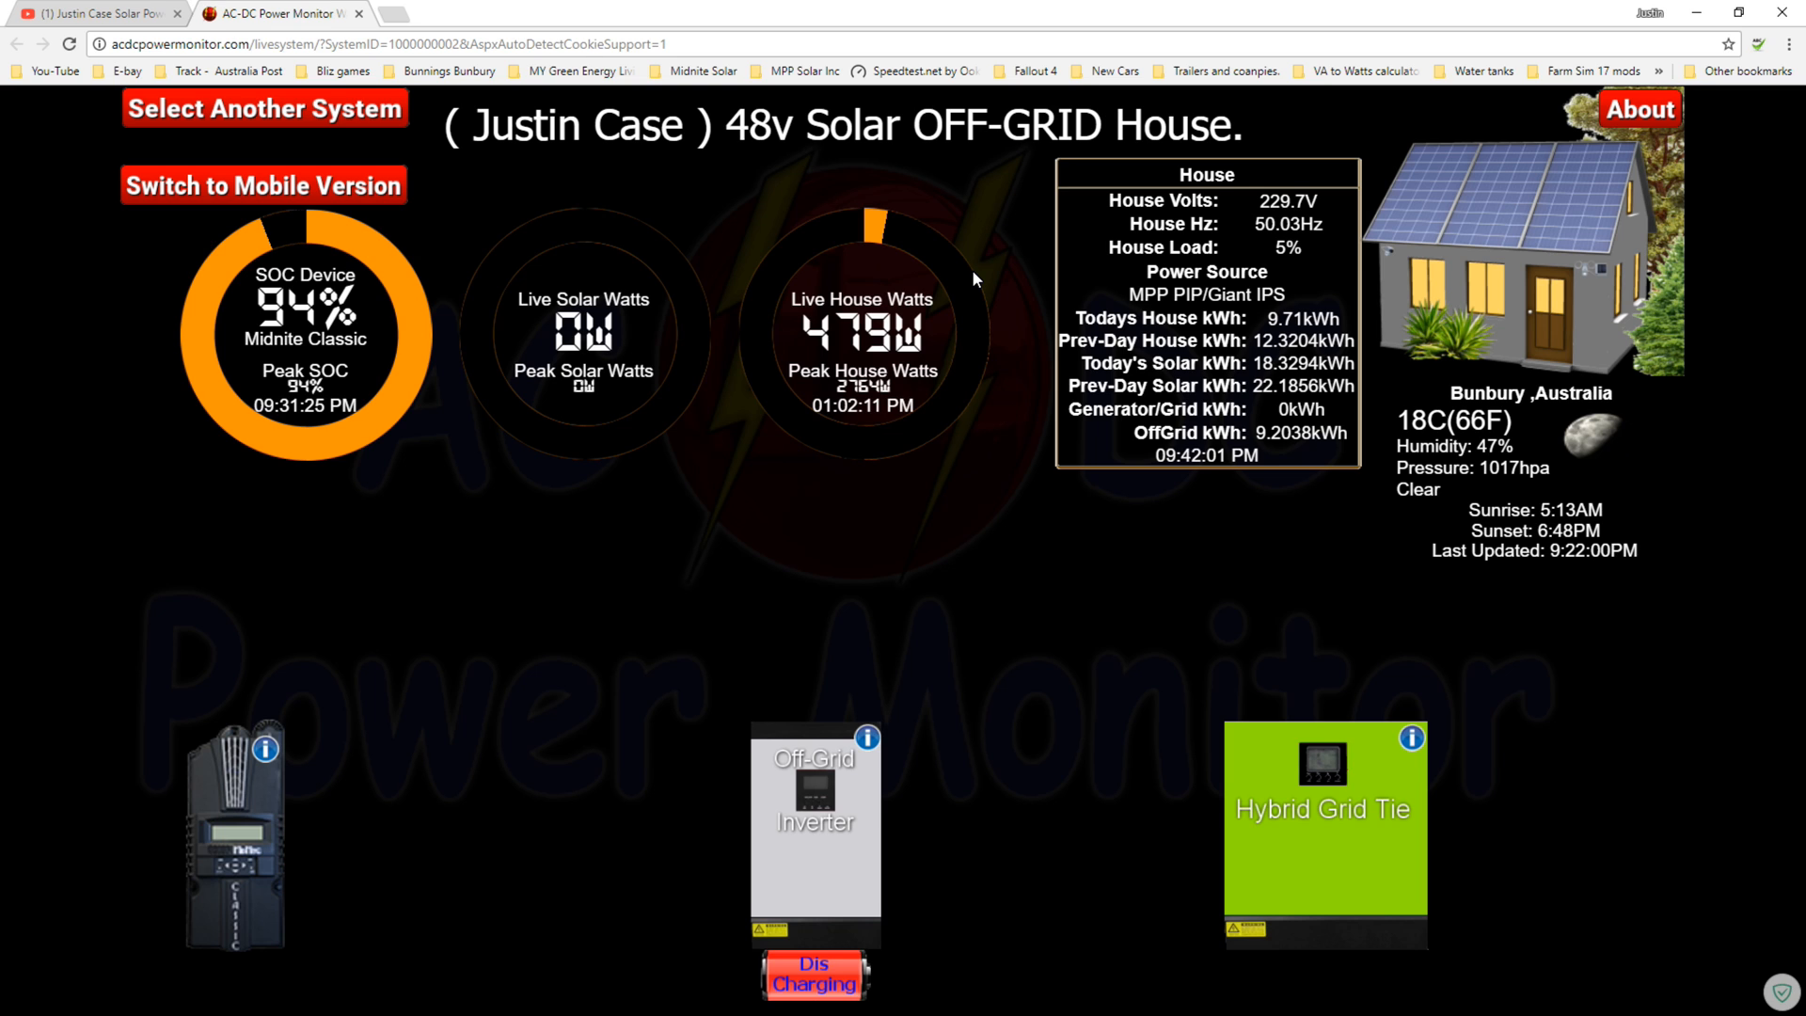
pyautogui.moveTo(755, 302)
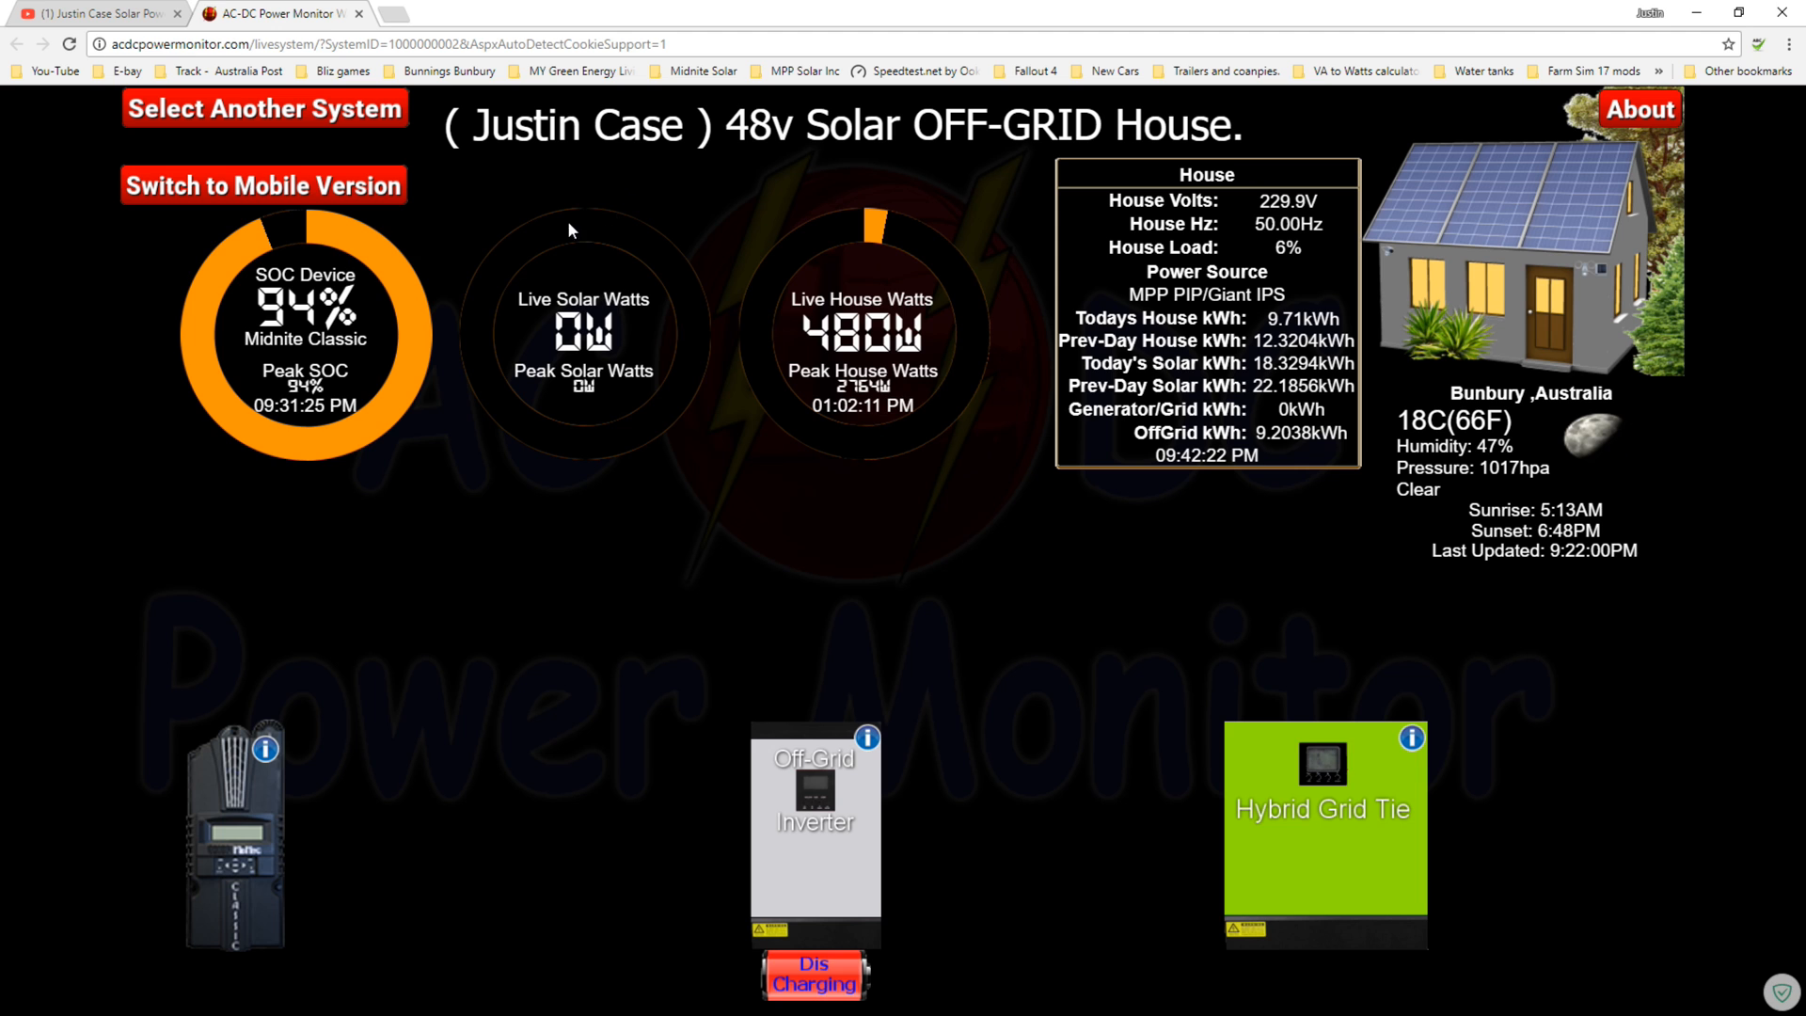
pyautogui.moveTo(389, 202)
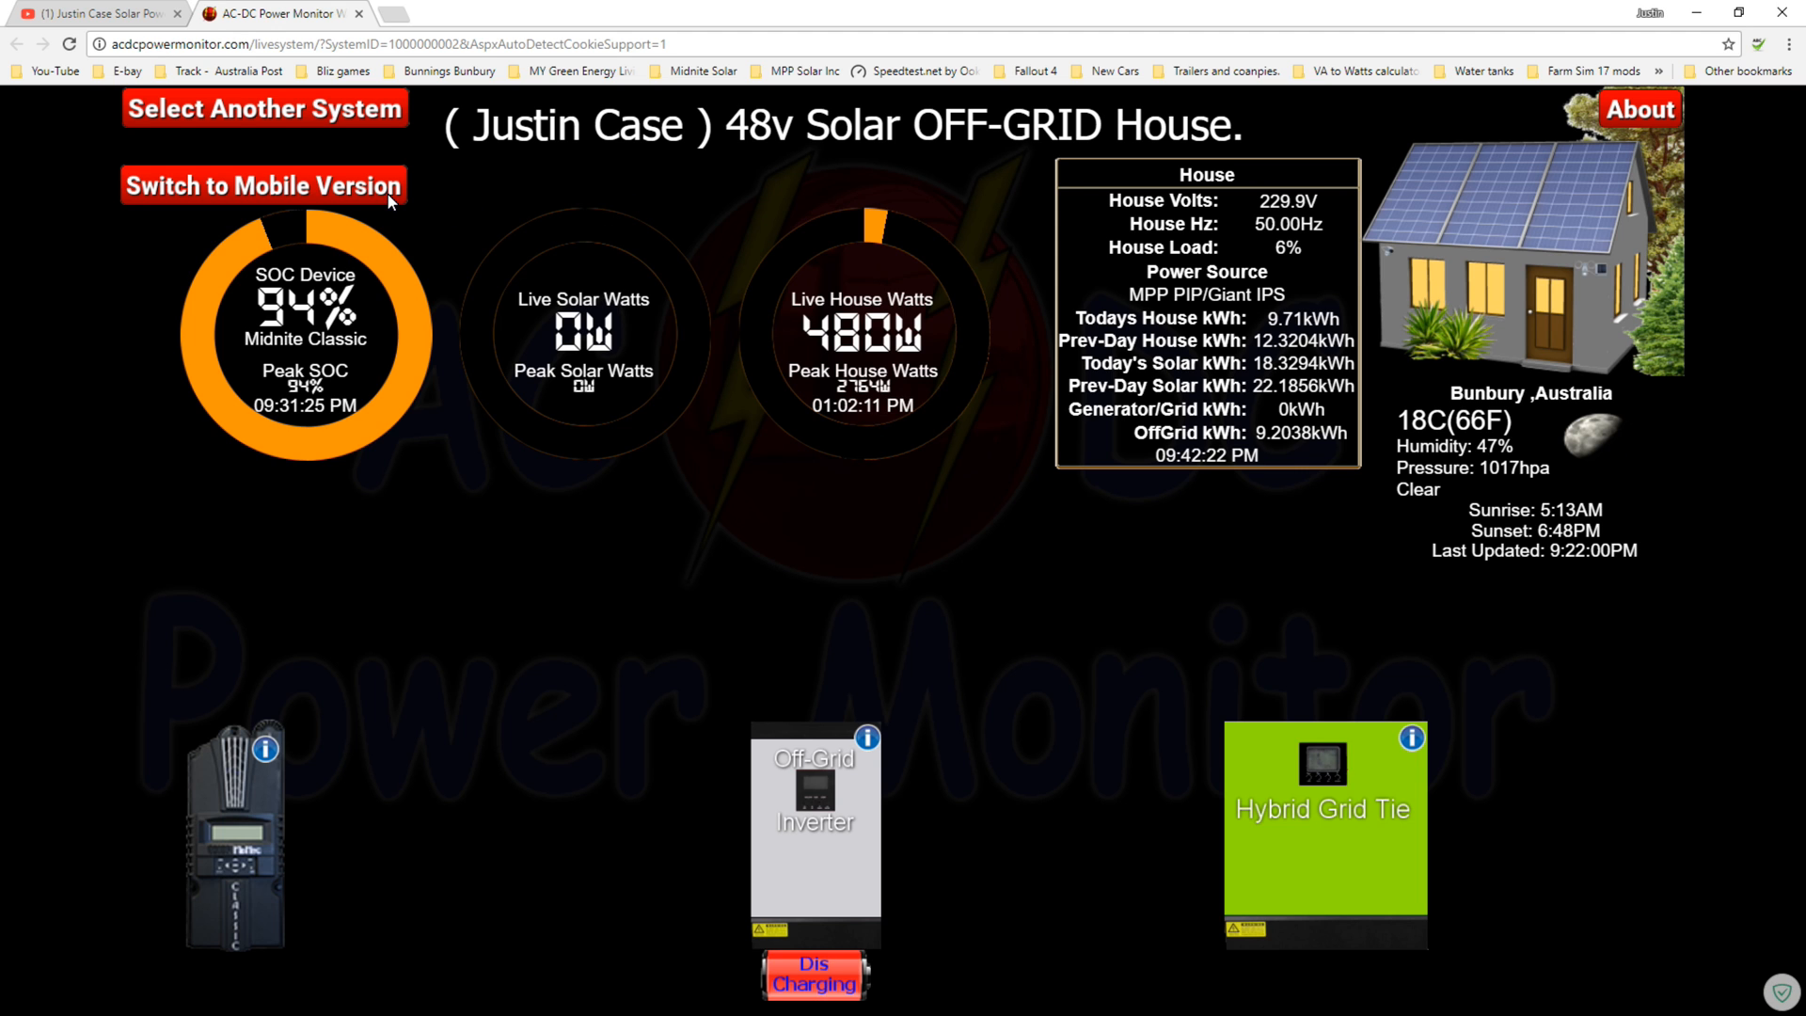
# Switch the Justin Case off-grid house live view to the mobile version
pyautogui.click(264, 186)
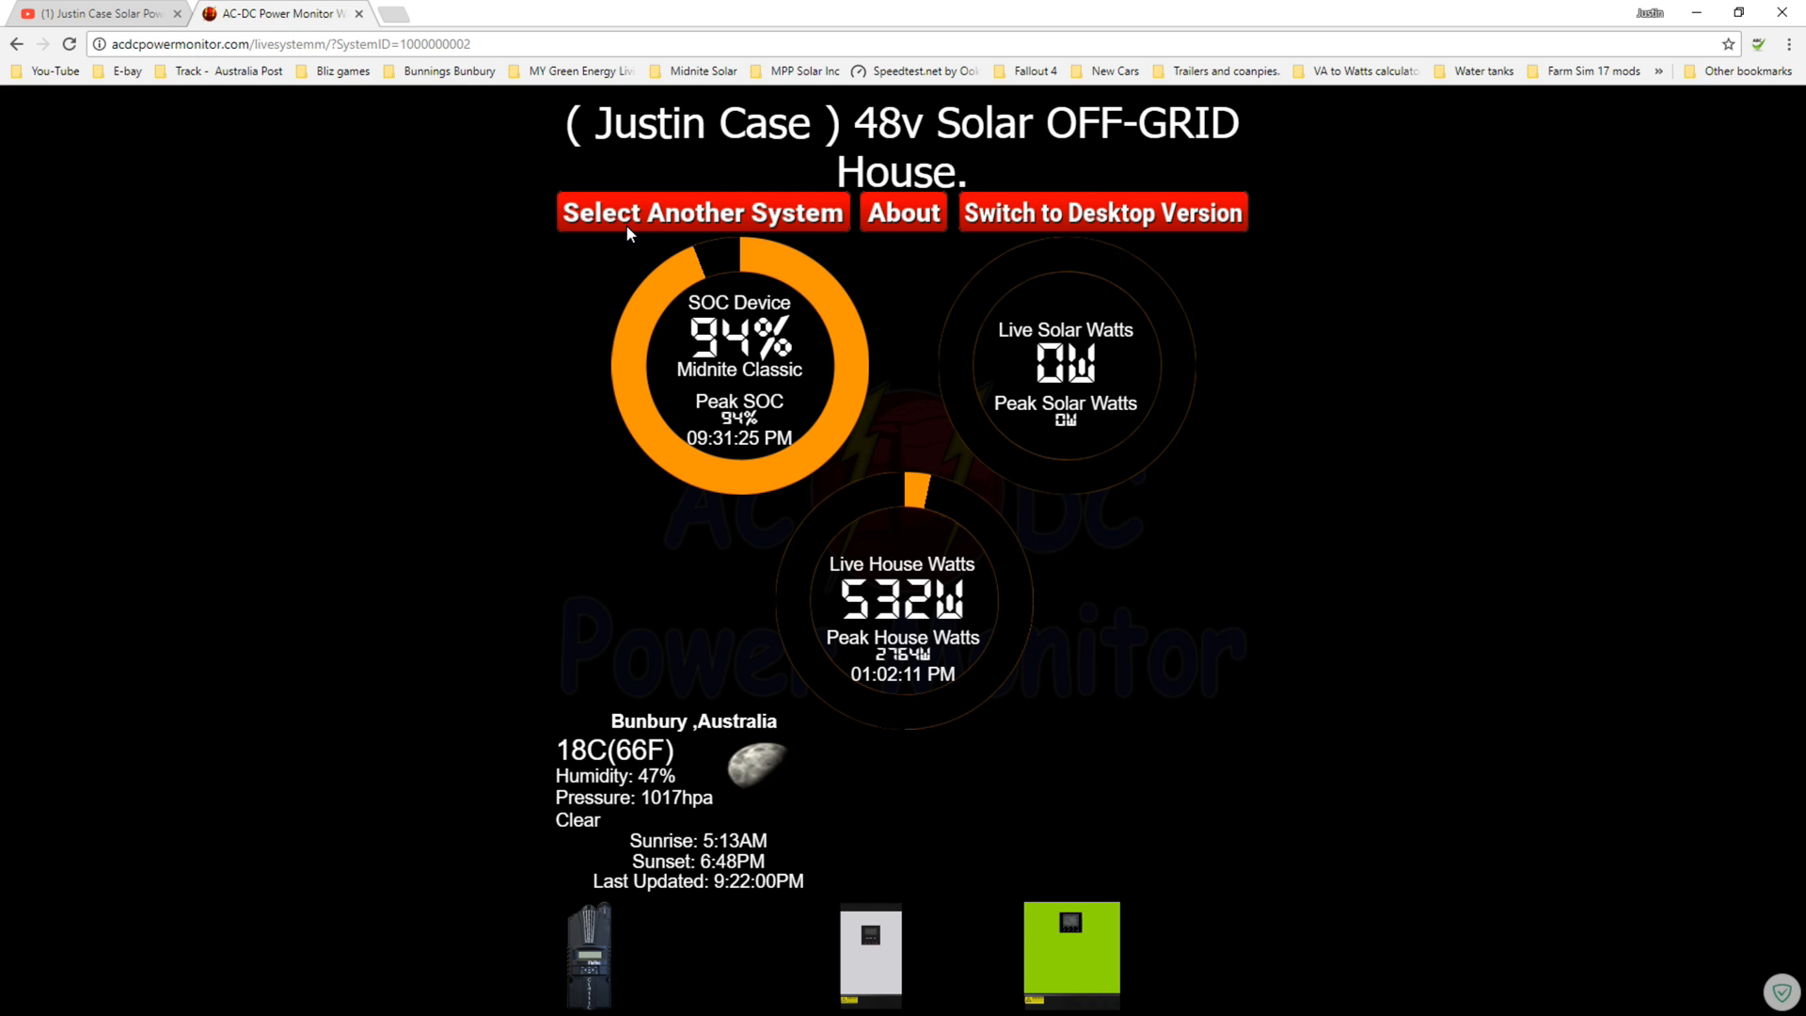
pyautogui.moveTo(738, 290)
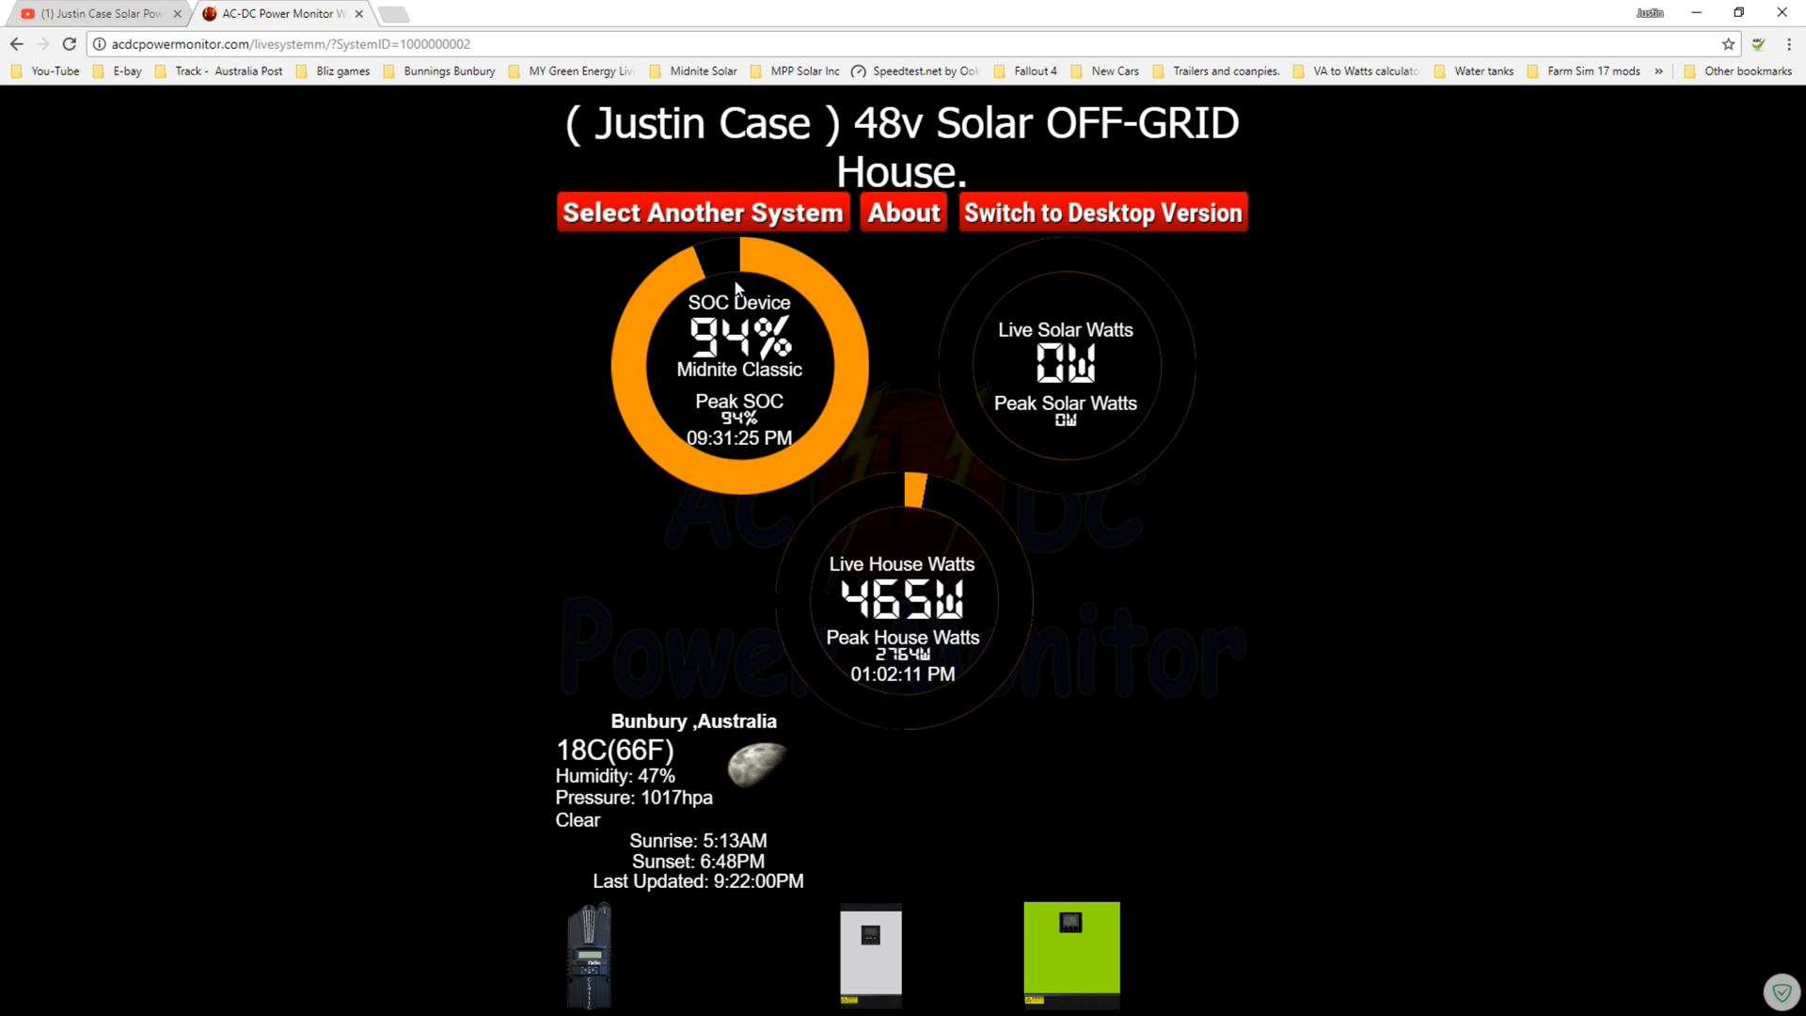
pyautogui.moveTo(1009, 403)
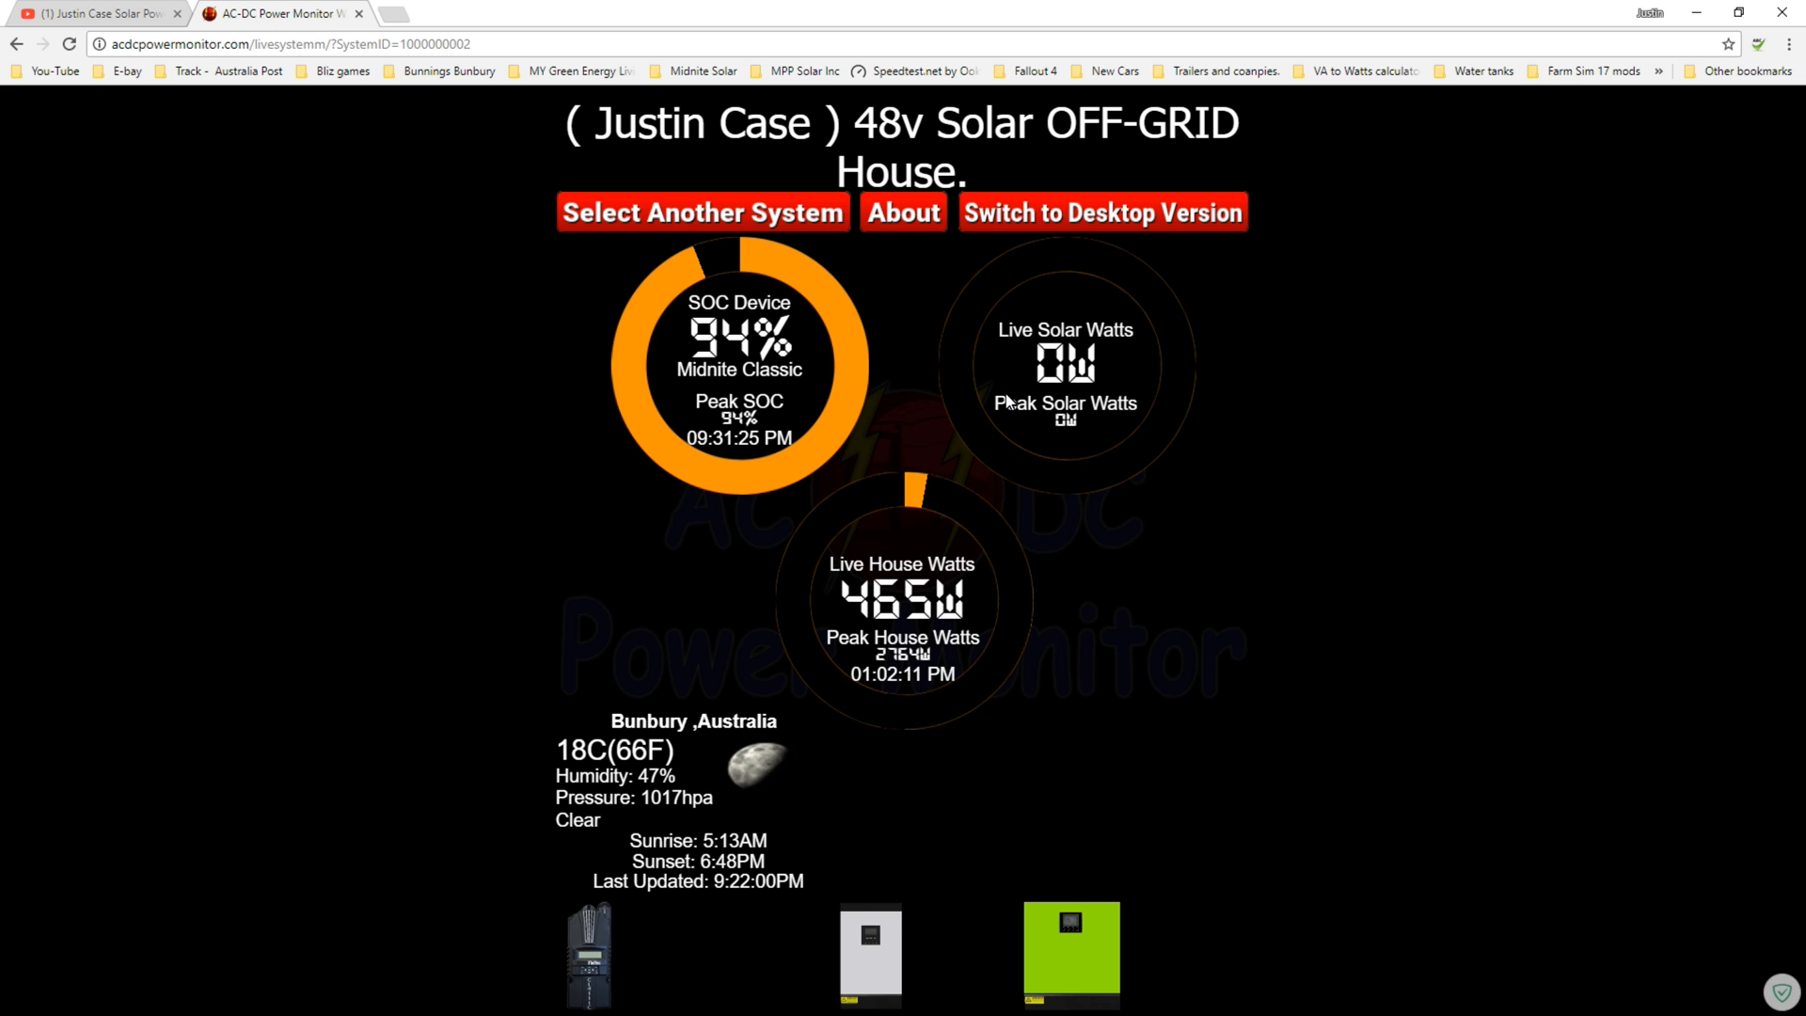
# Show the Classic 150 charge controller's detail panel from the mobile live view
pyautogui.click(589, 956)
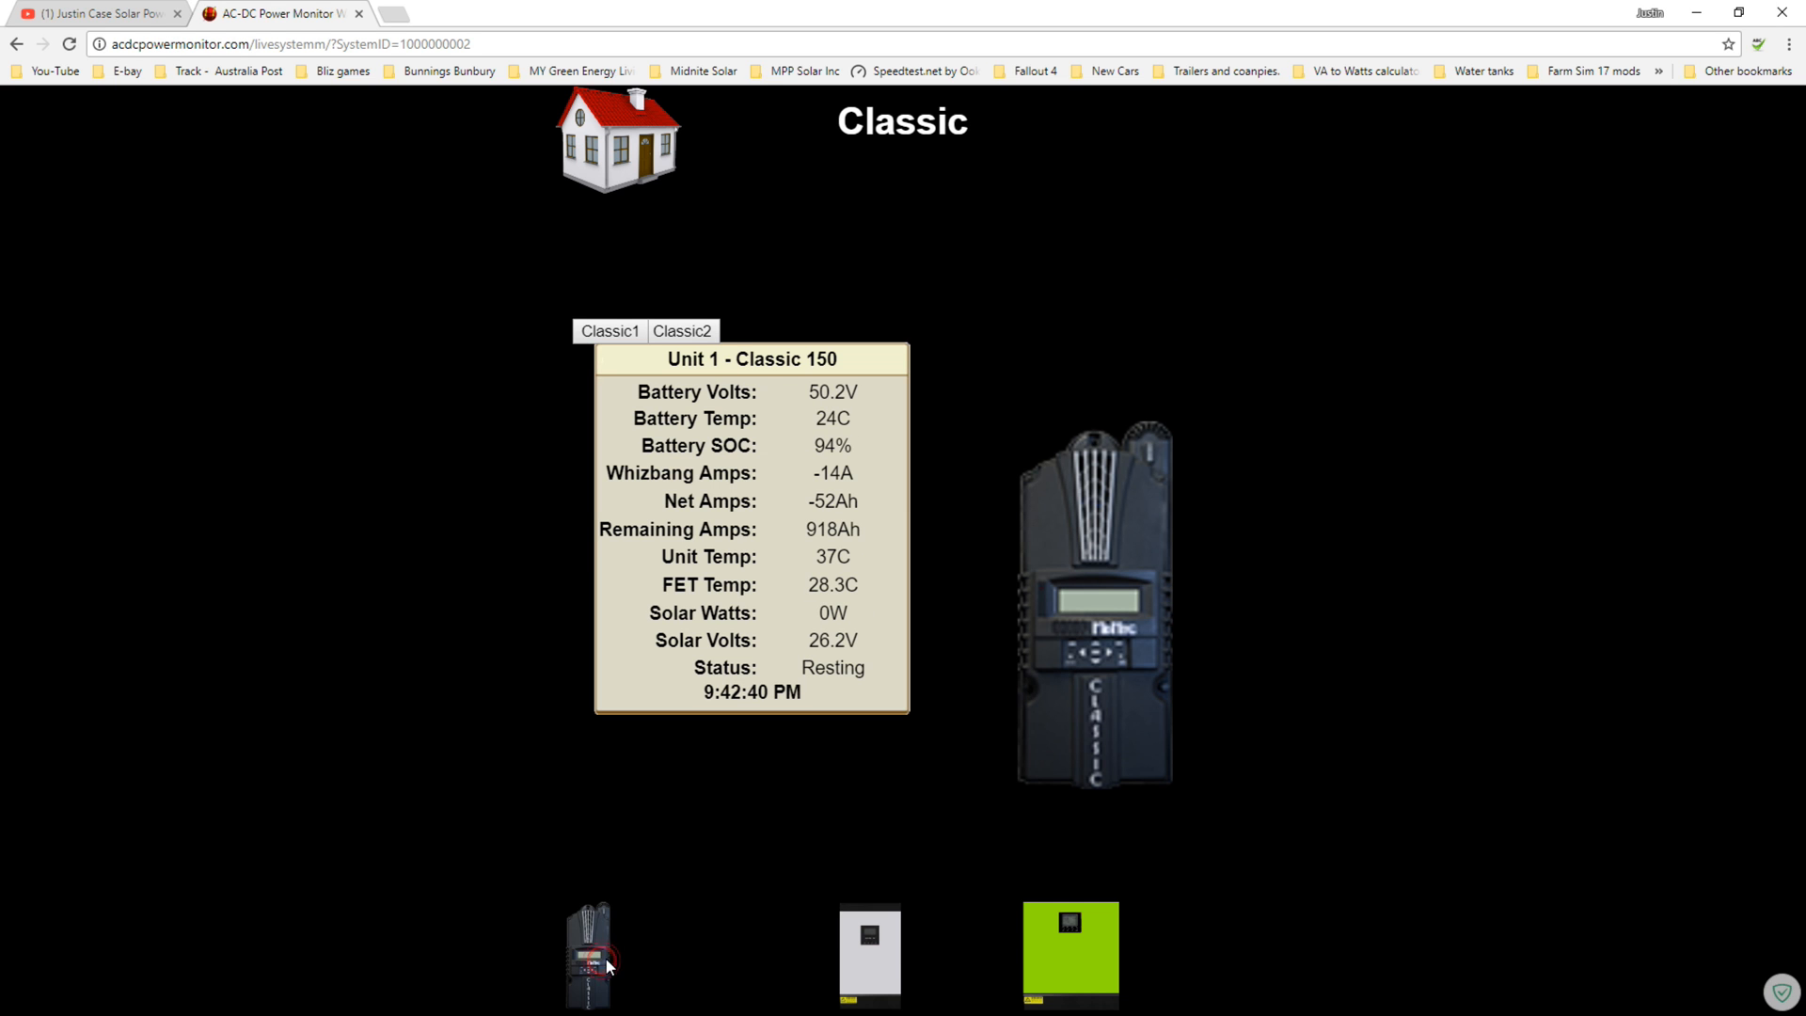
pyautogui.moveTo(621, 948)
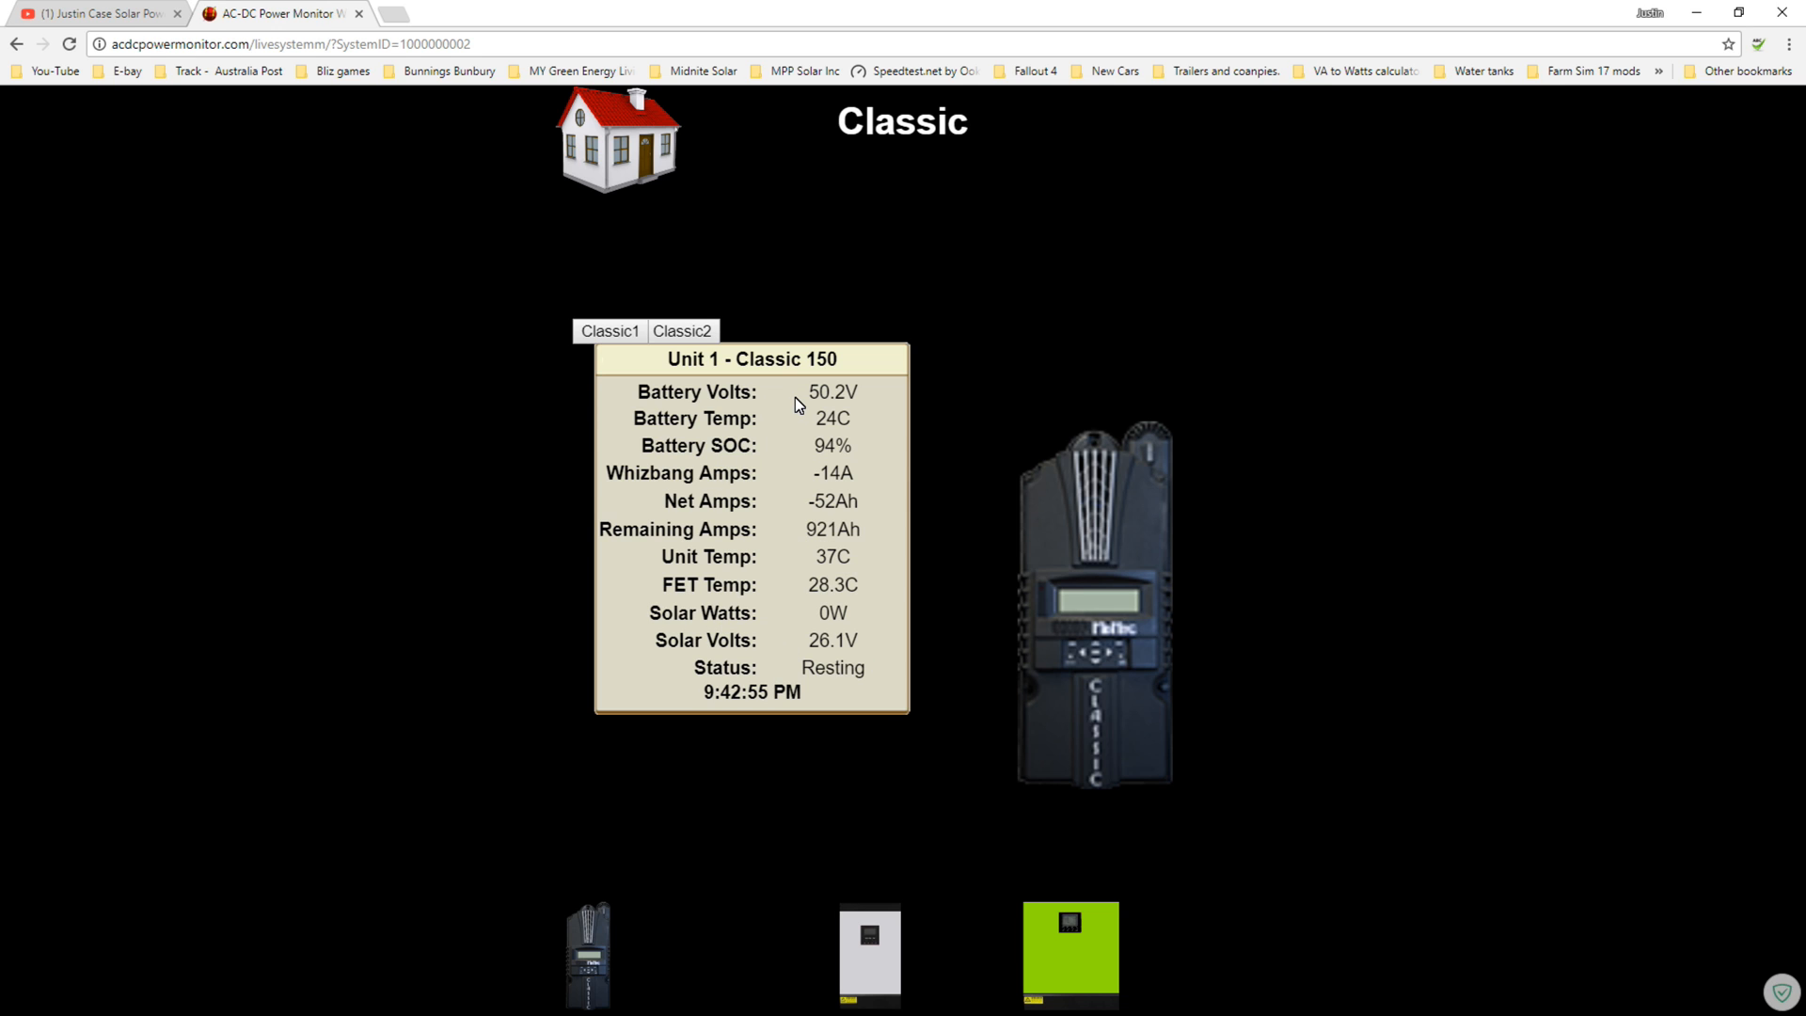
pyautogui.moveTo(723, 529)
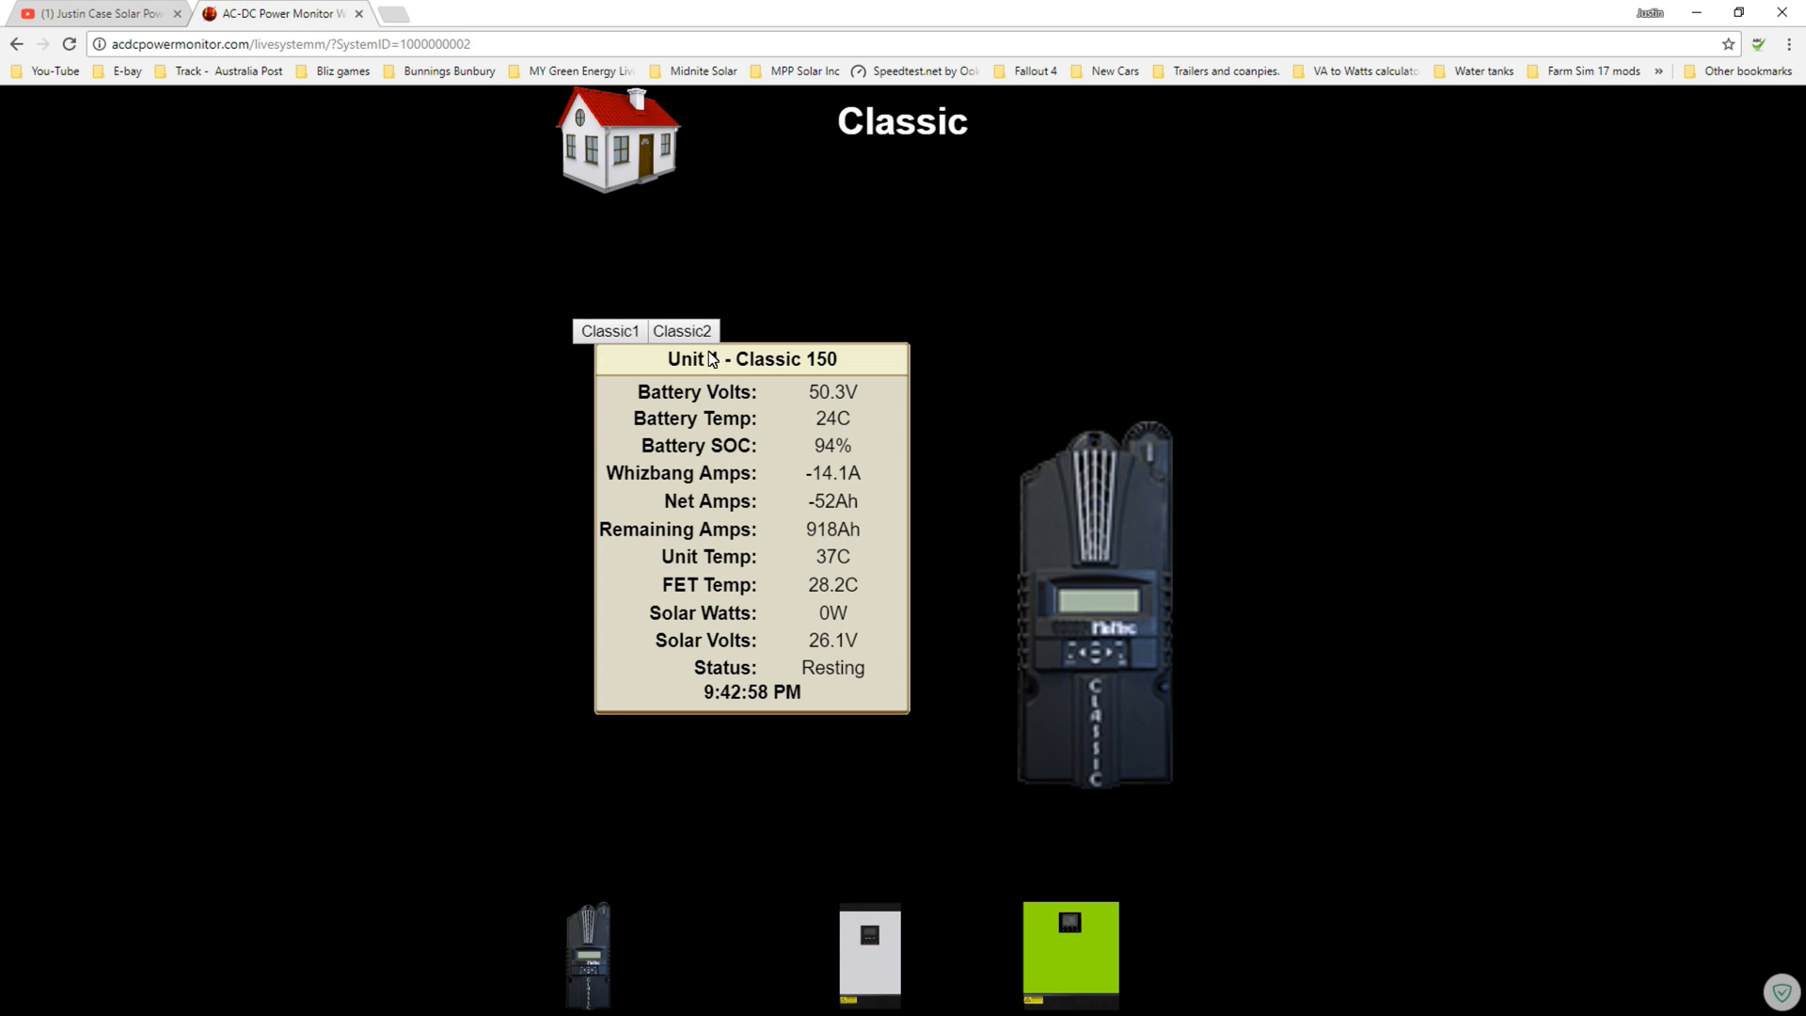
# Compare Classic unit 2 and unit 1 readings, then go to the MPP PIP/Giant IPS inverter page
pyautogui.click(681, 332)
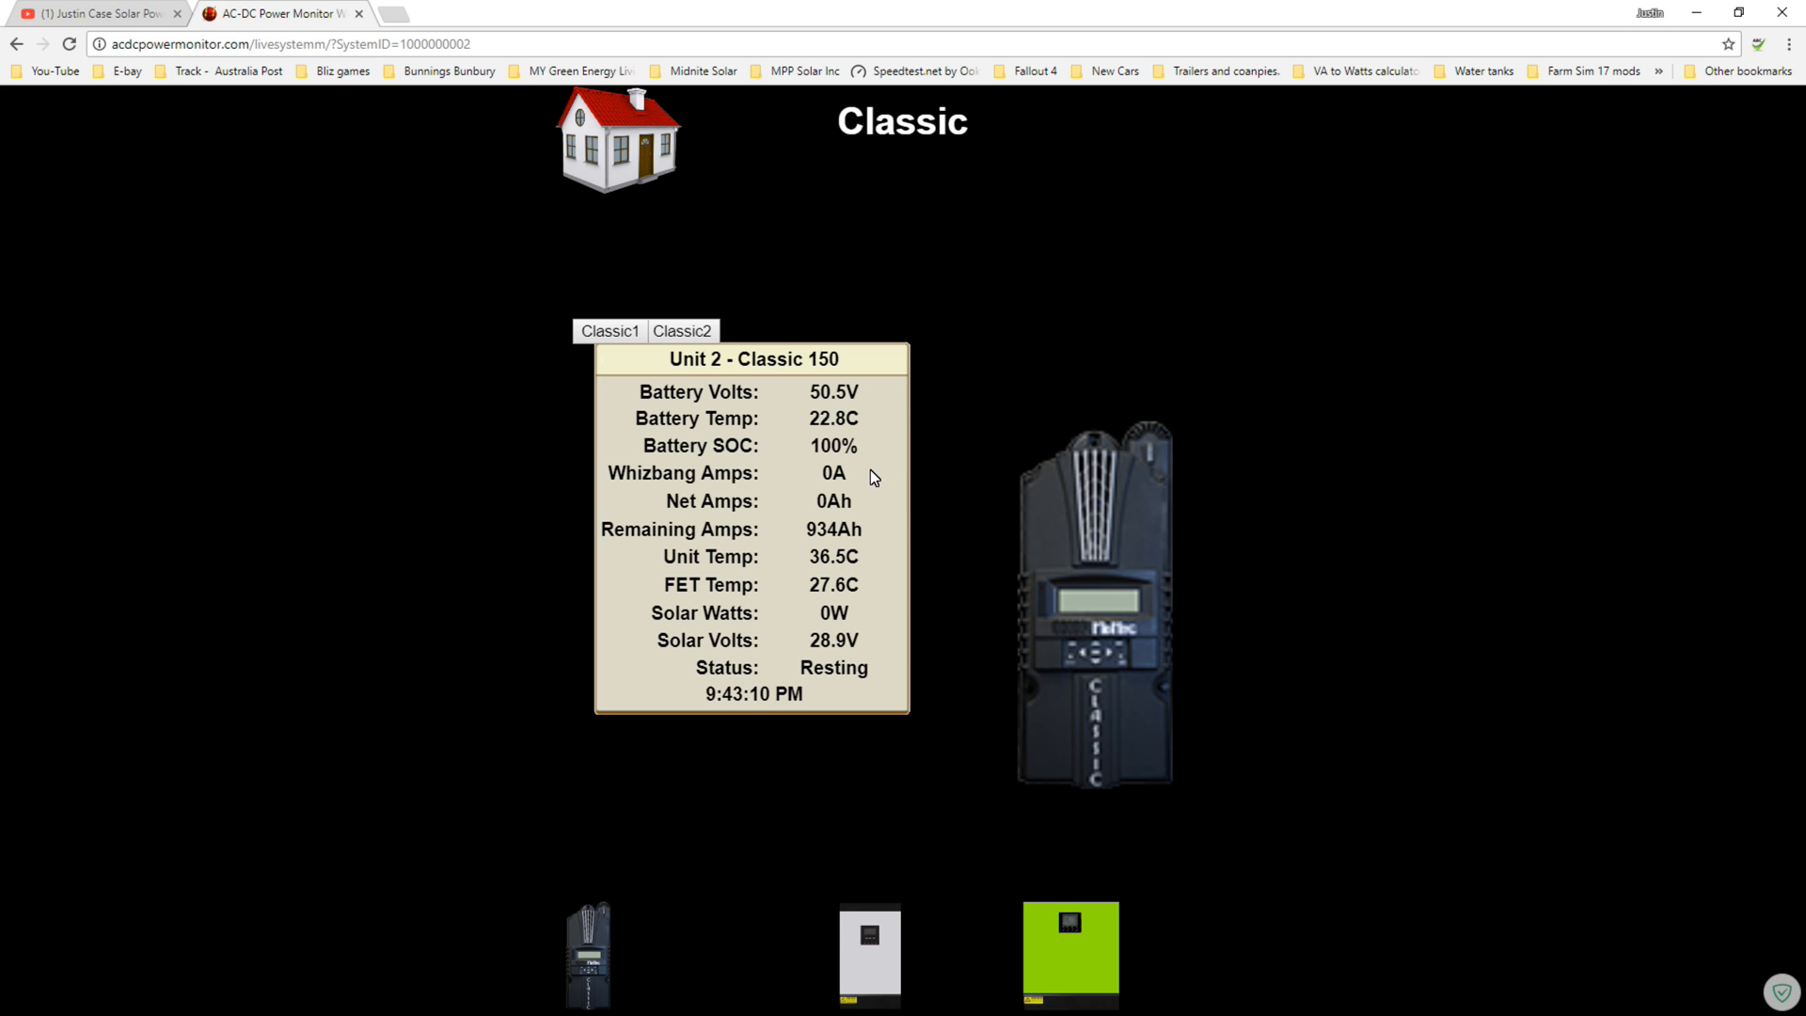
pyautogui.moveTo(867, 459)
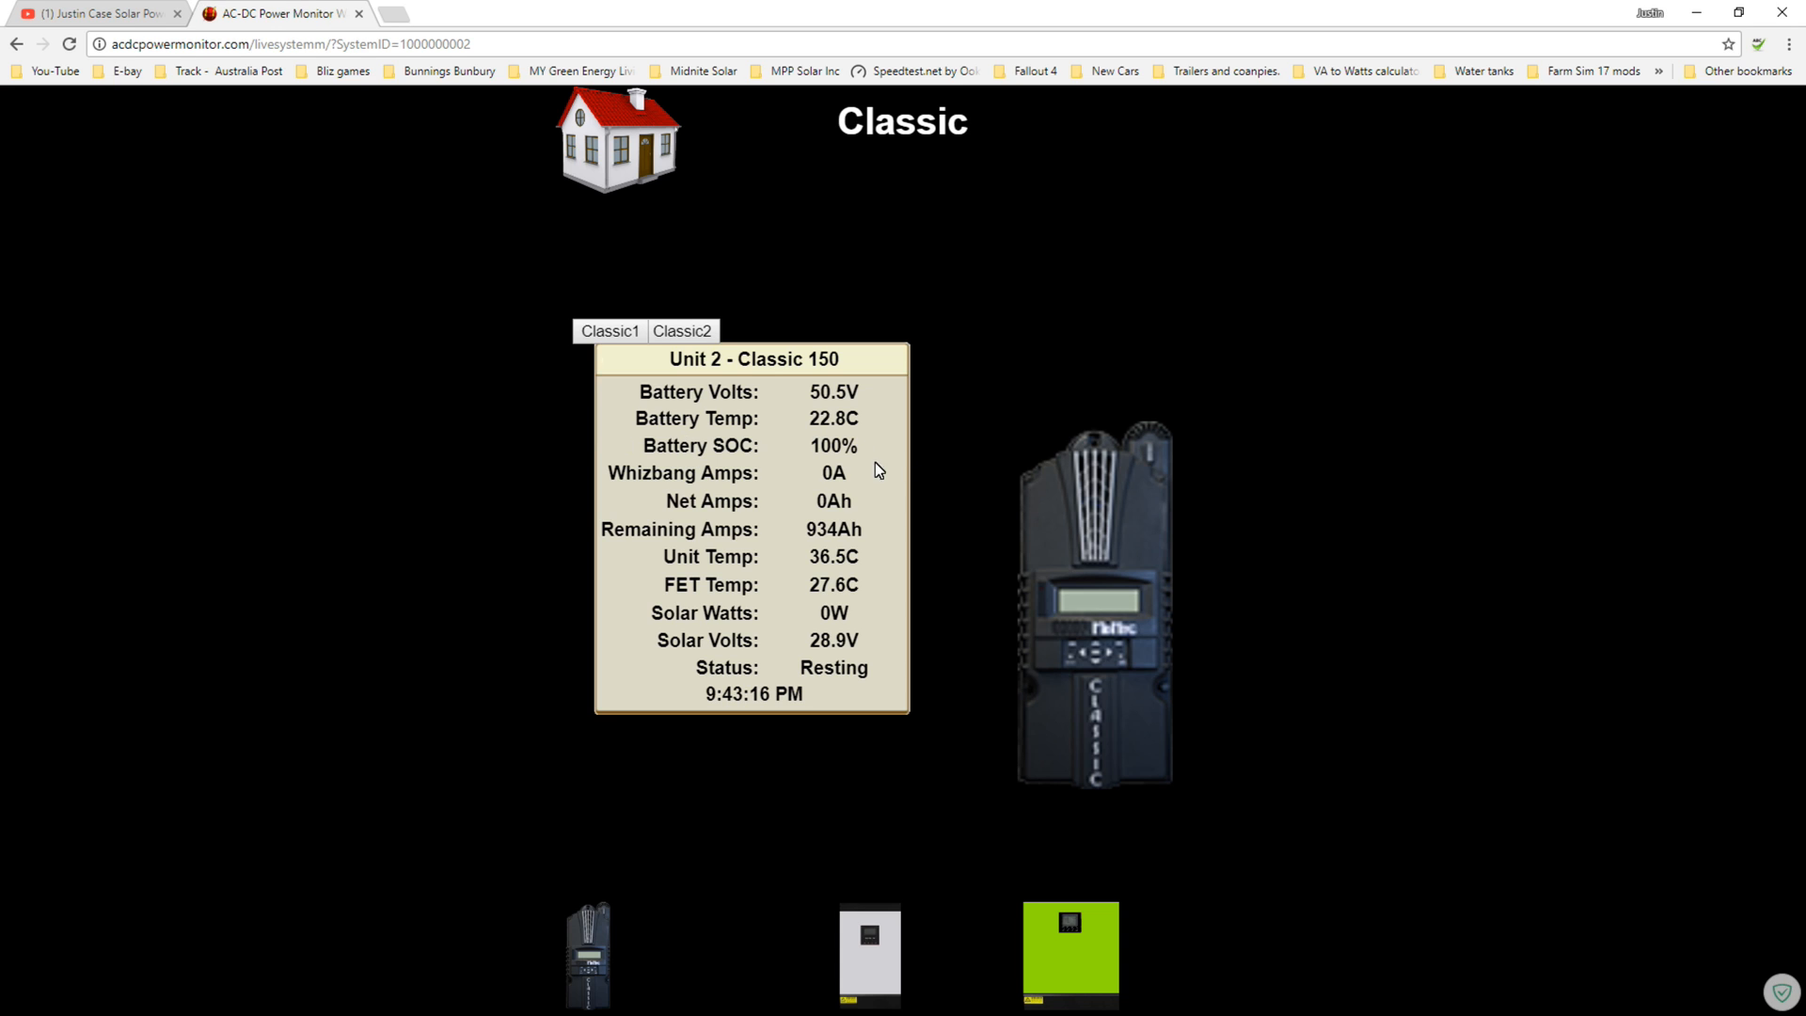
pyautogui.moveTo(775, 463)
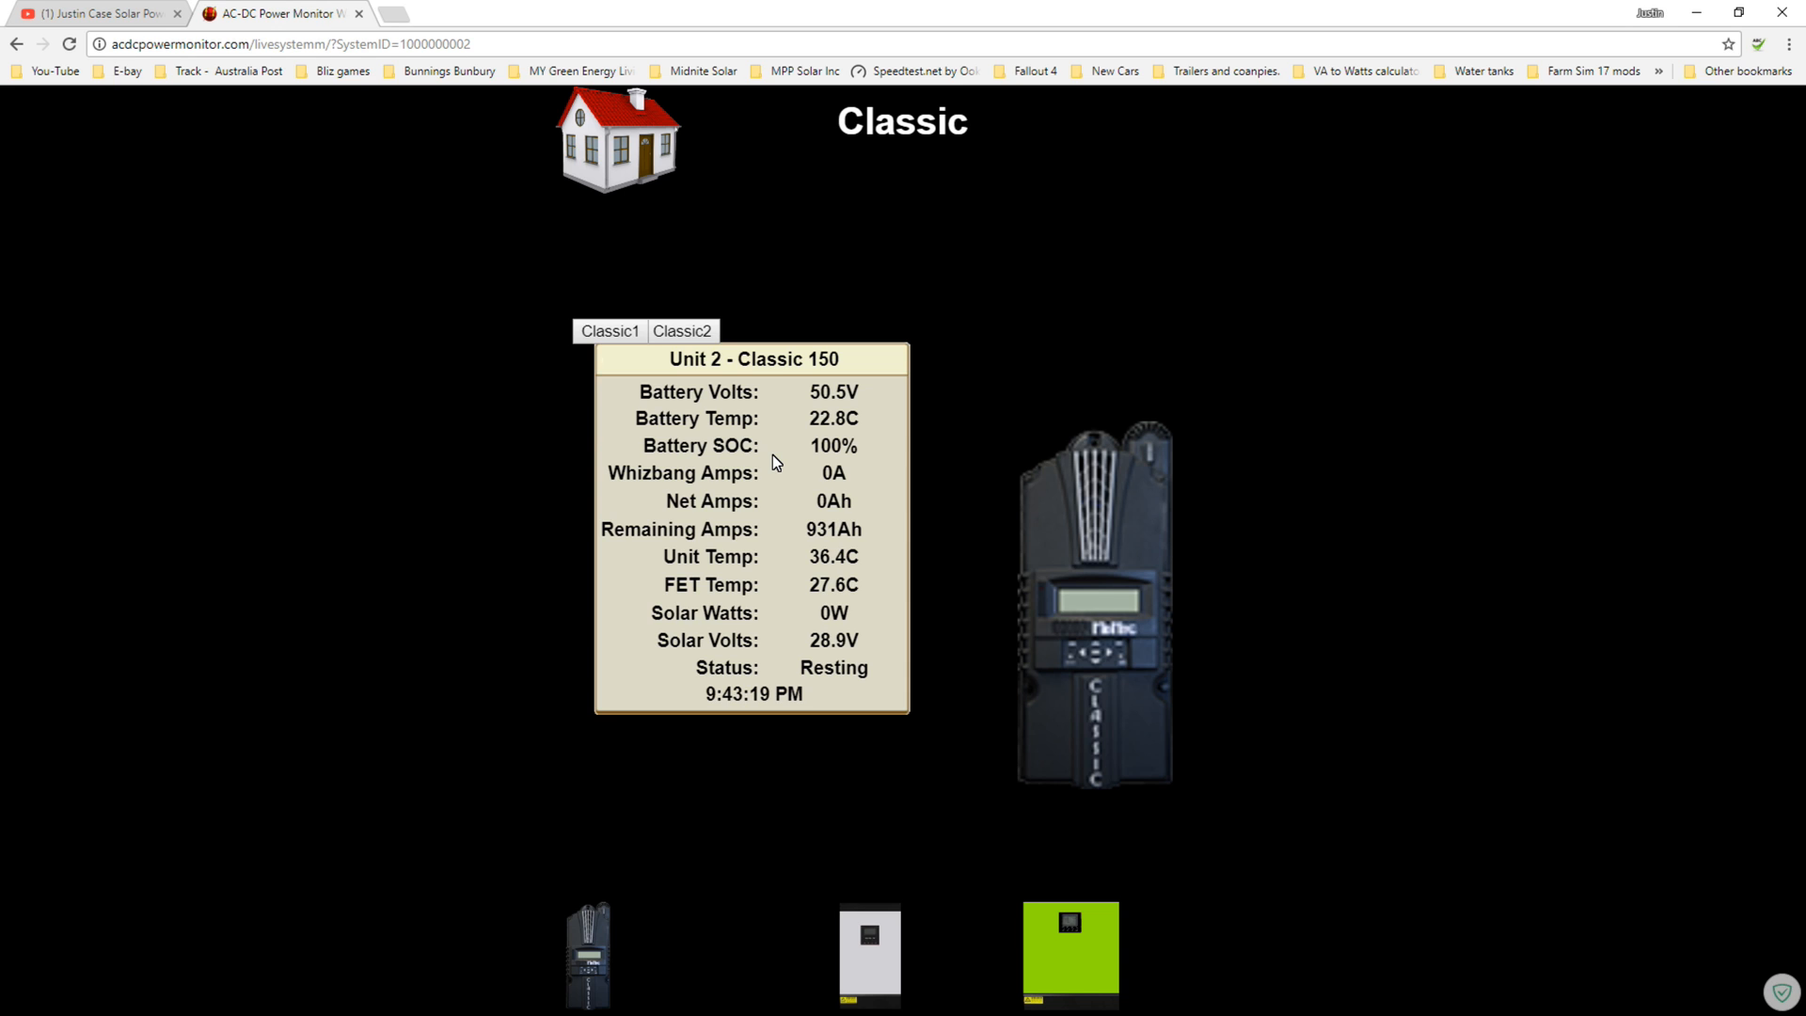
pyautogui.moveTo(865, 444)
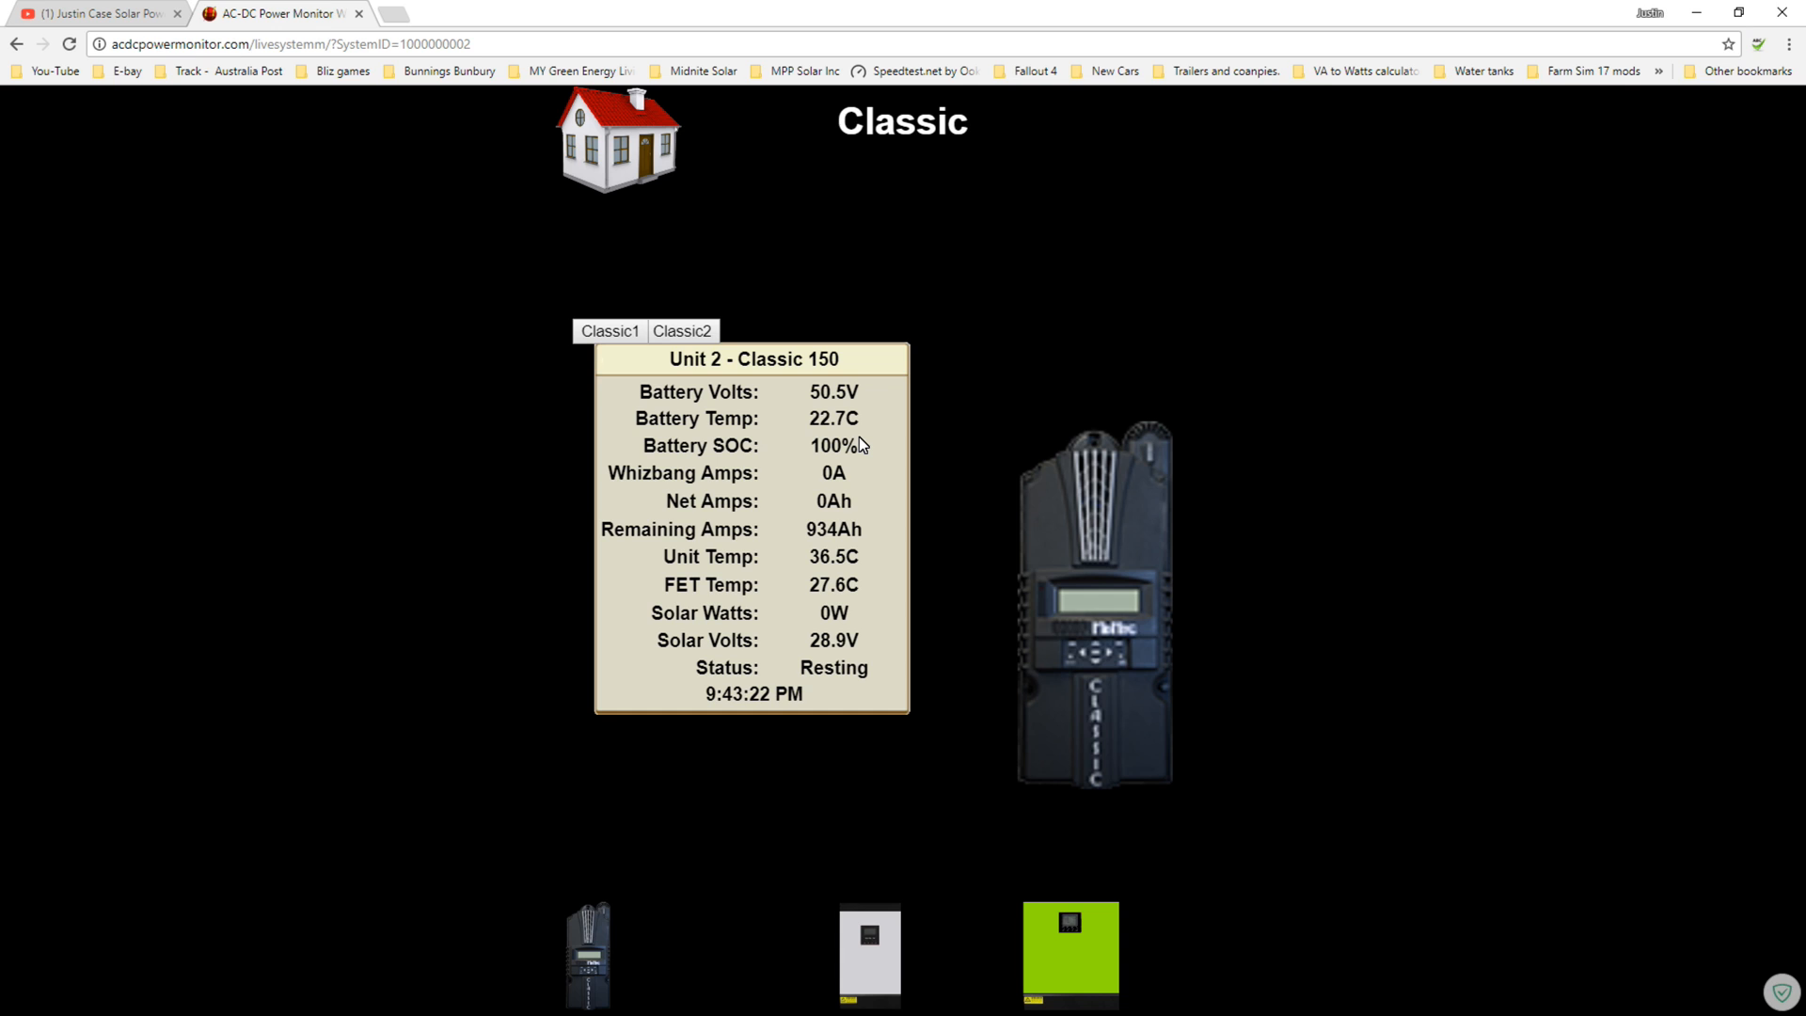
pyautogui.moveTo(898, 484)
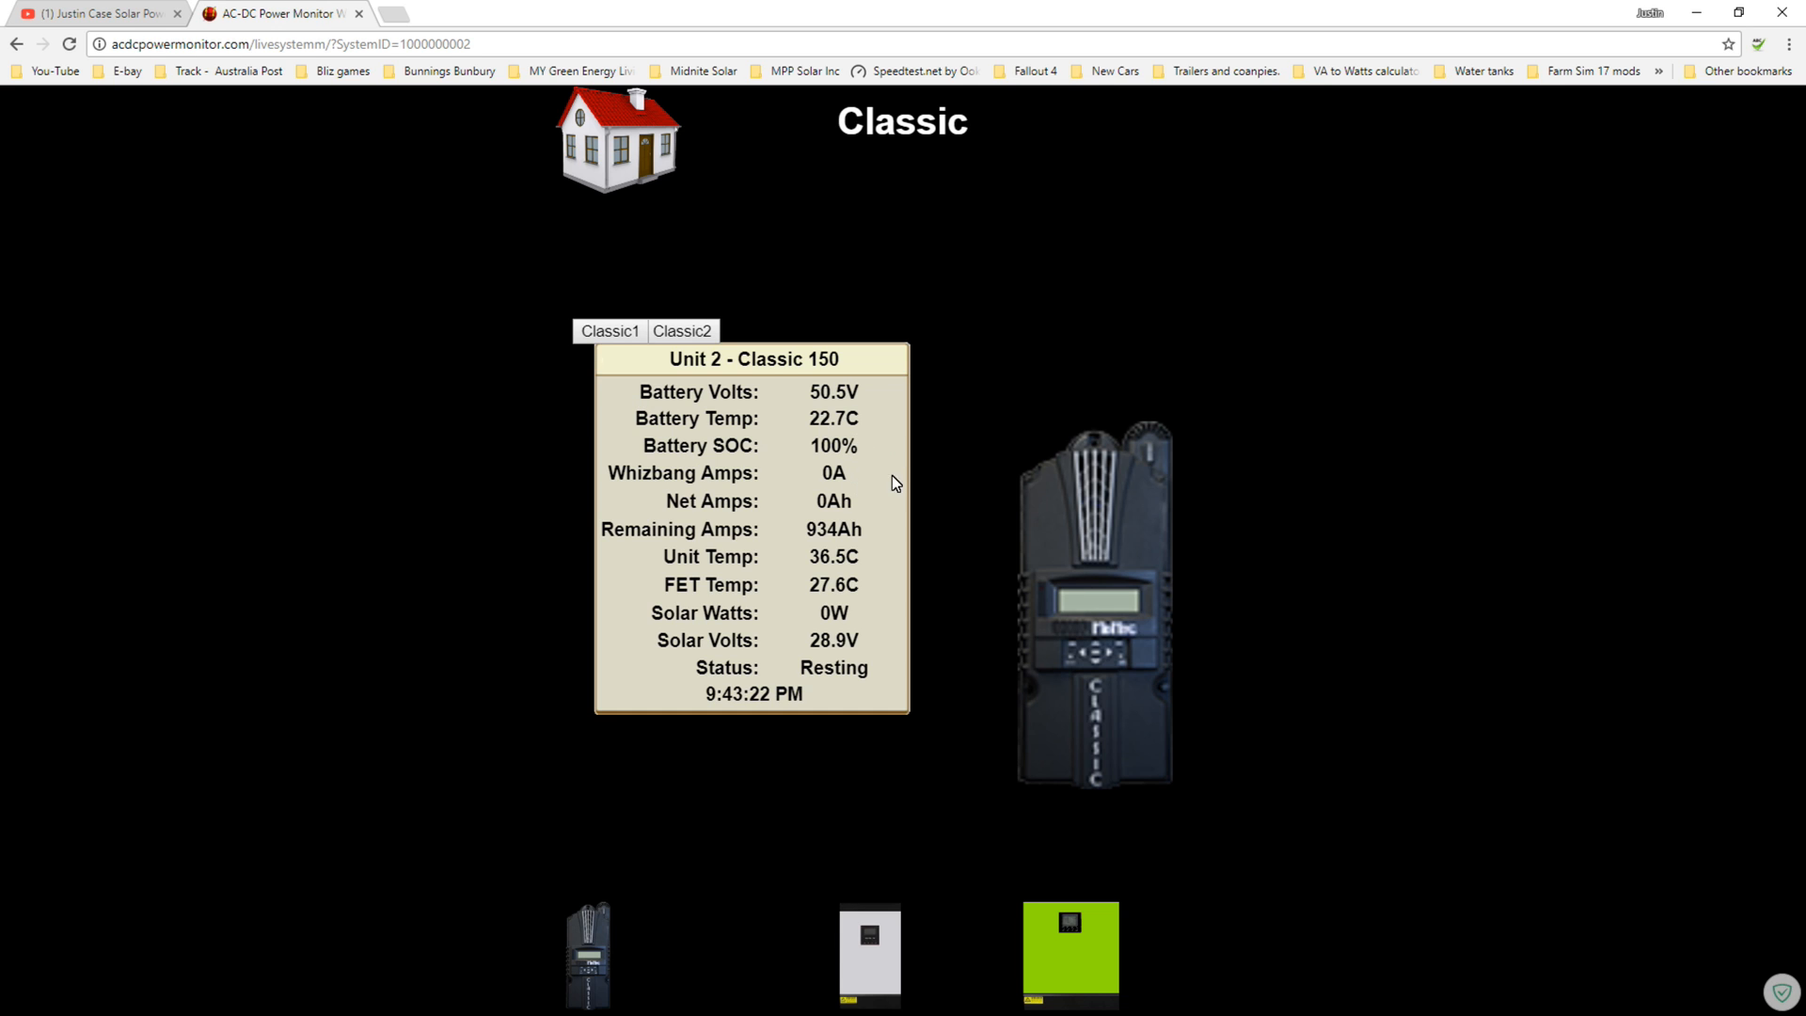
pyautogui.moveTo(954, 462)
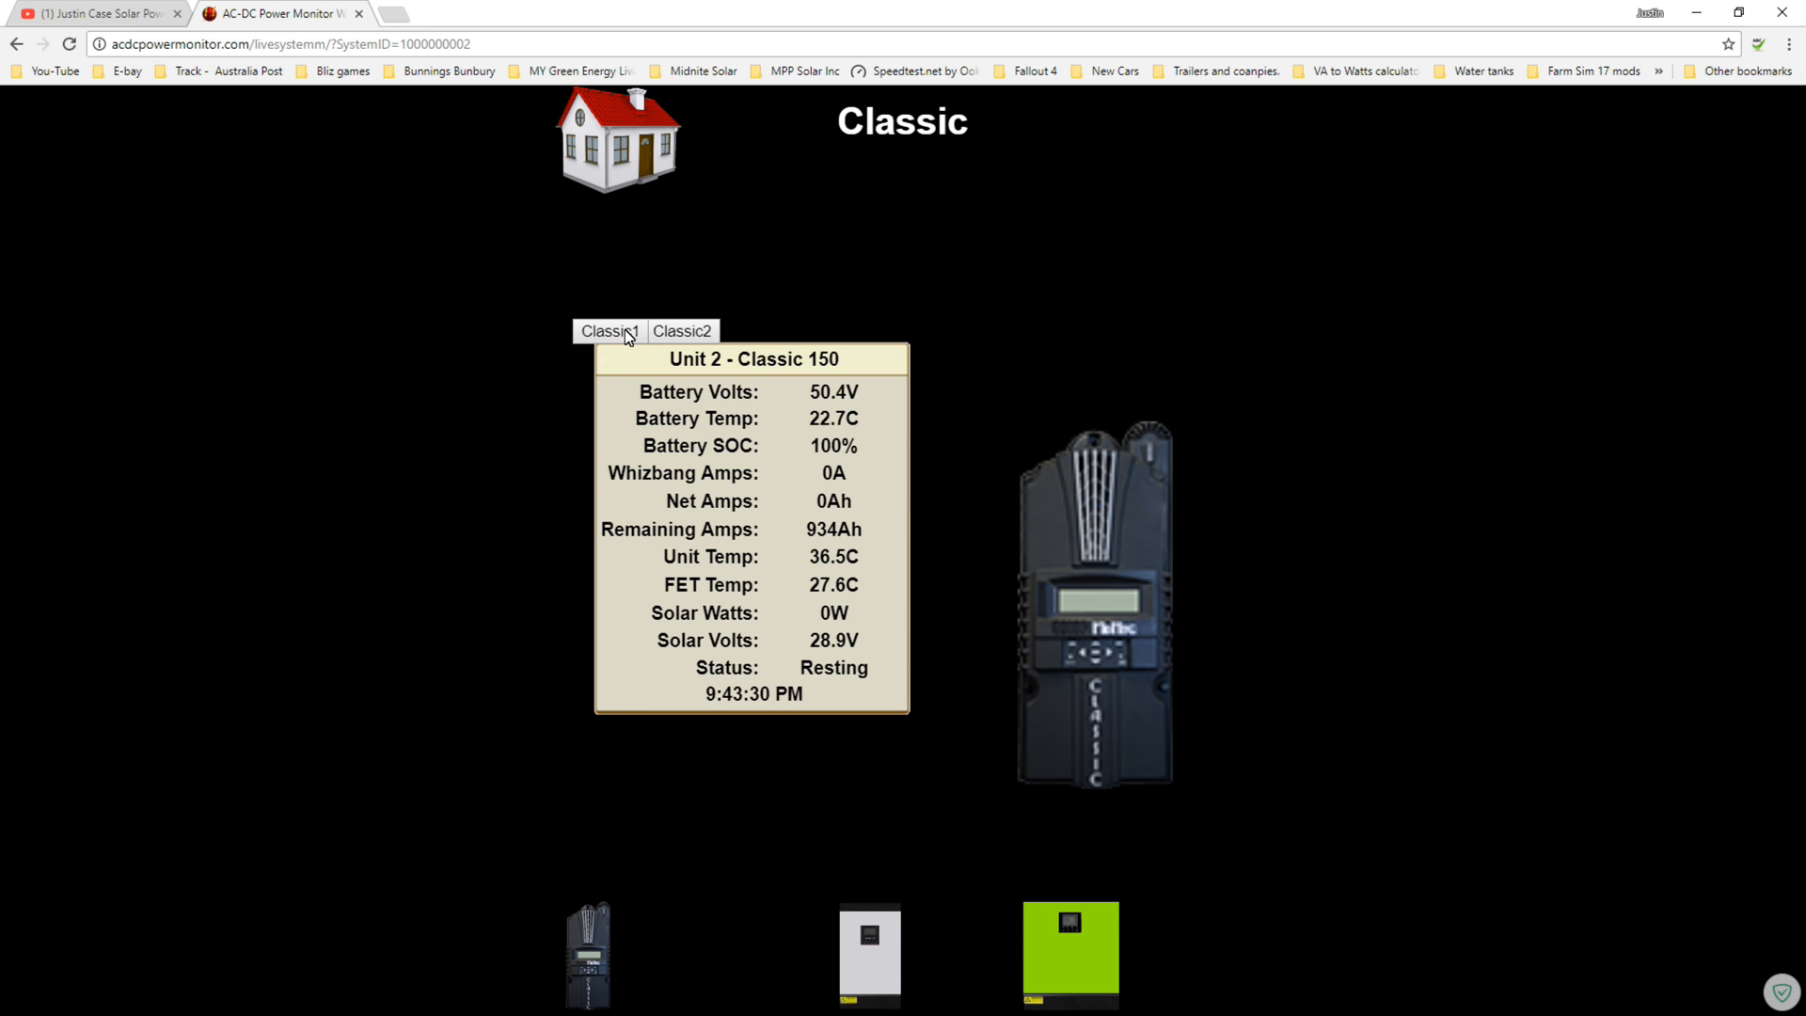
pyautogui.click(610, 331)
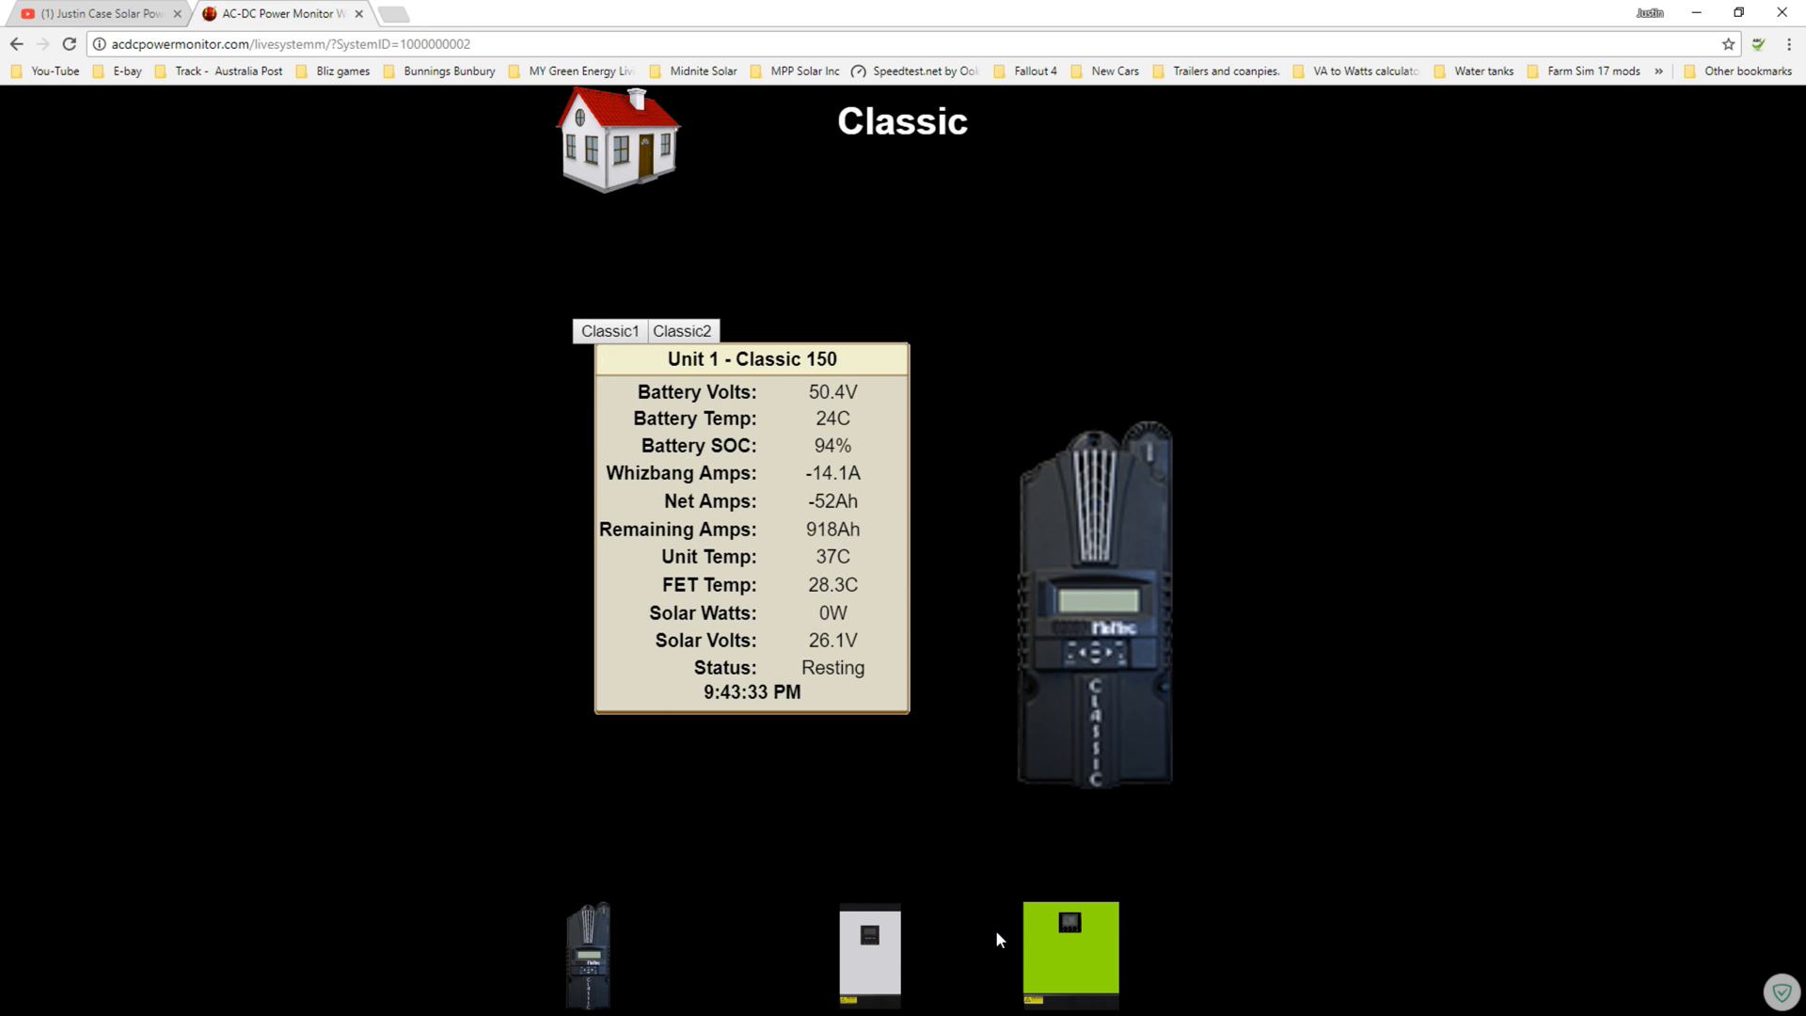
pyautogui.click(1071, 952)
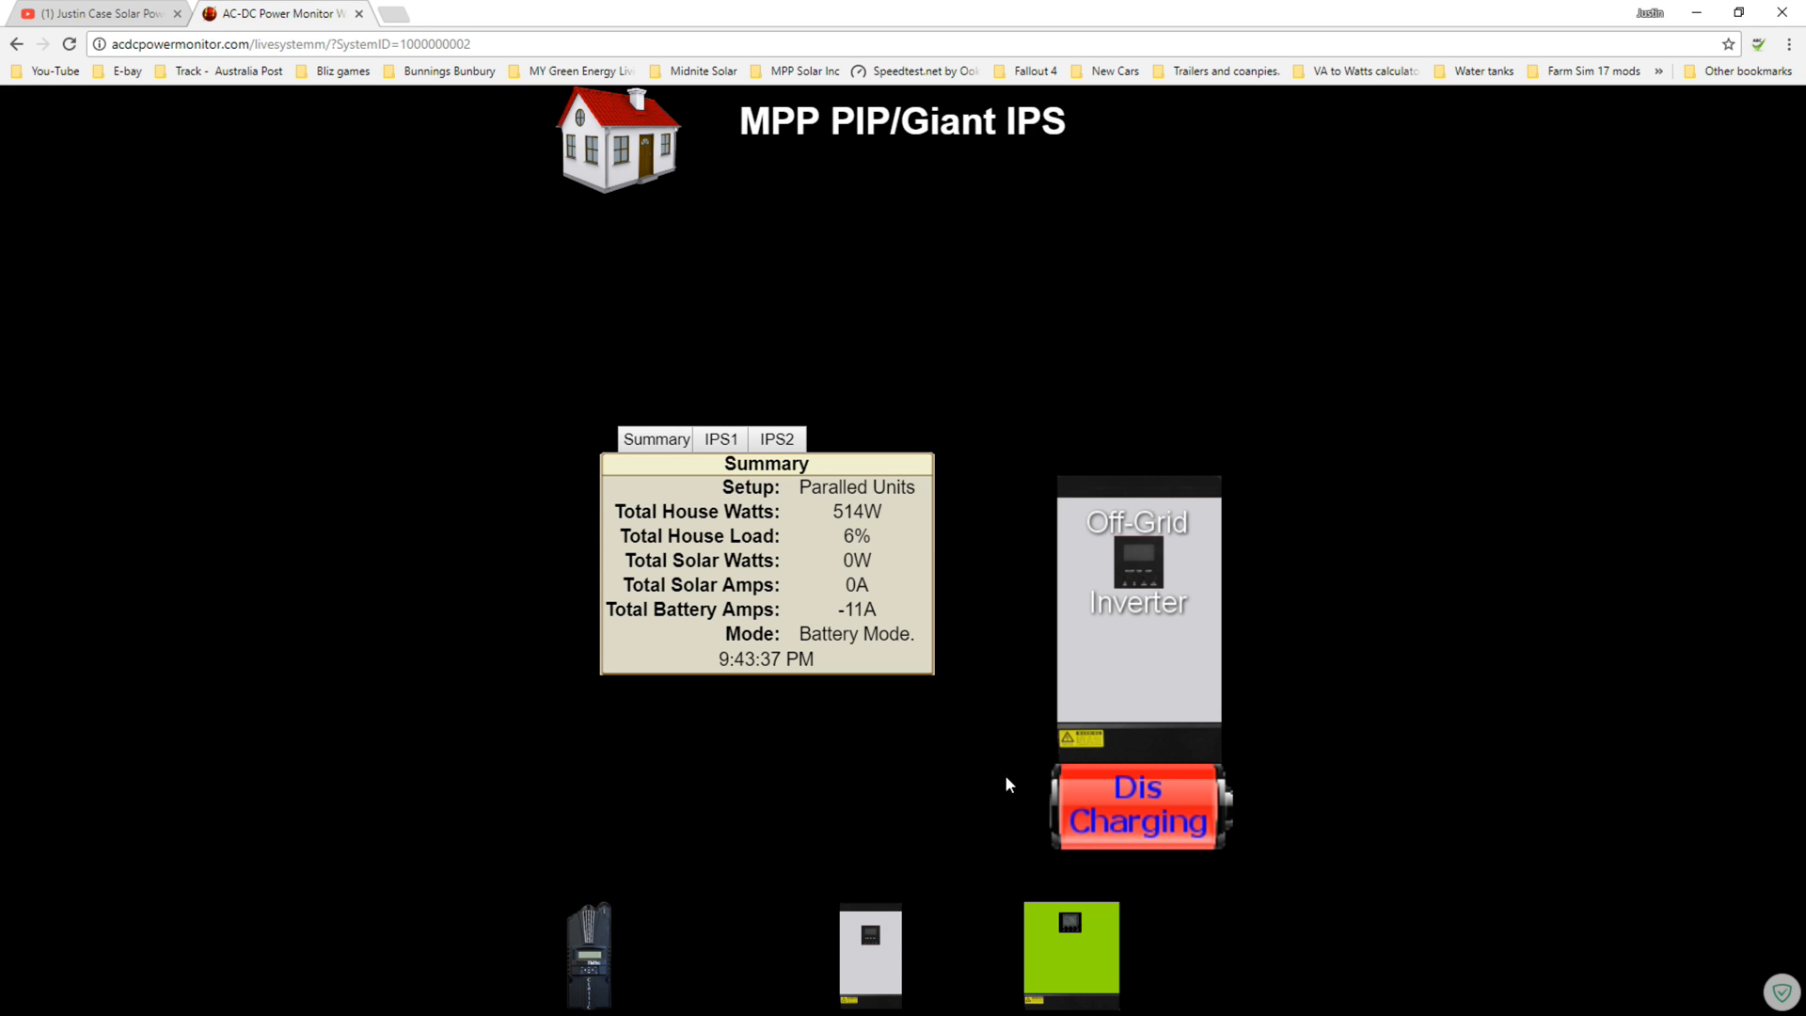
pyautogui.moveTo(1086, 717)
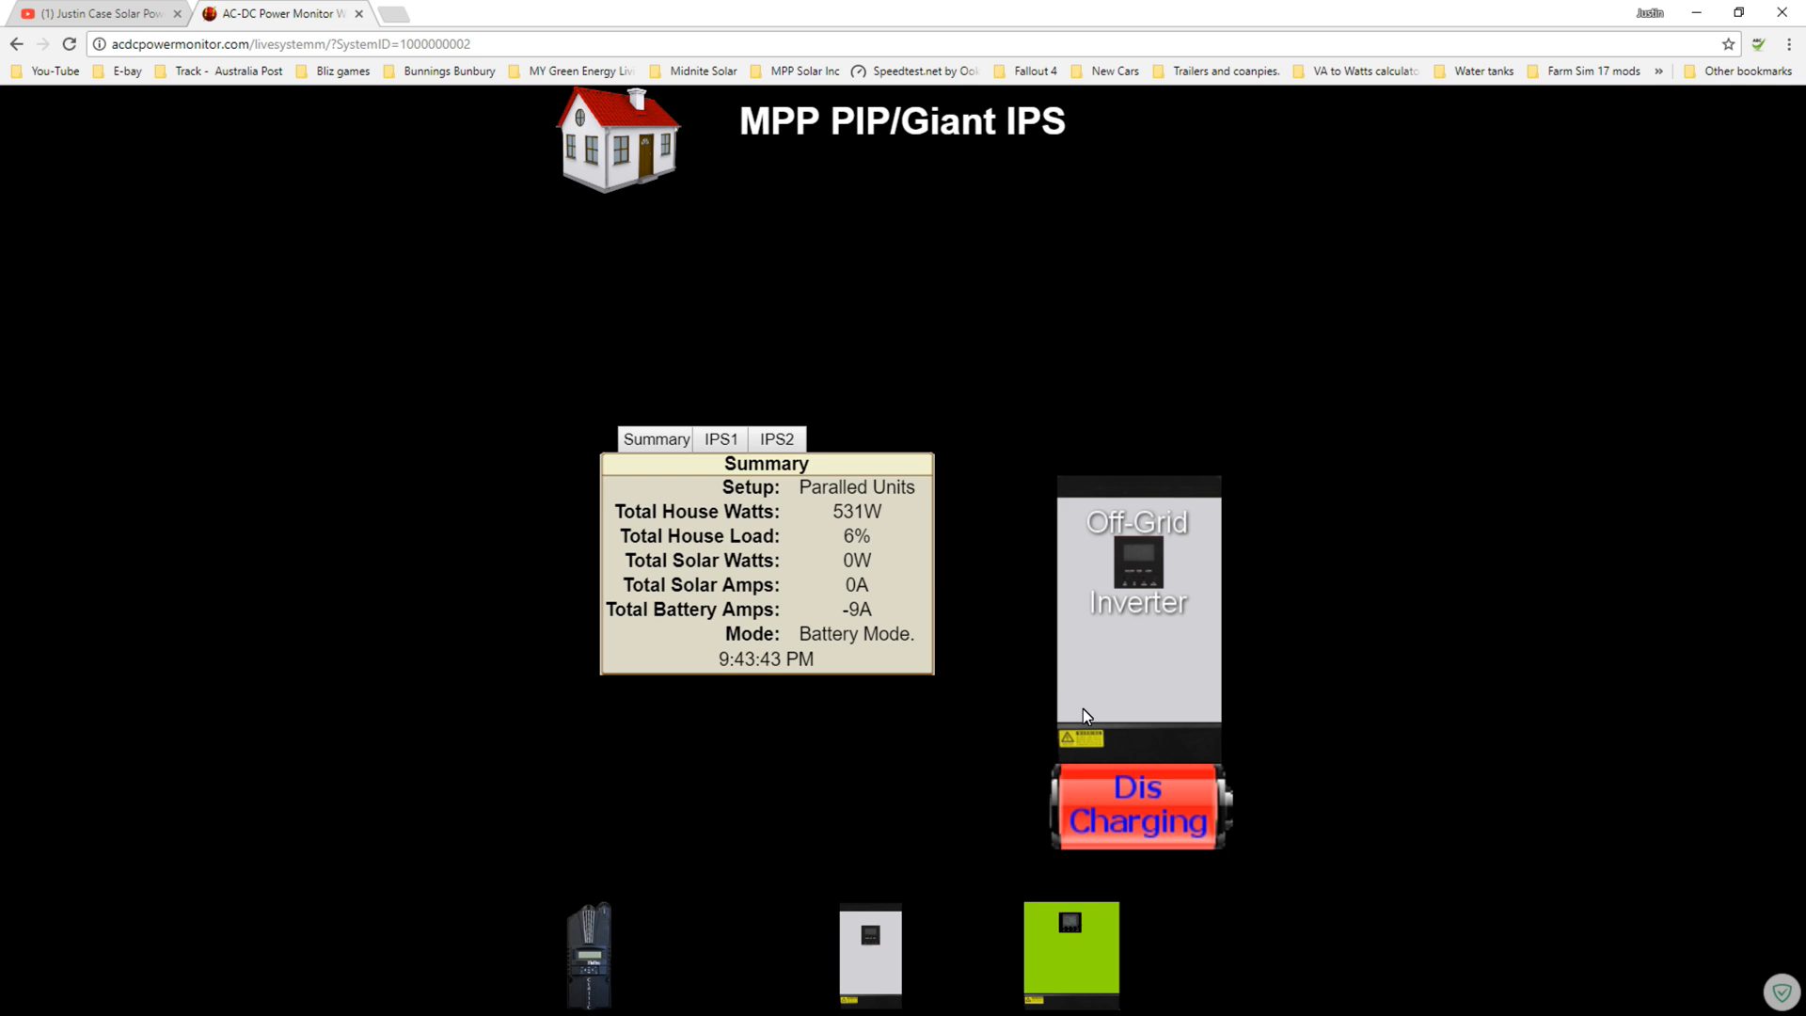
pyautogui.moveTo(655, 439)
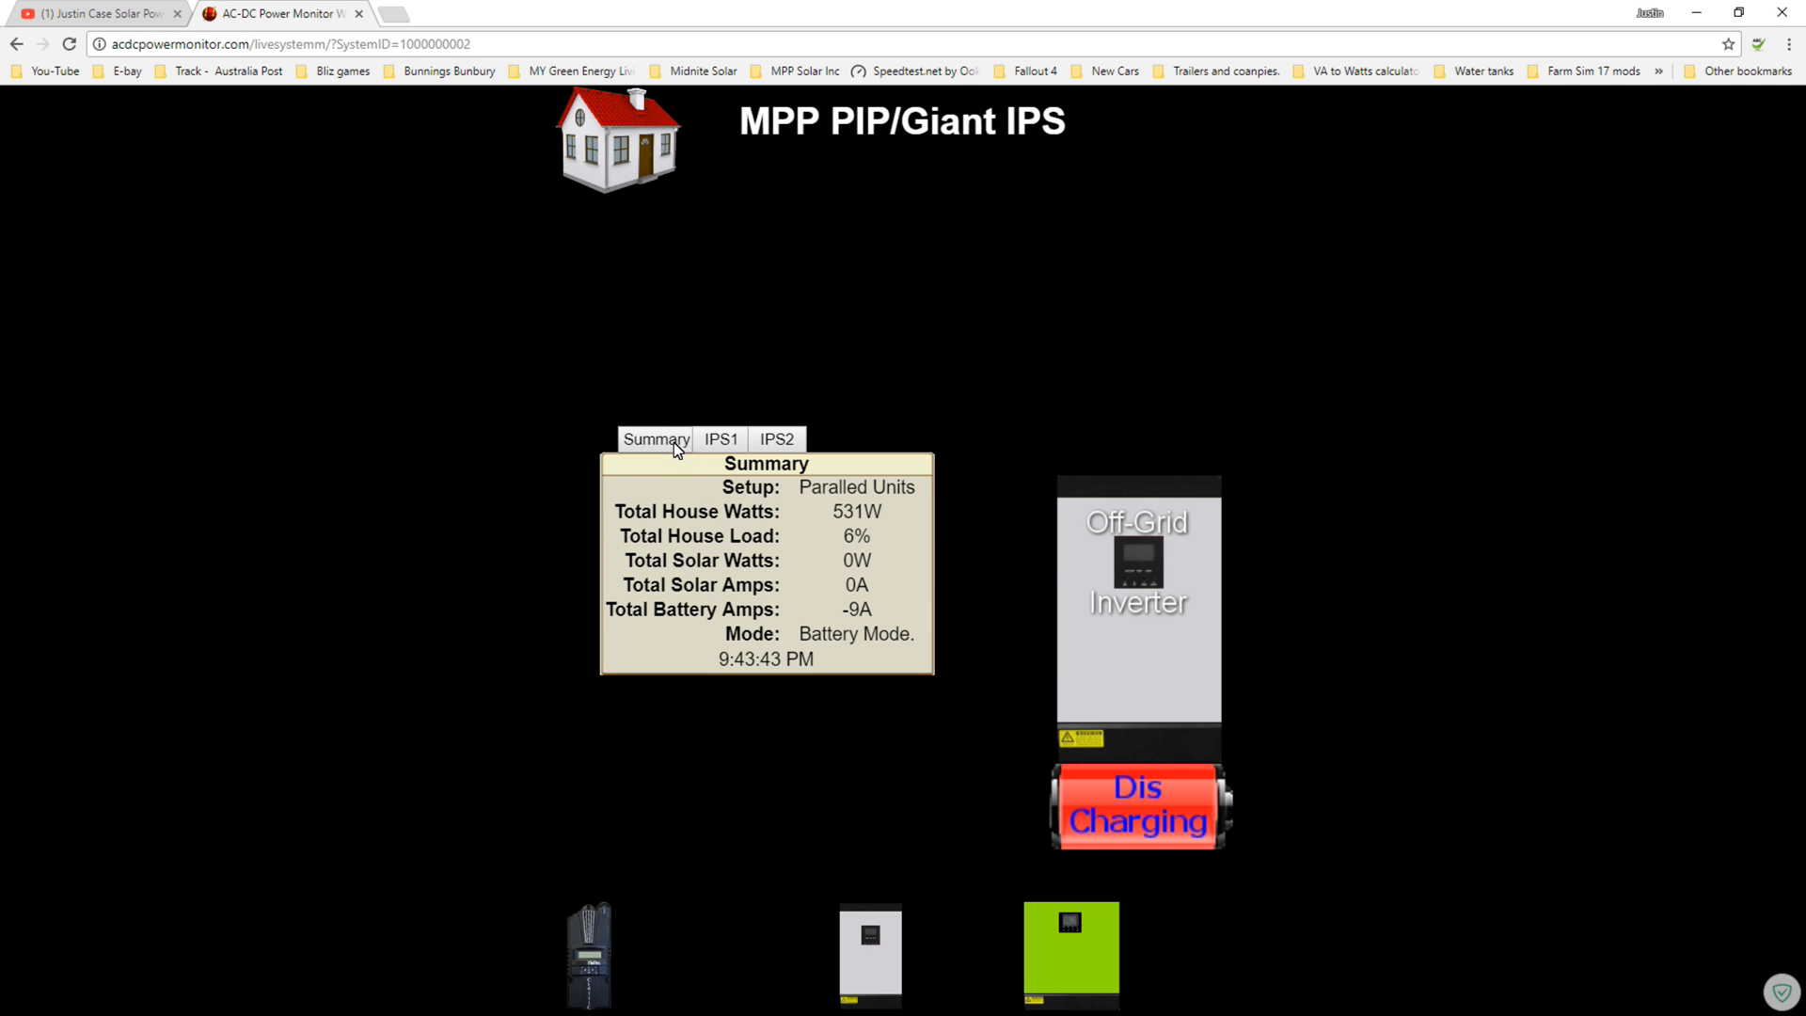
# Review the IPS1, IPS2 and combined Summary readings of the MPP inverter, cycling through them twice
pyautogui.click(719, 438)
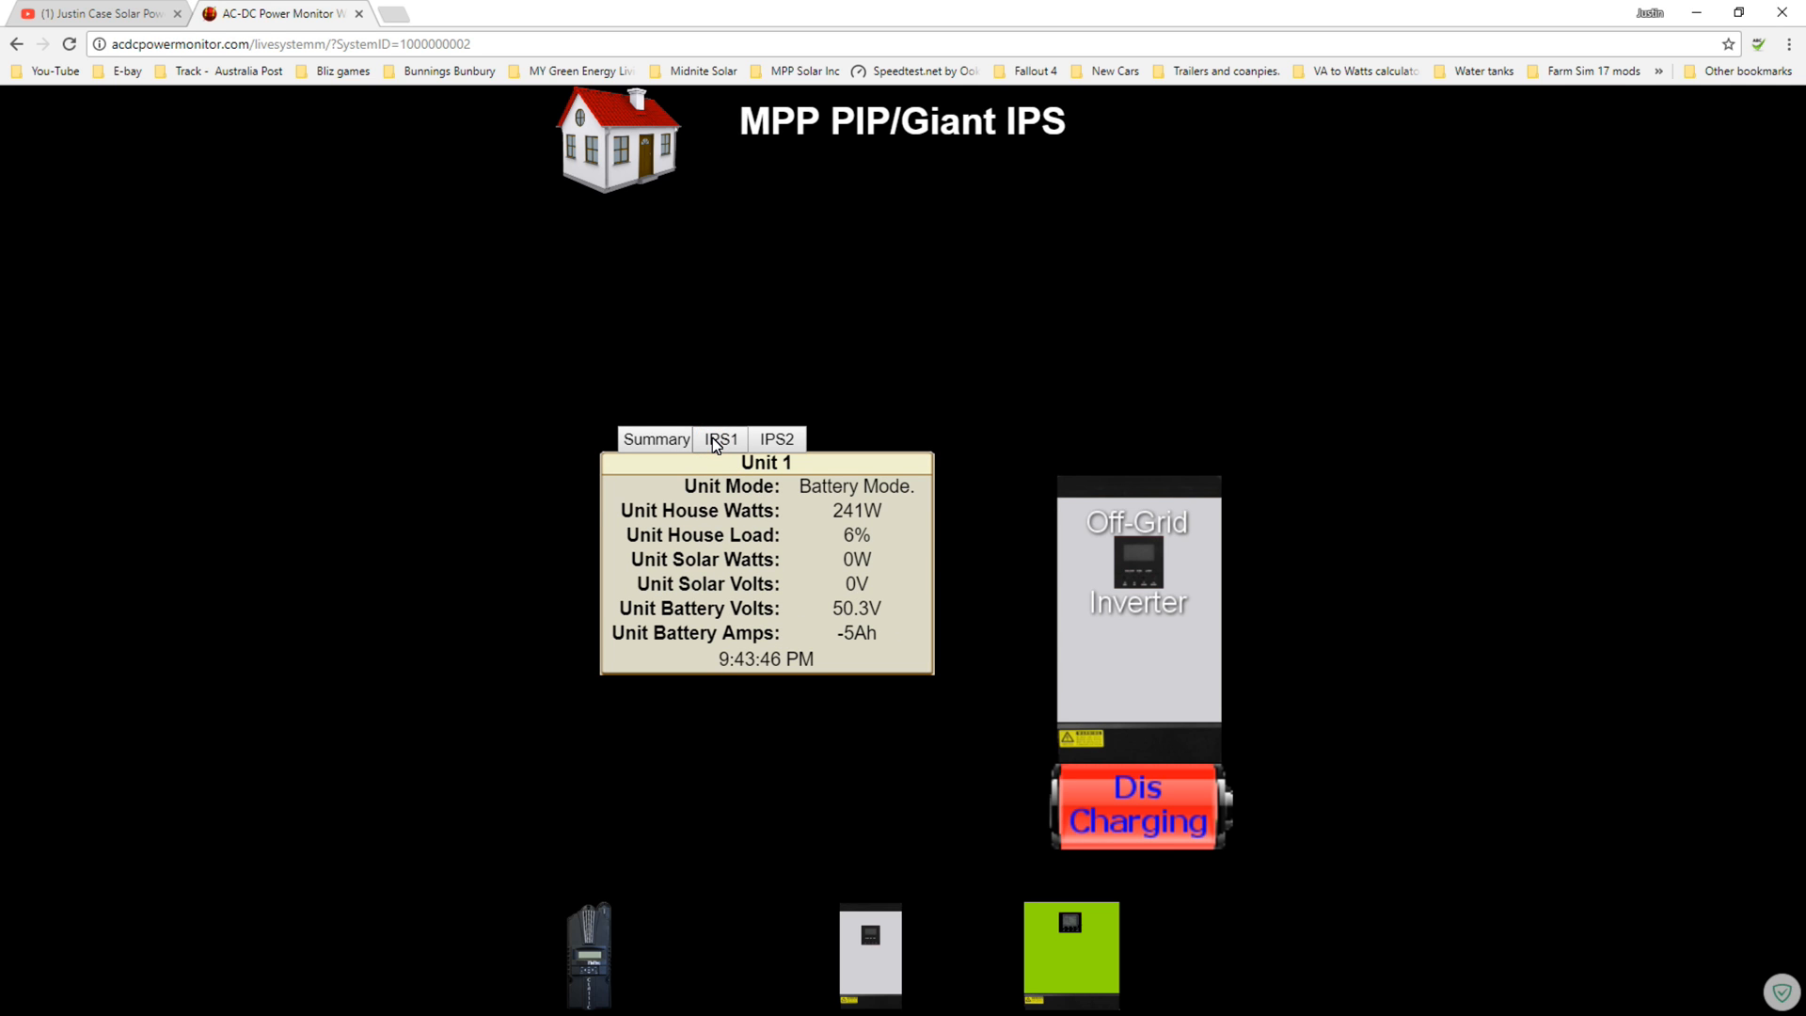
pyautogui.click(775, 439)
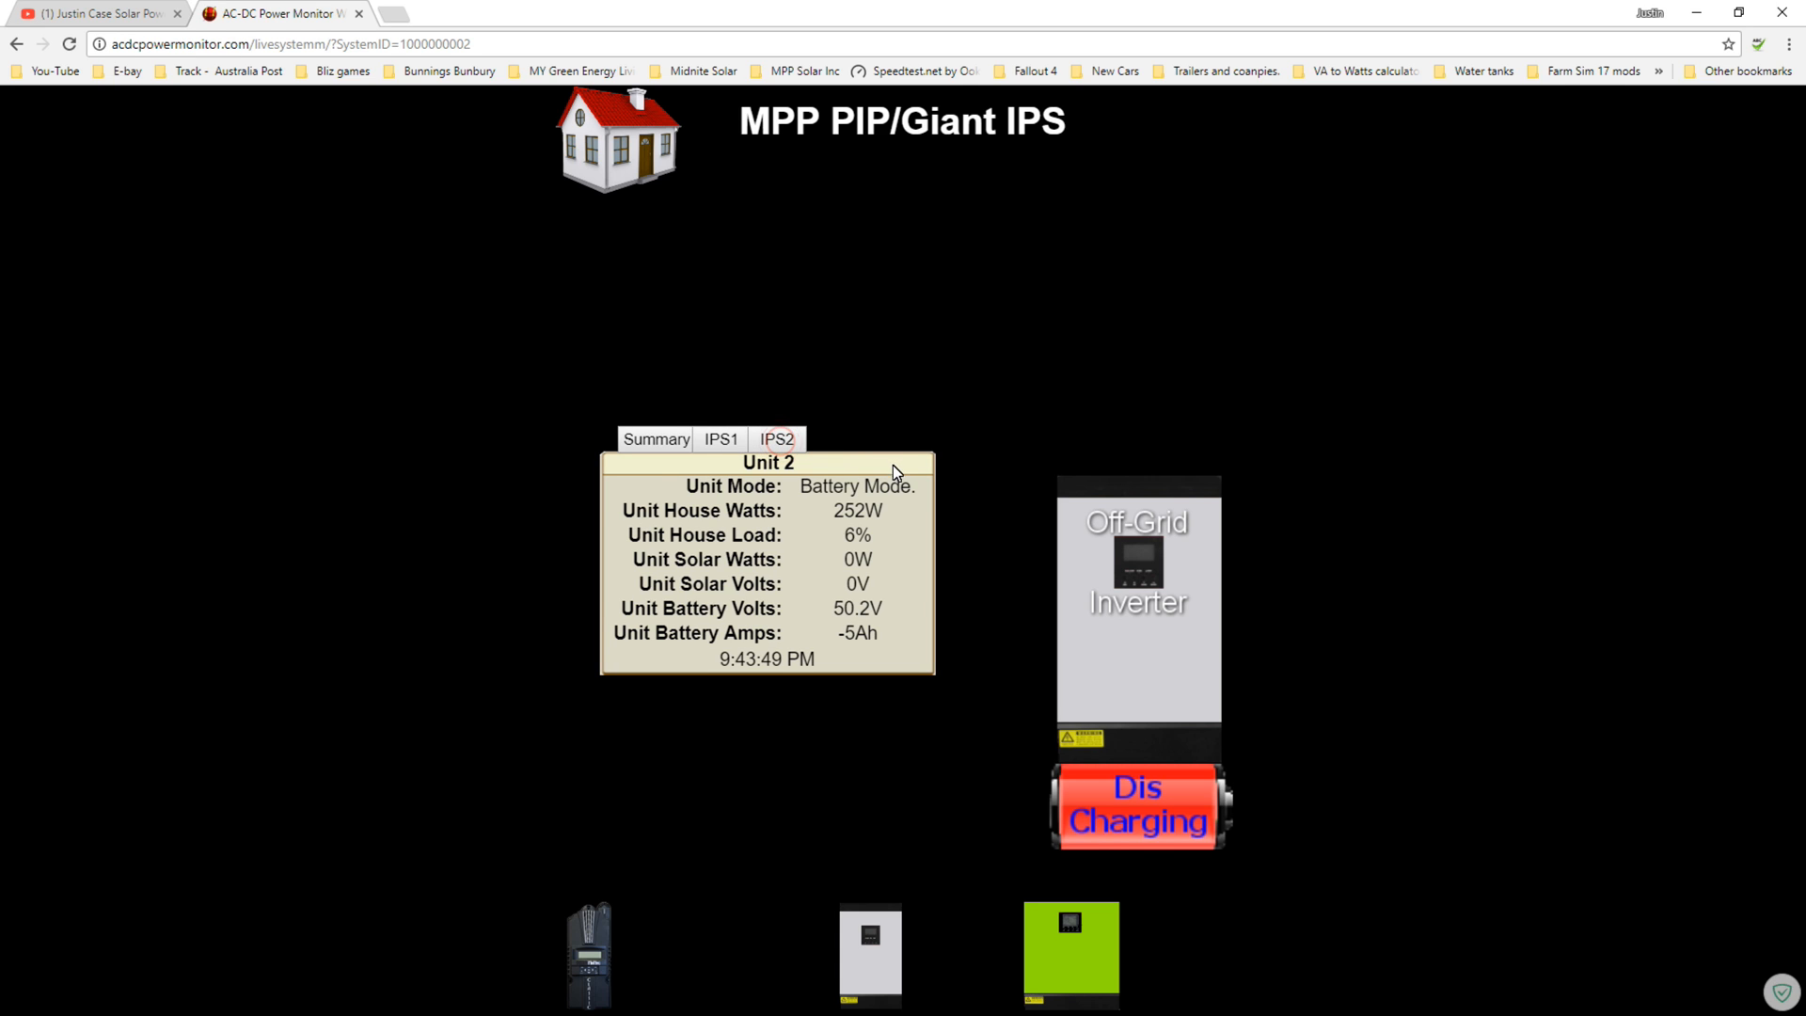
pyautogui.moveTo(880, 450)
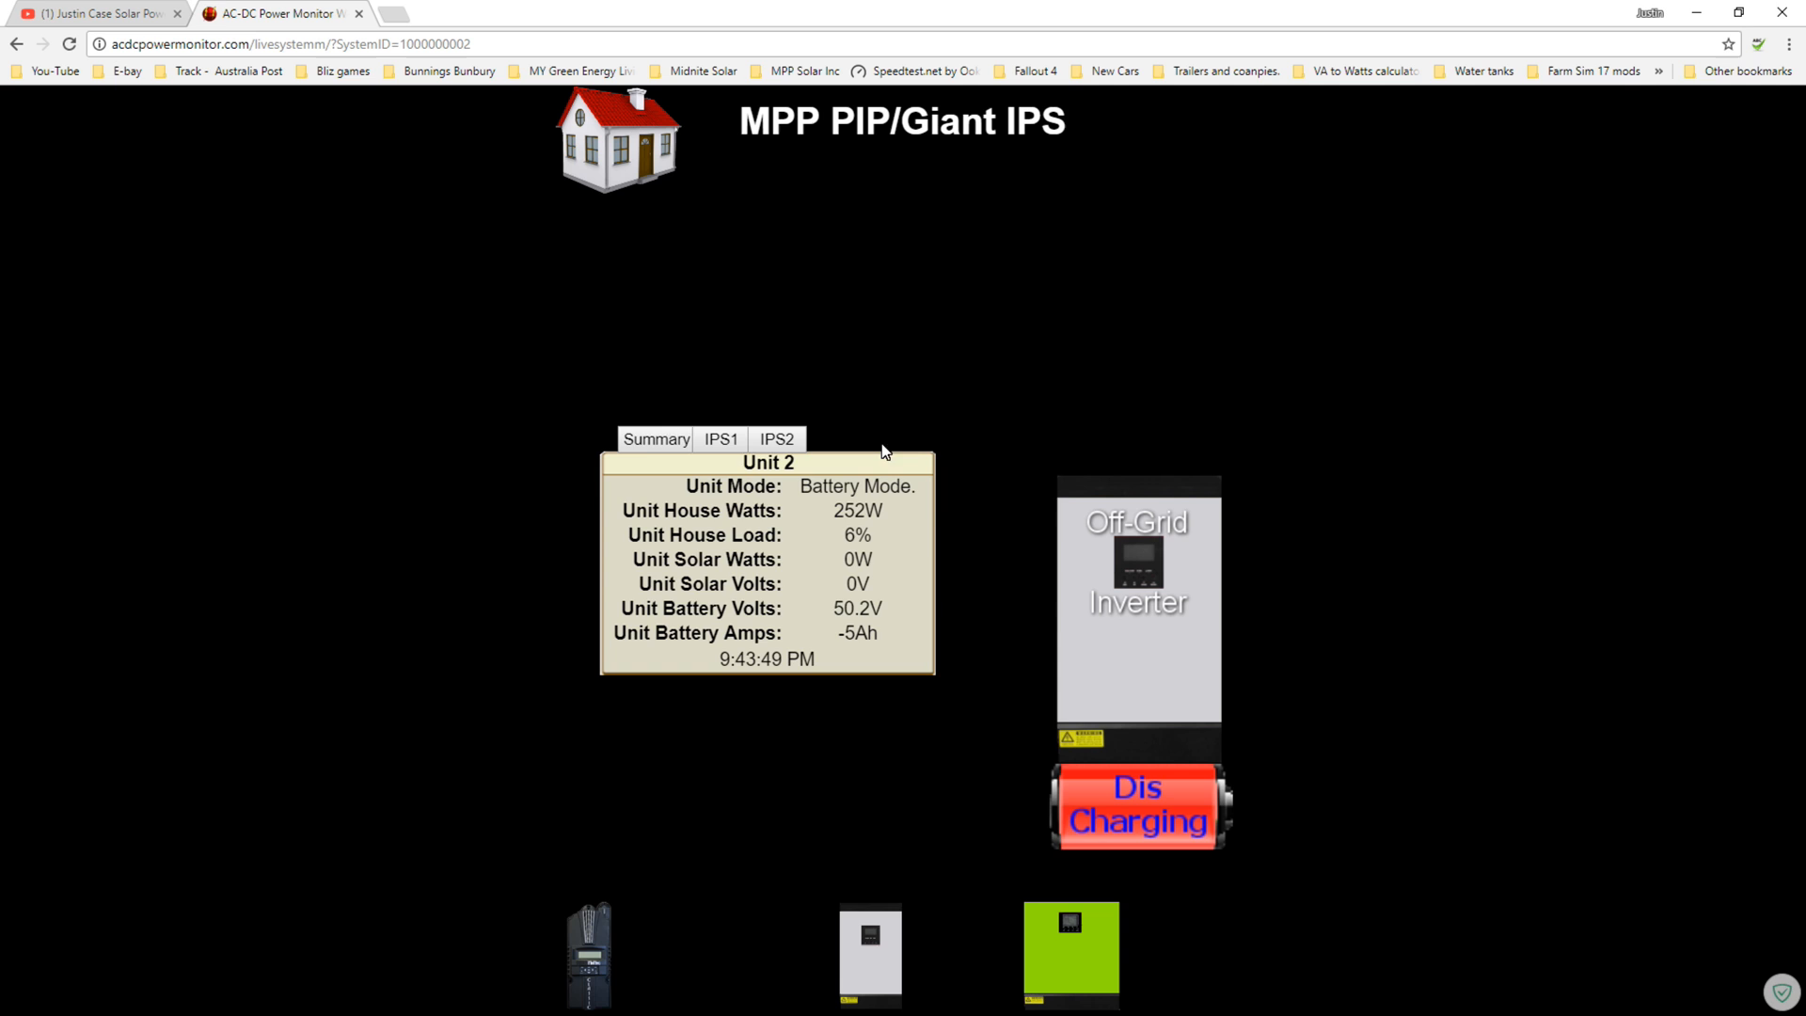
pyautogui.click(654, 438)
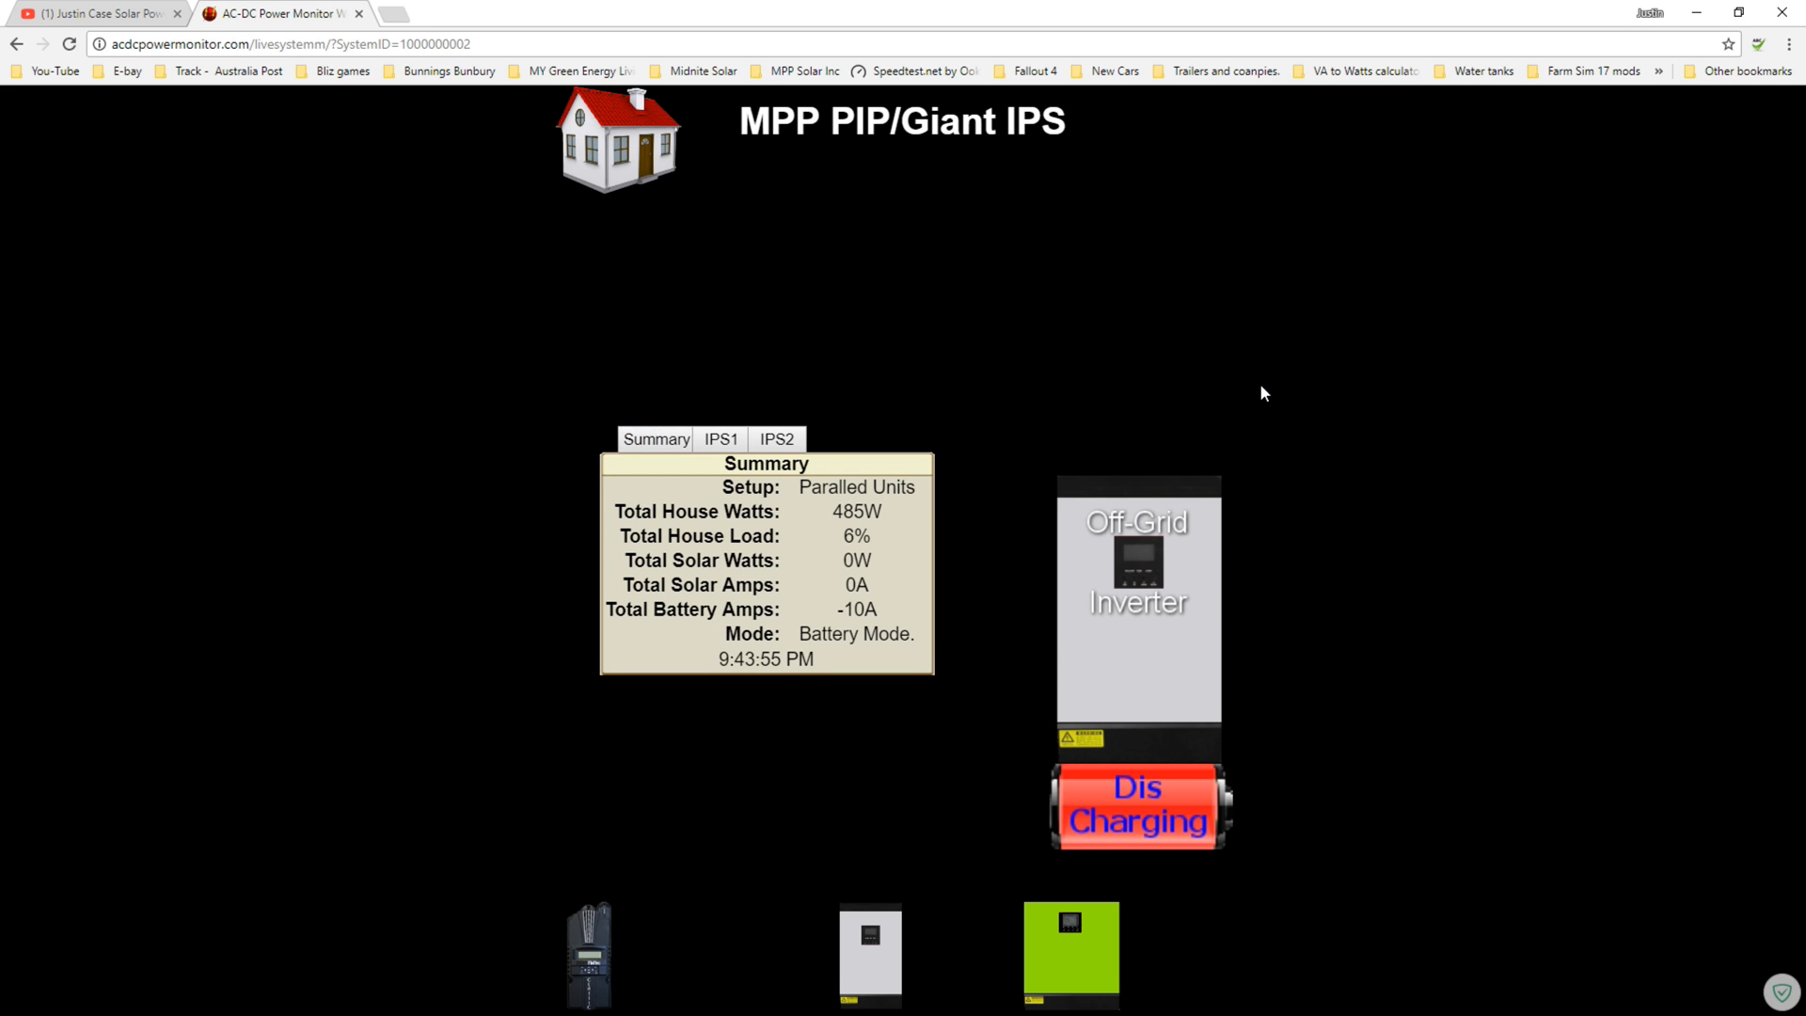
pyautogui.moveTo(721, 438)
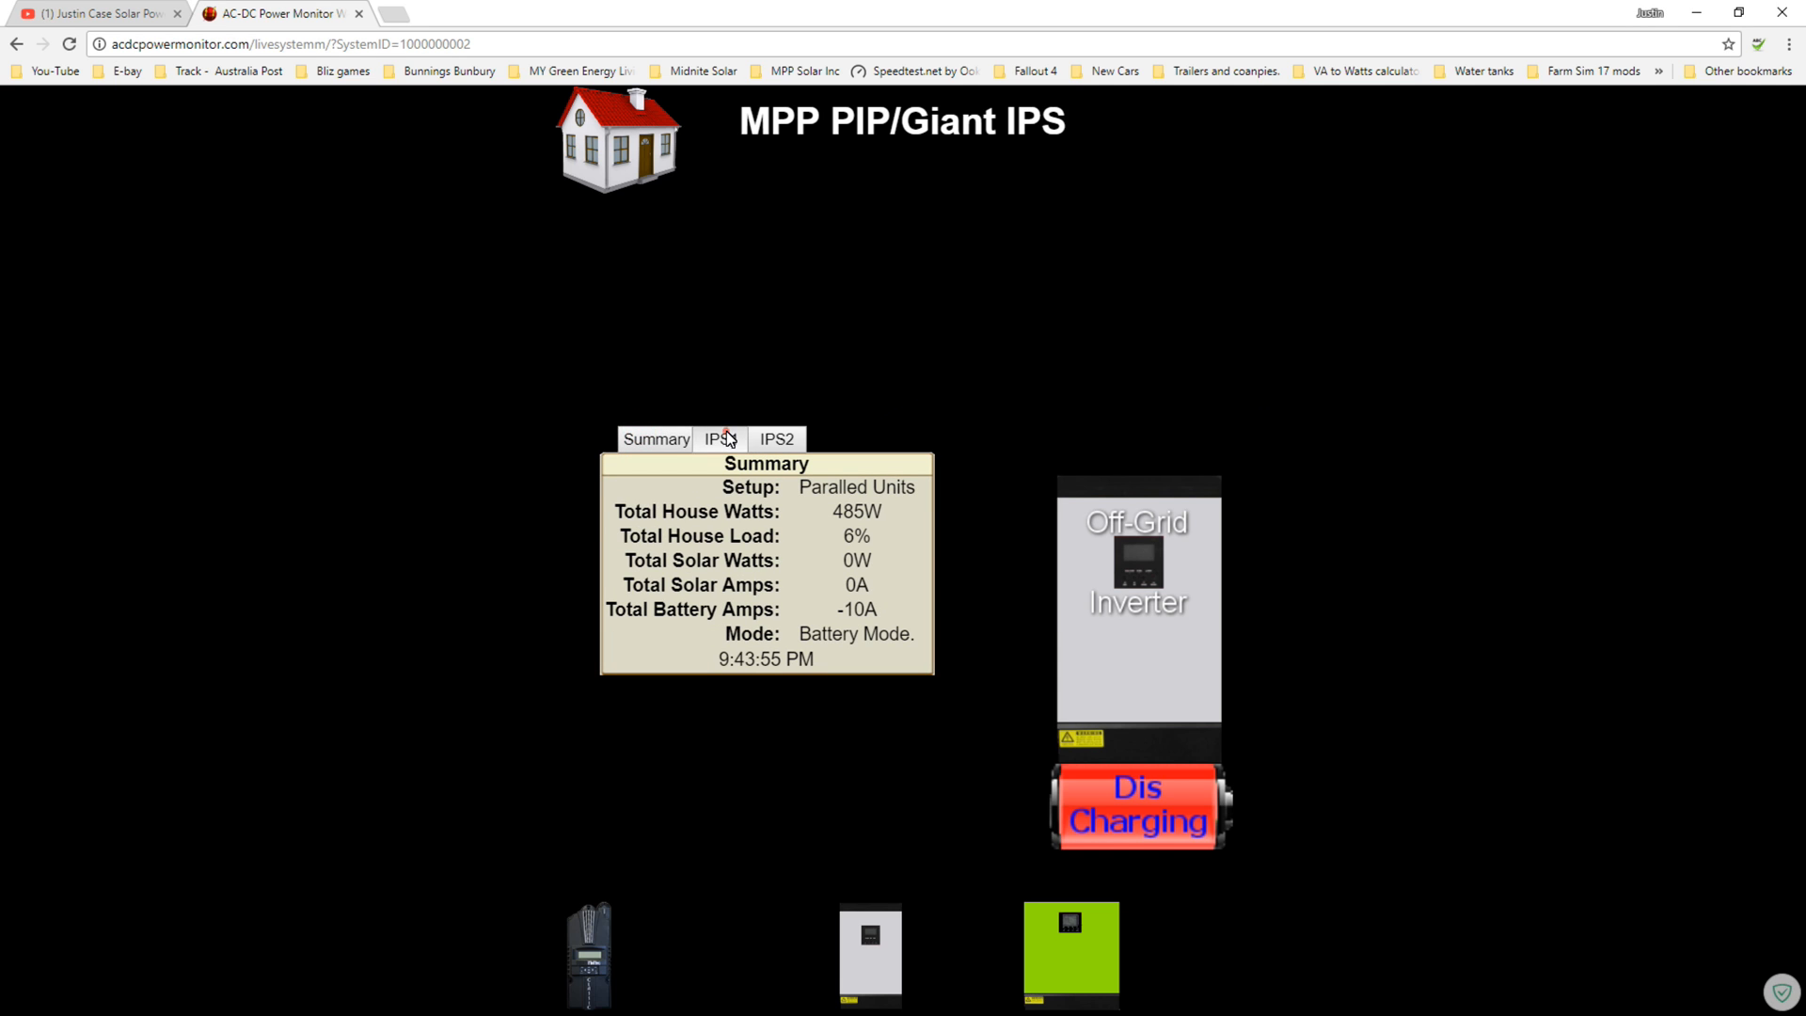
pyautogui.click(719, 438)
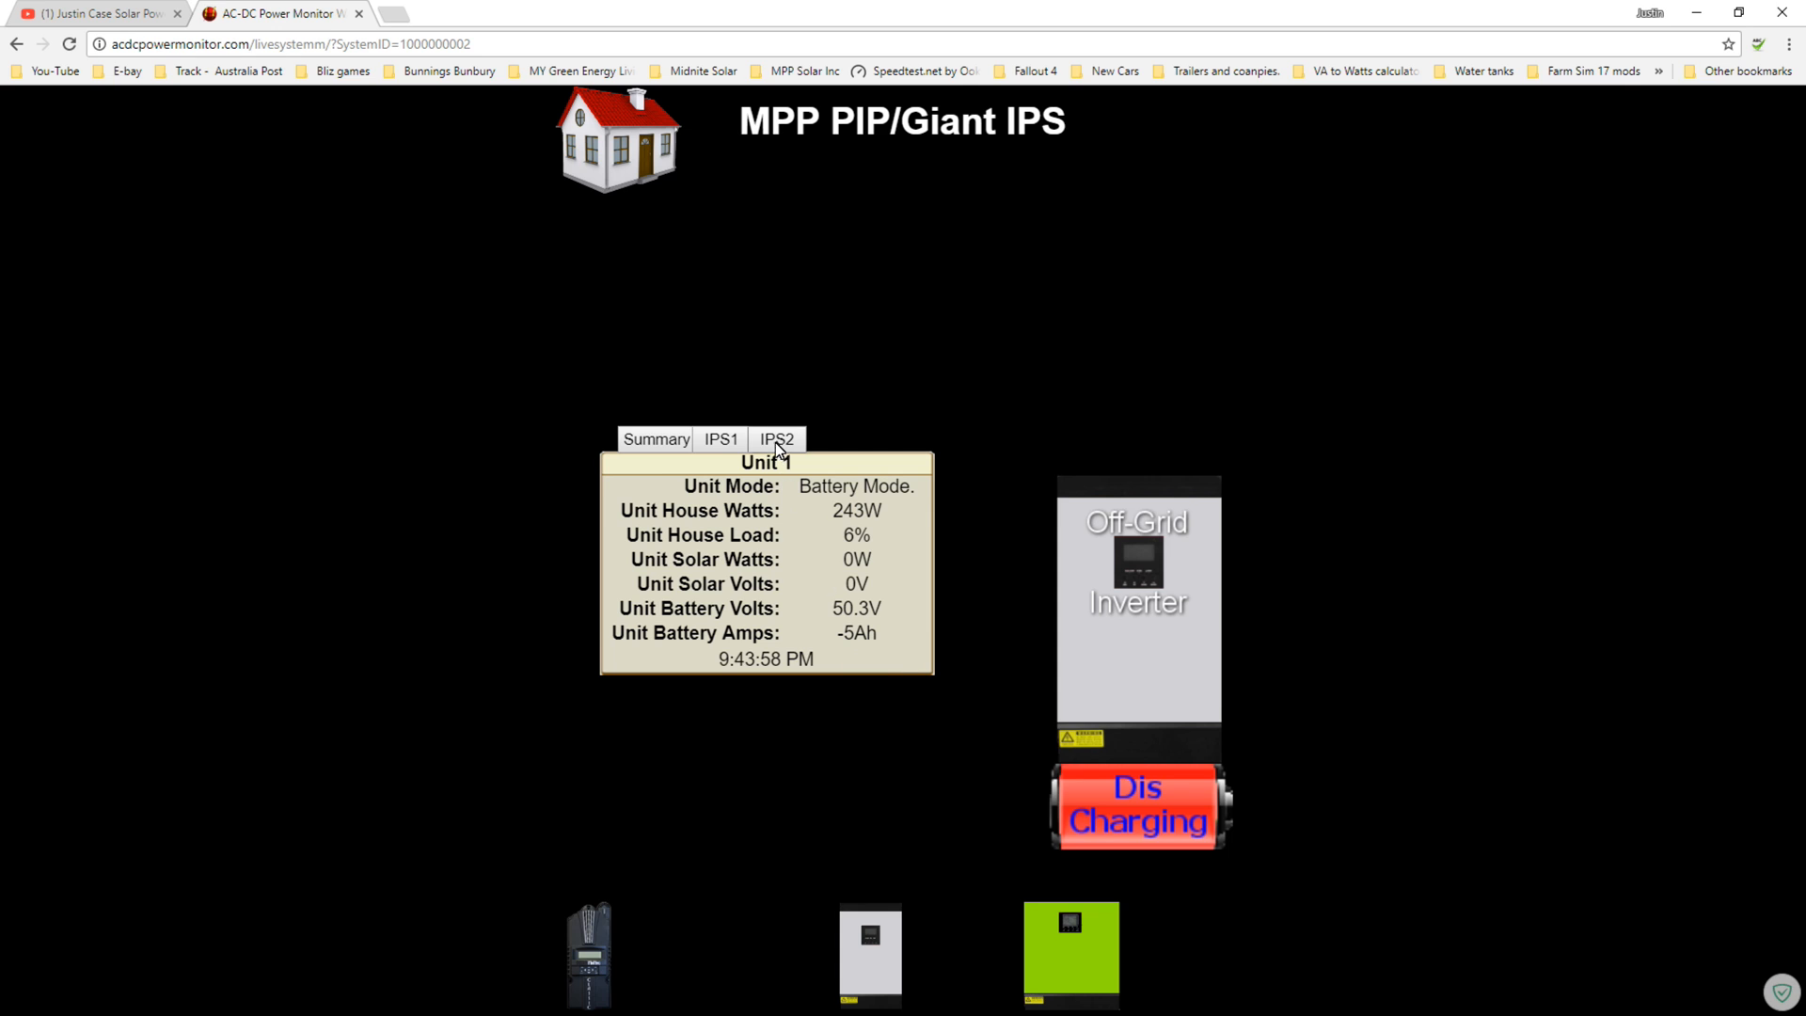
pyautogui.click(777, 439)
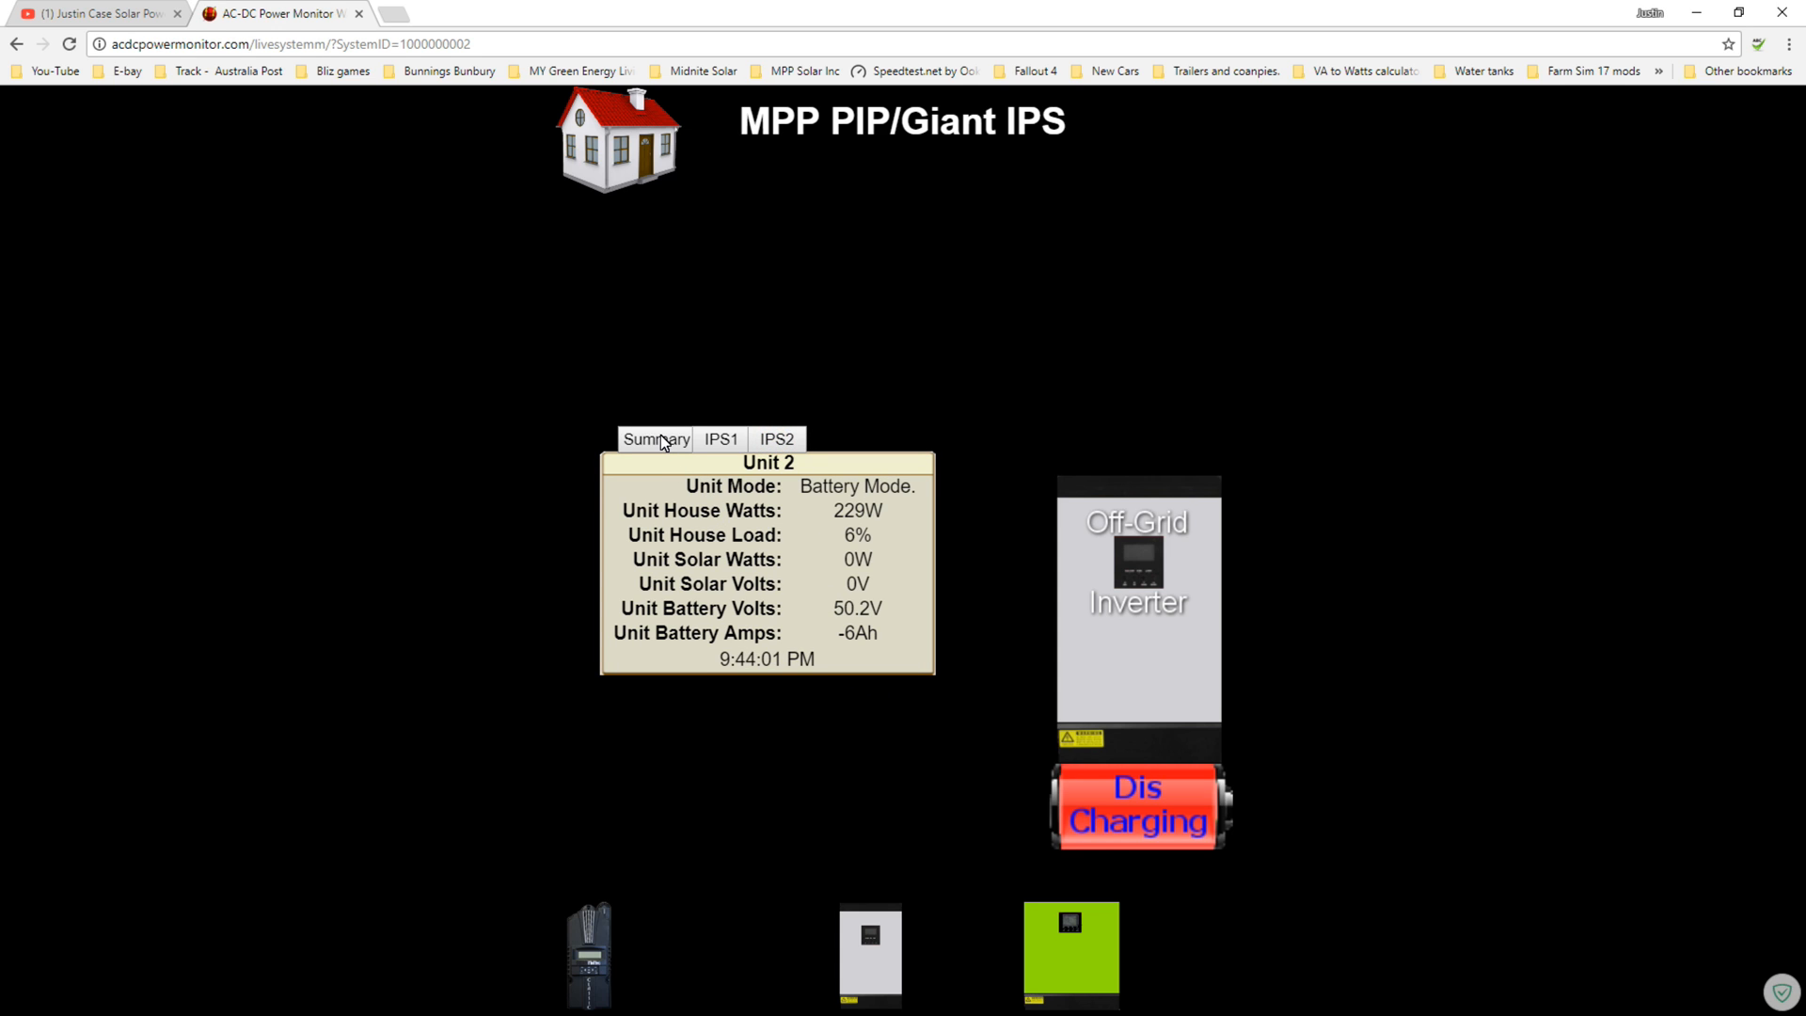
pyautogui.click(719, 439)
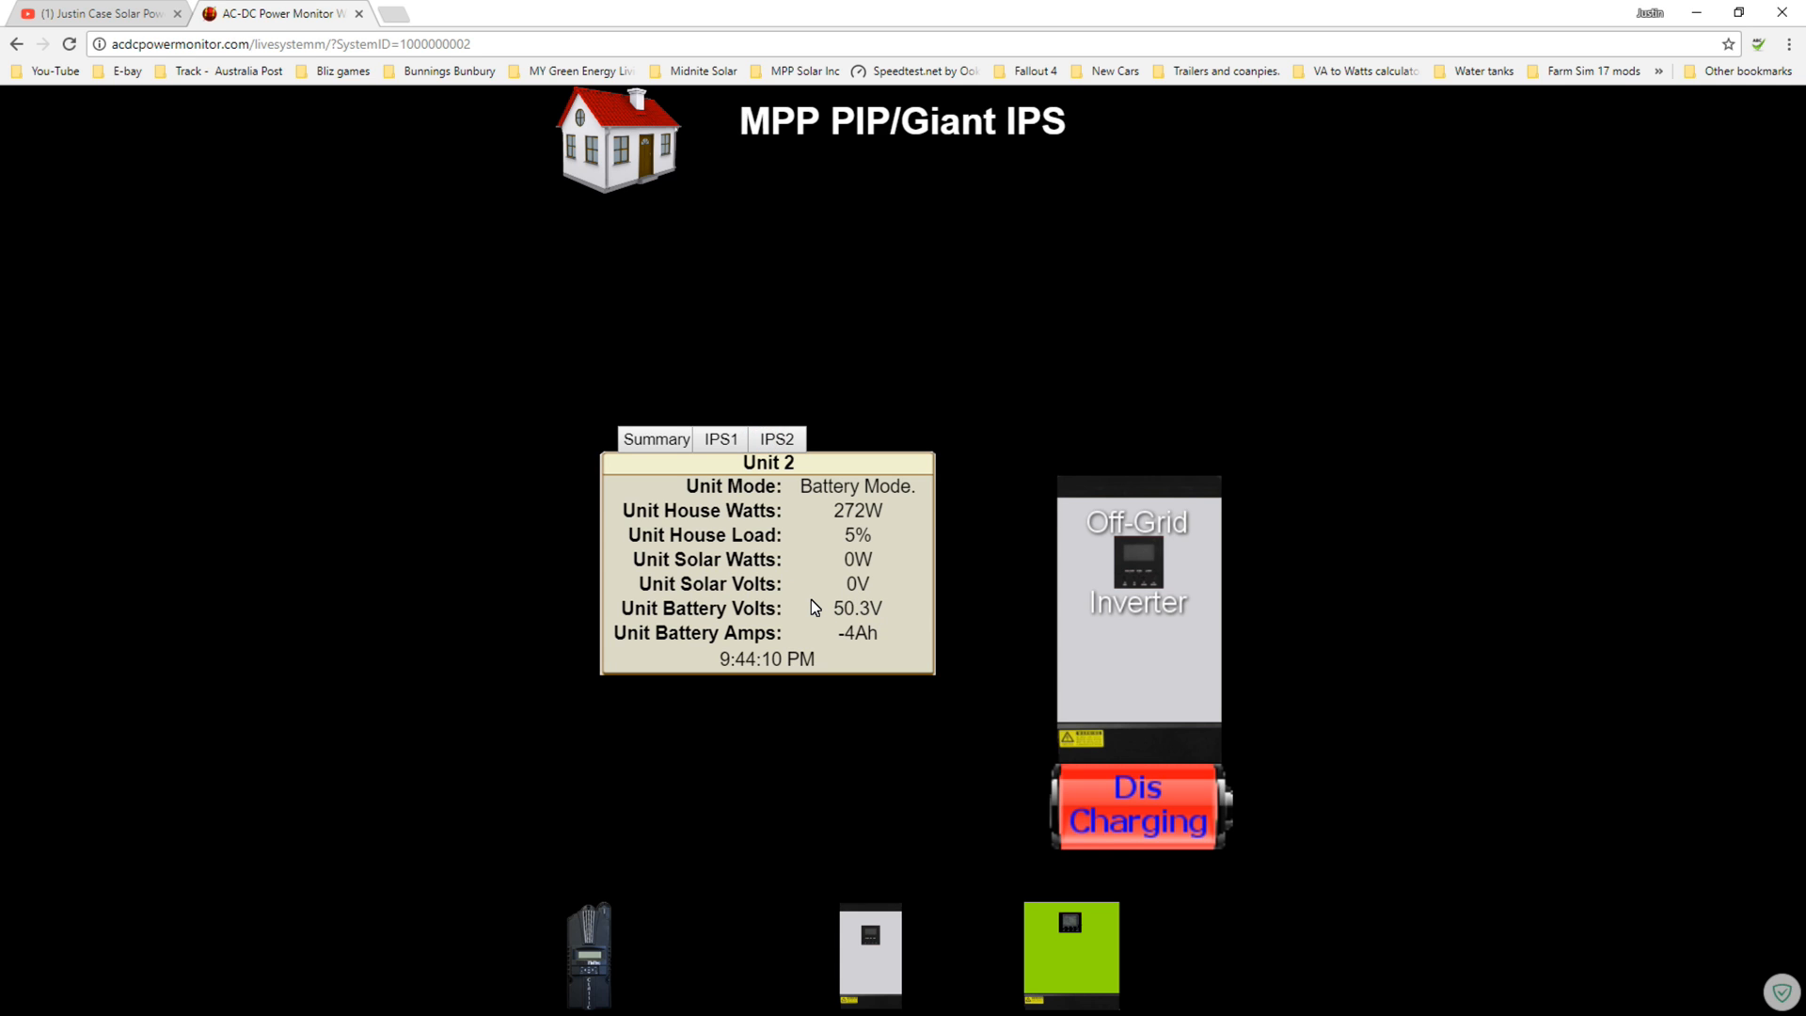
pyautogui.moveTo(930, 623)
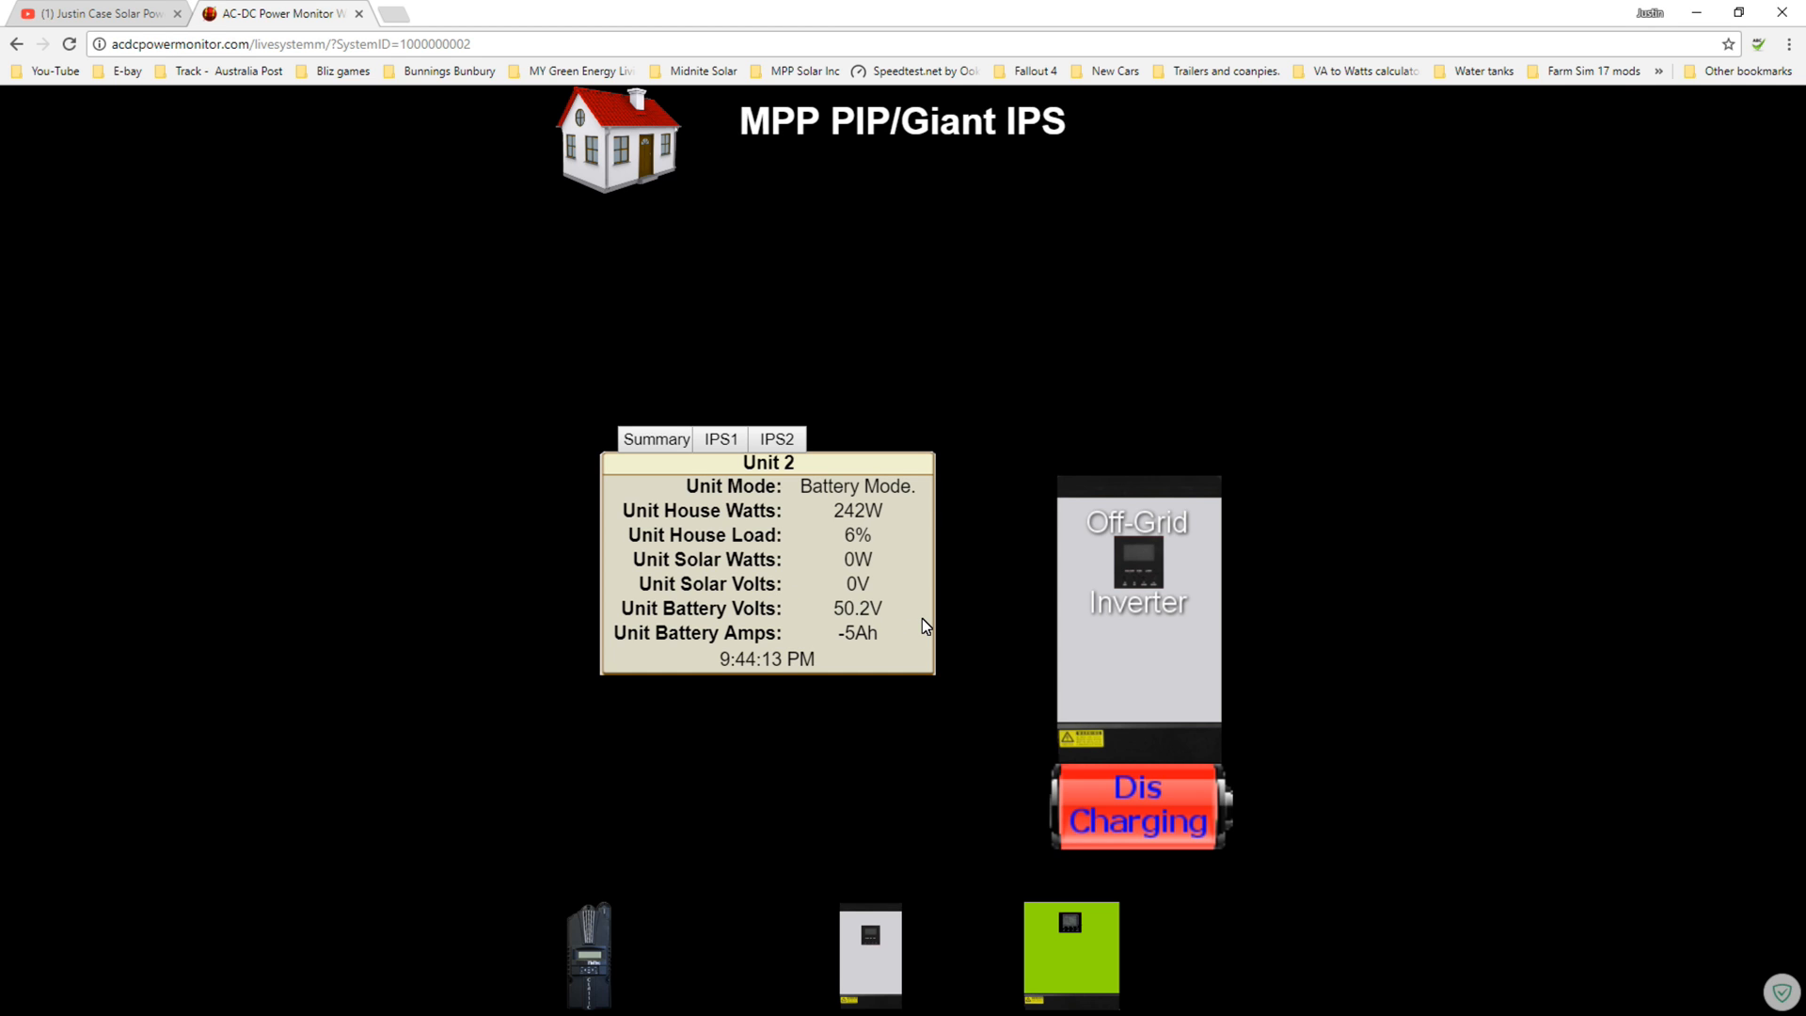
pyautogui.moveTo(643, 429)
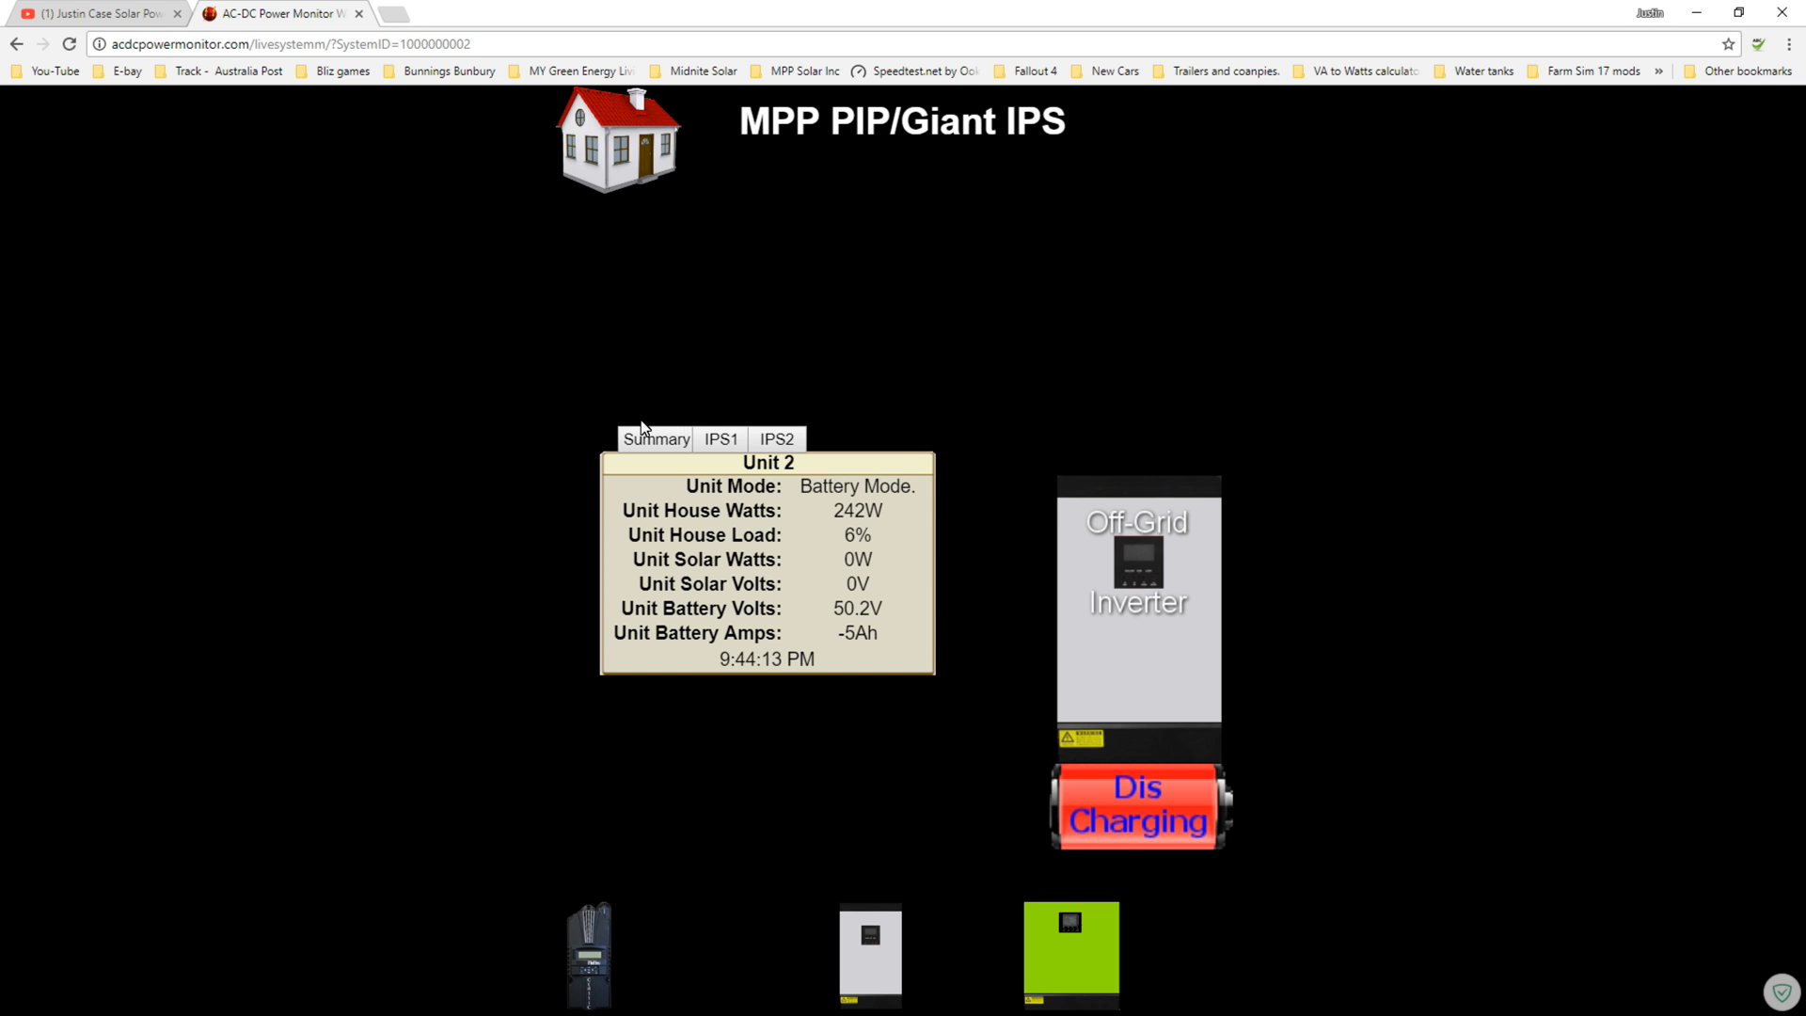
pyautogui.click(655, 438)
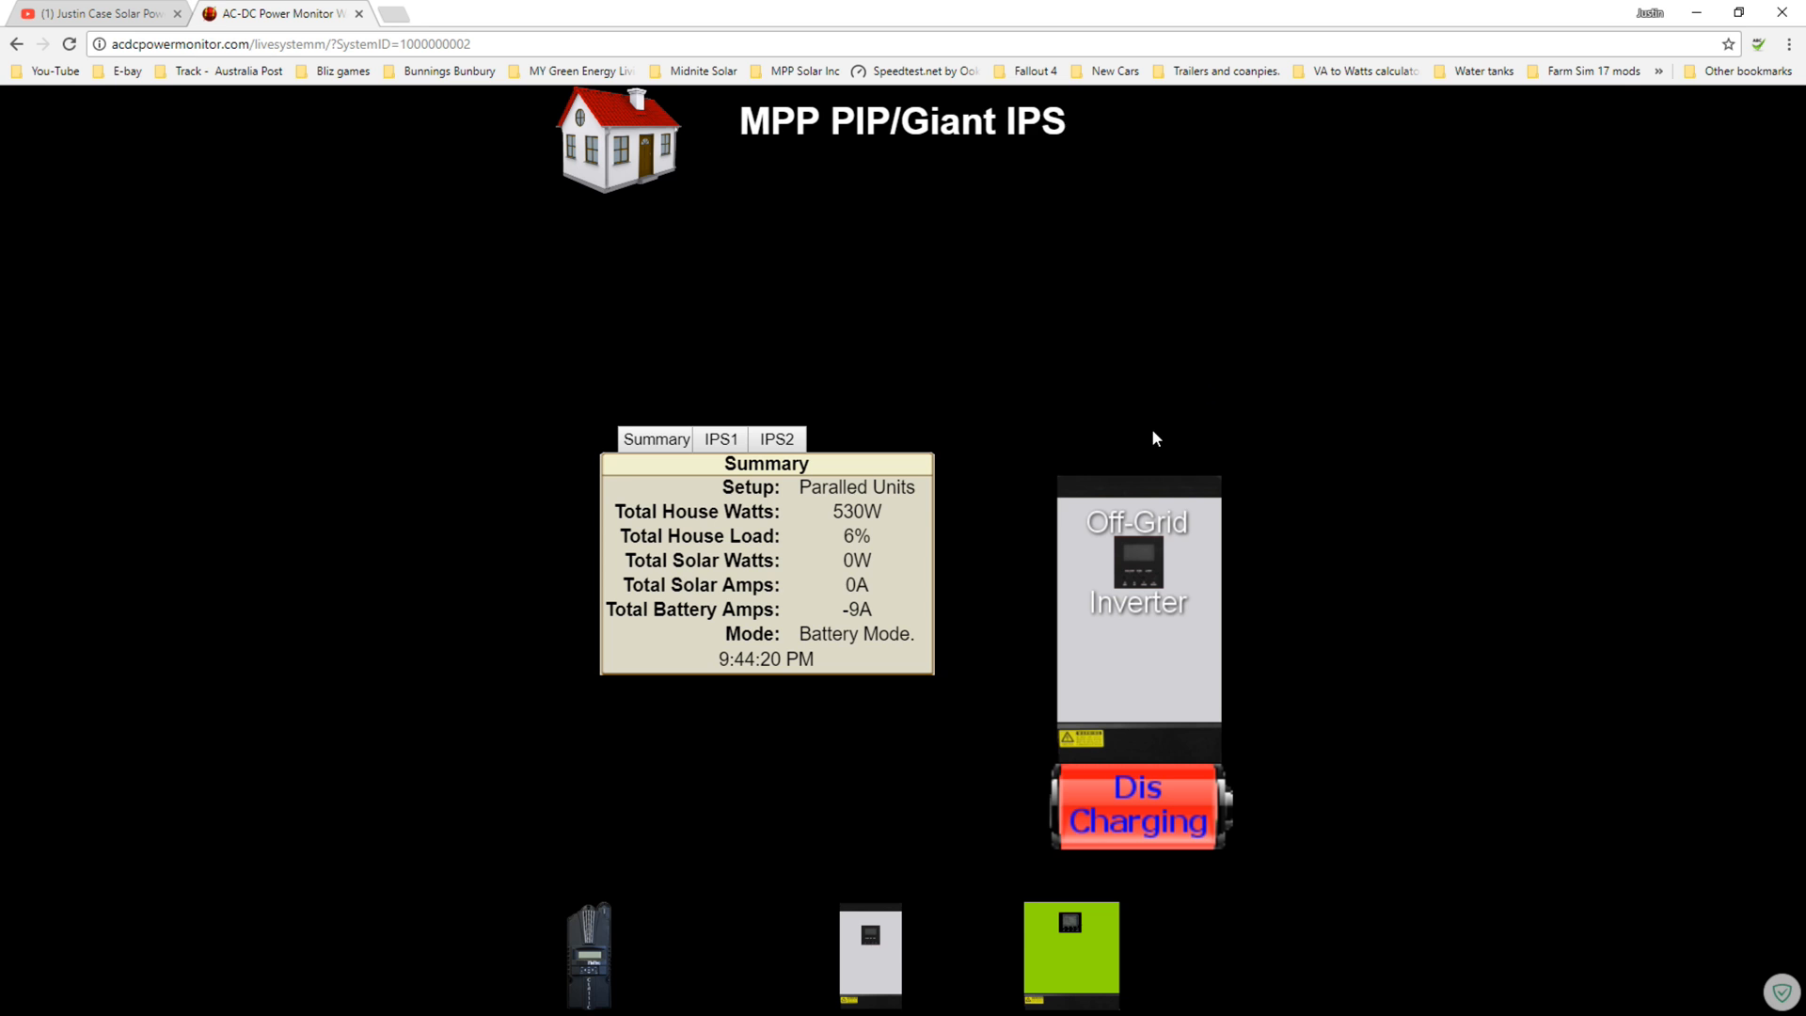
pyautogui.moveTo(1075, 951)
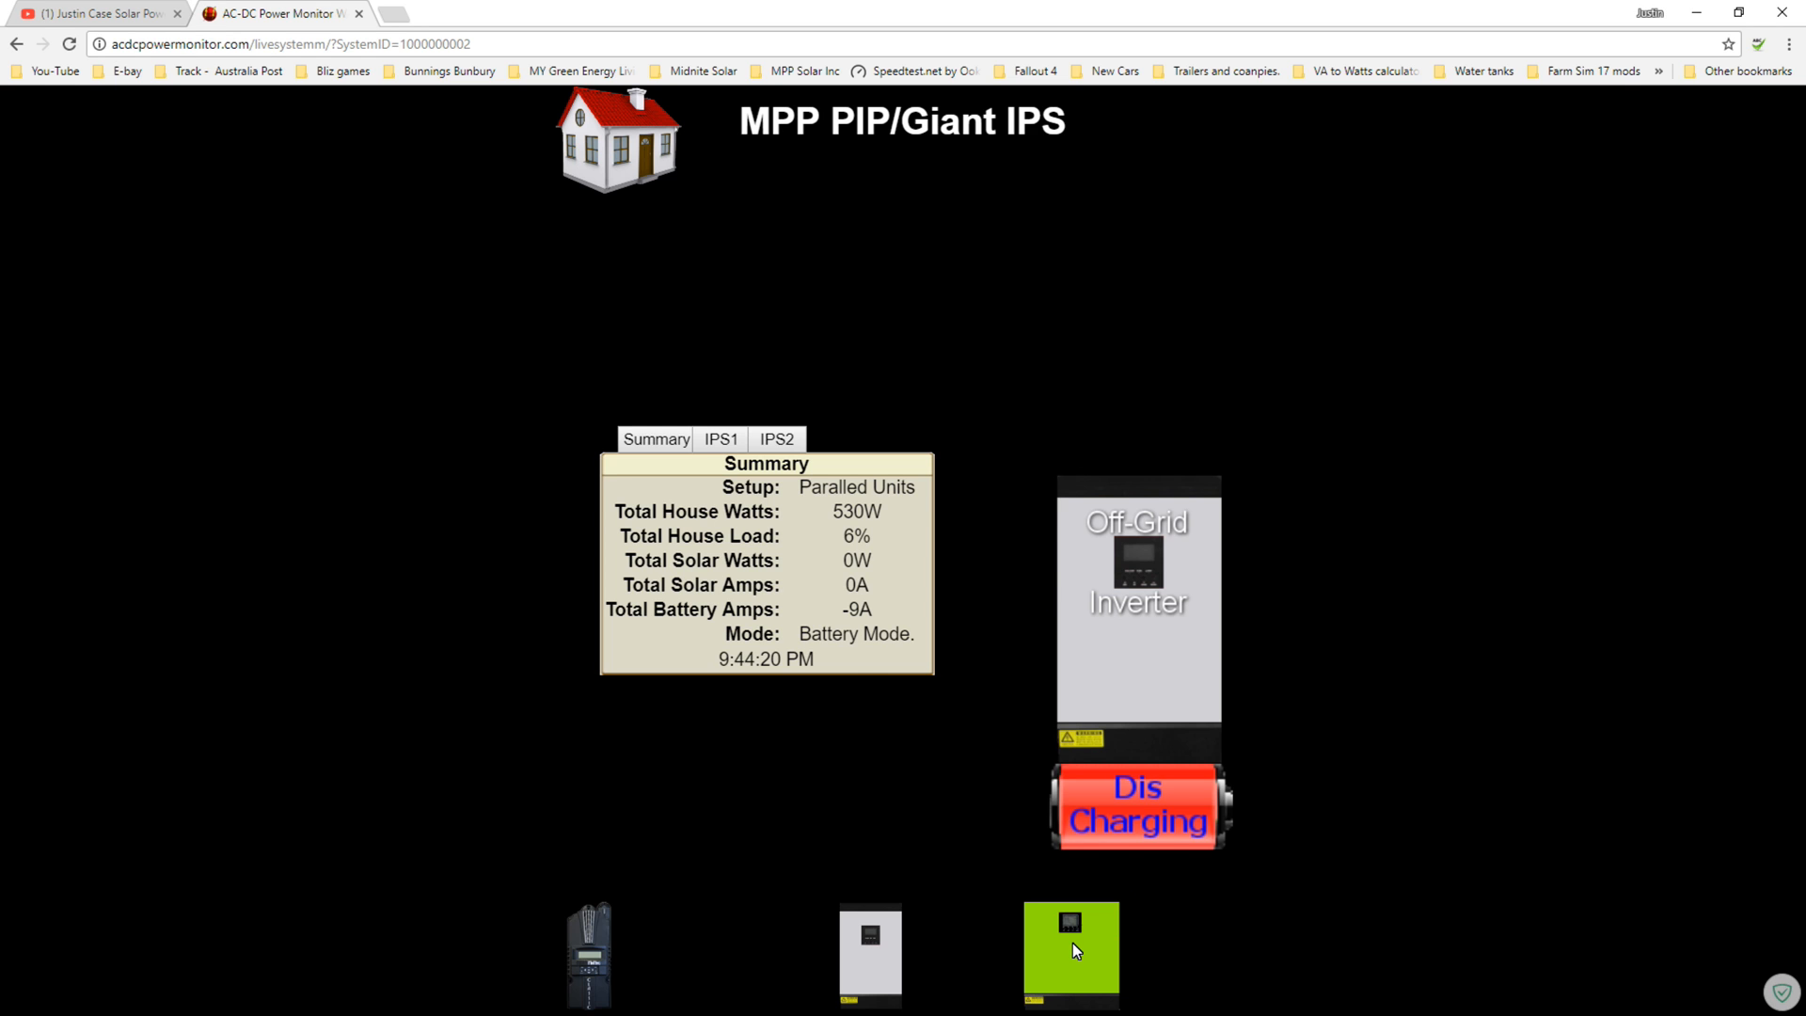
# Go to the Voltronic Hybrid grid-tie inverter's device page
pyautogui.click(1069, 952)
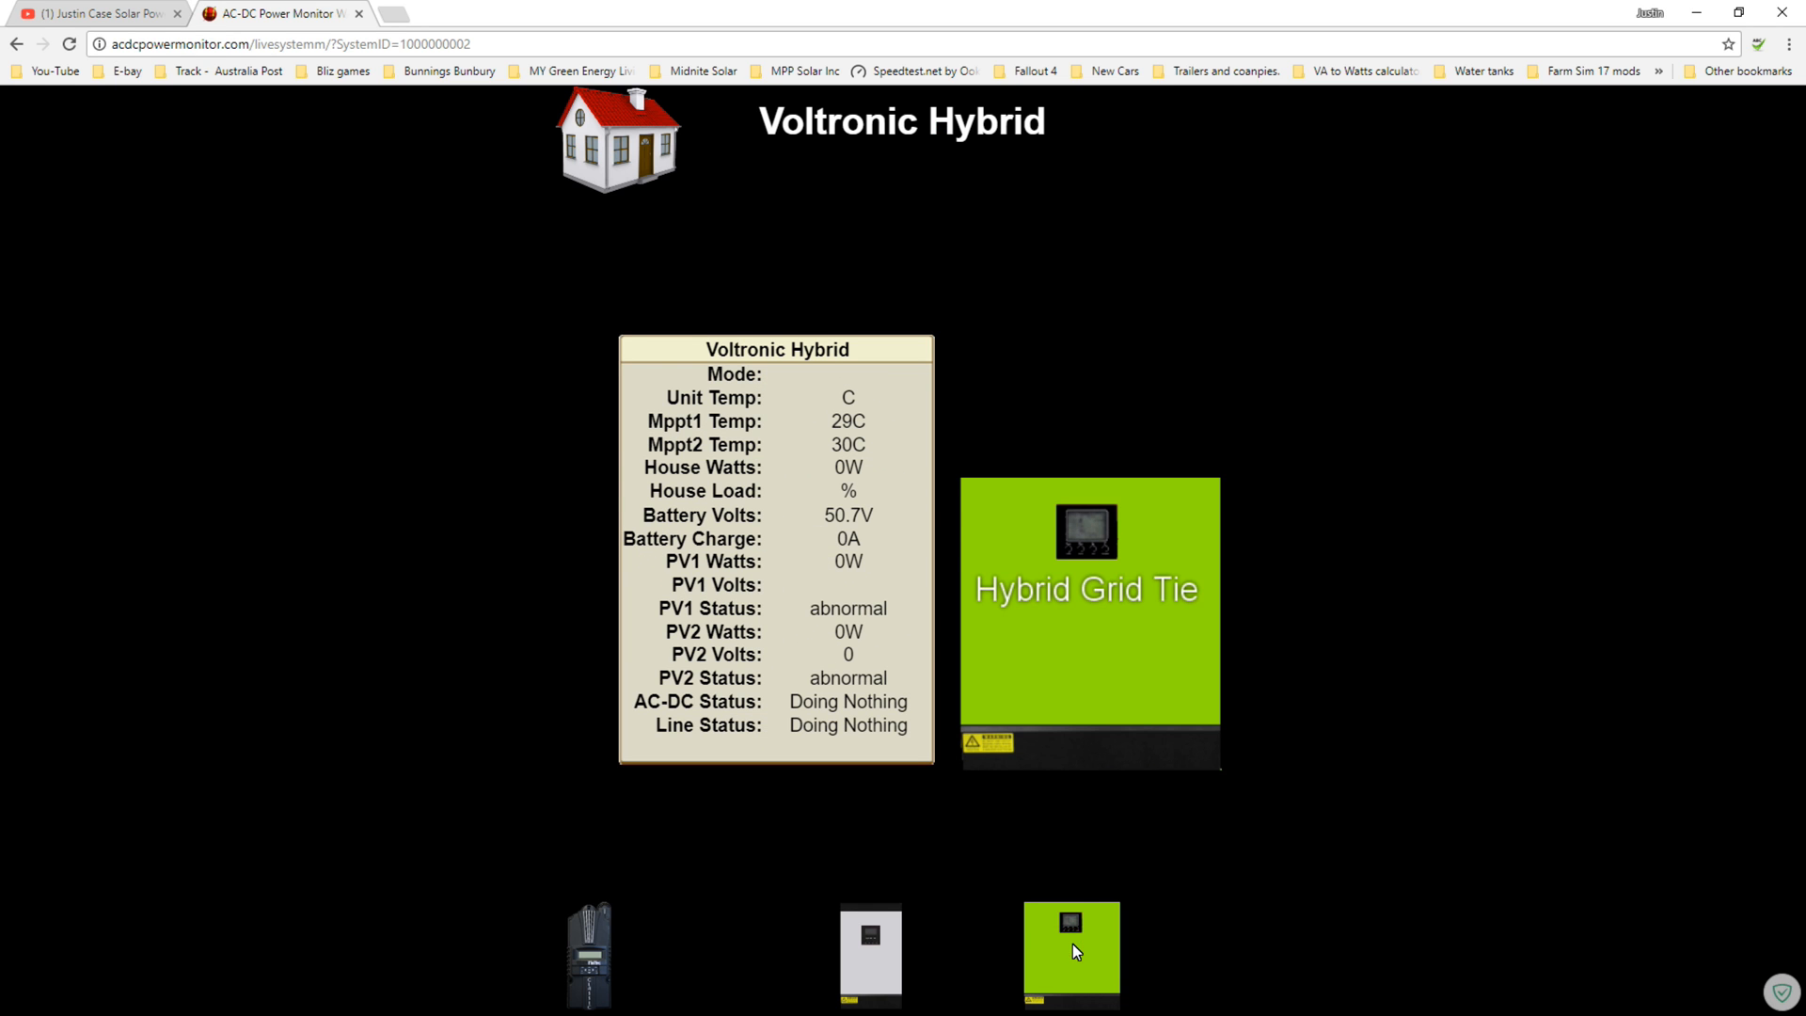
pyautogui.moveTo(955, 634)
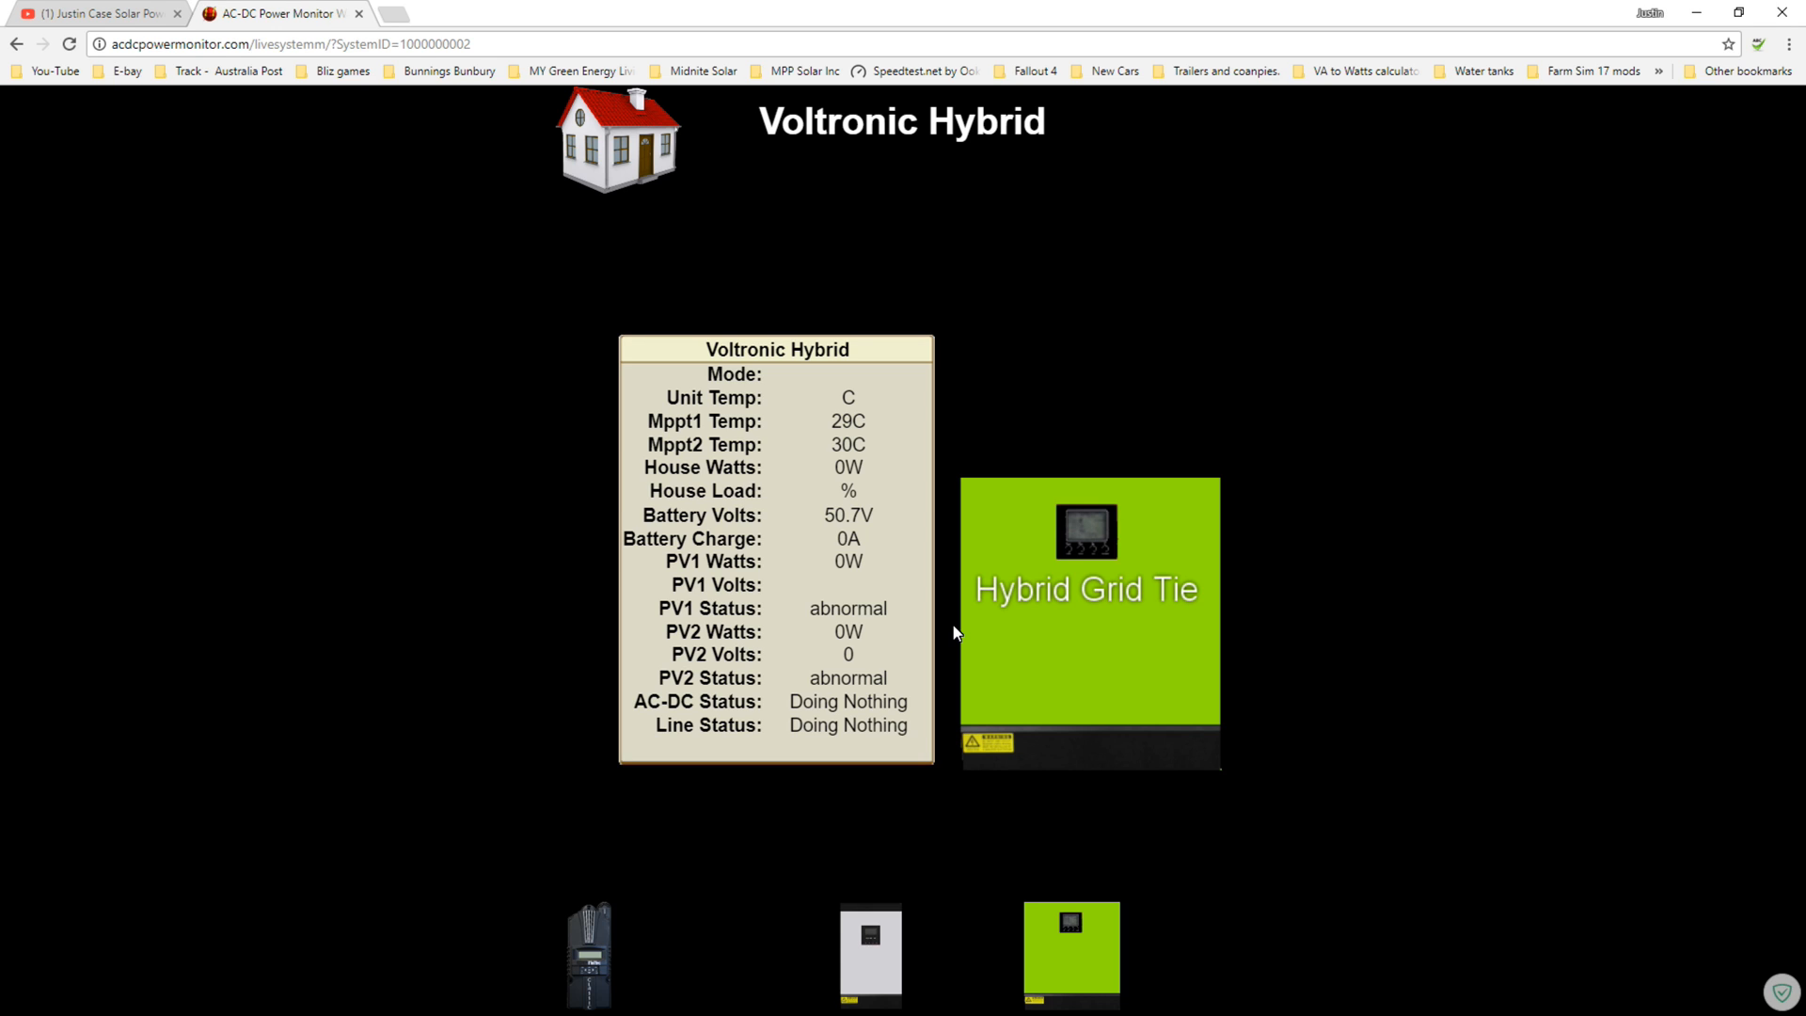
pyautogui.moveTo(807, 597)
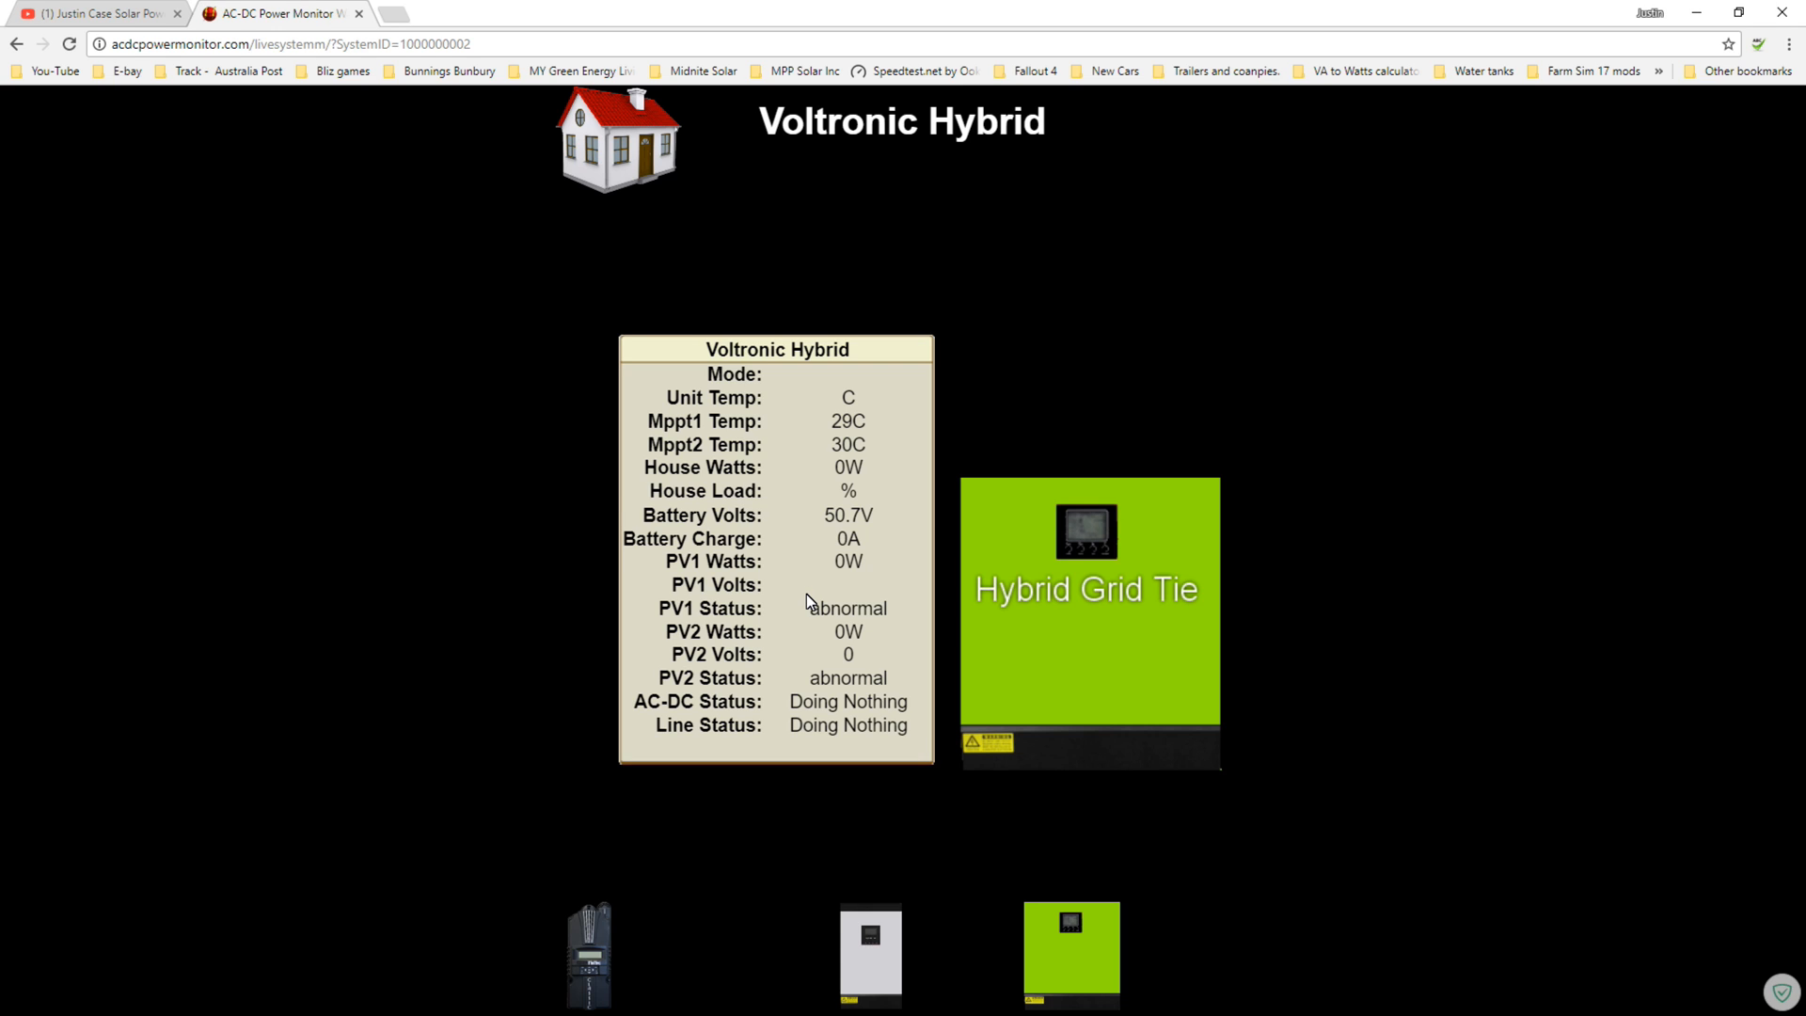
pyautogui.moveTo(807, 660)
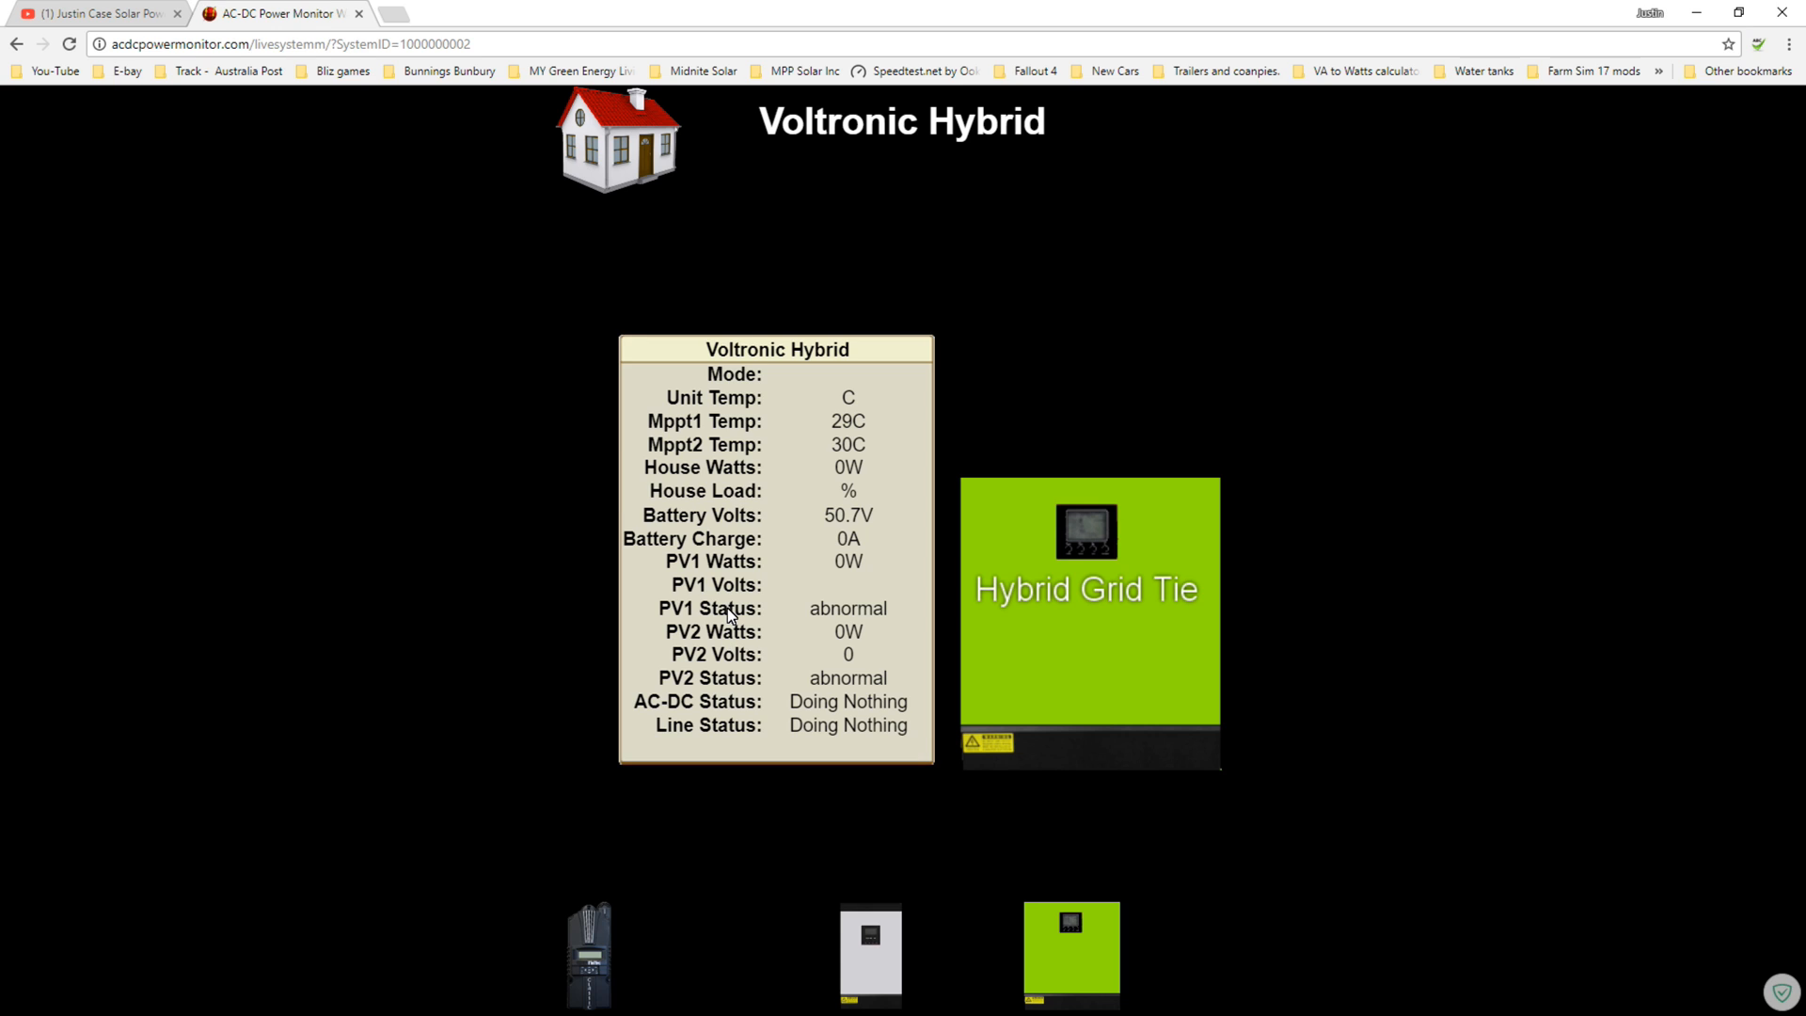
pyautogui.moveTo(745, 689)
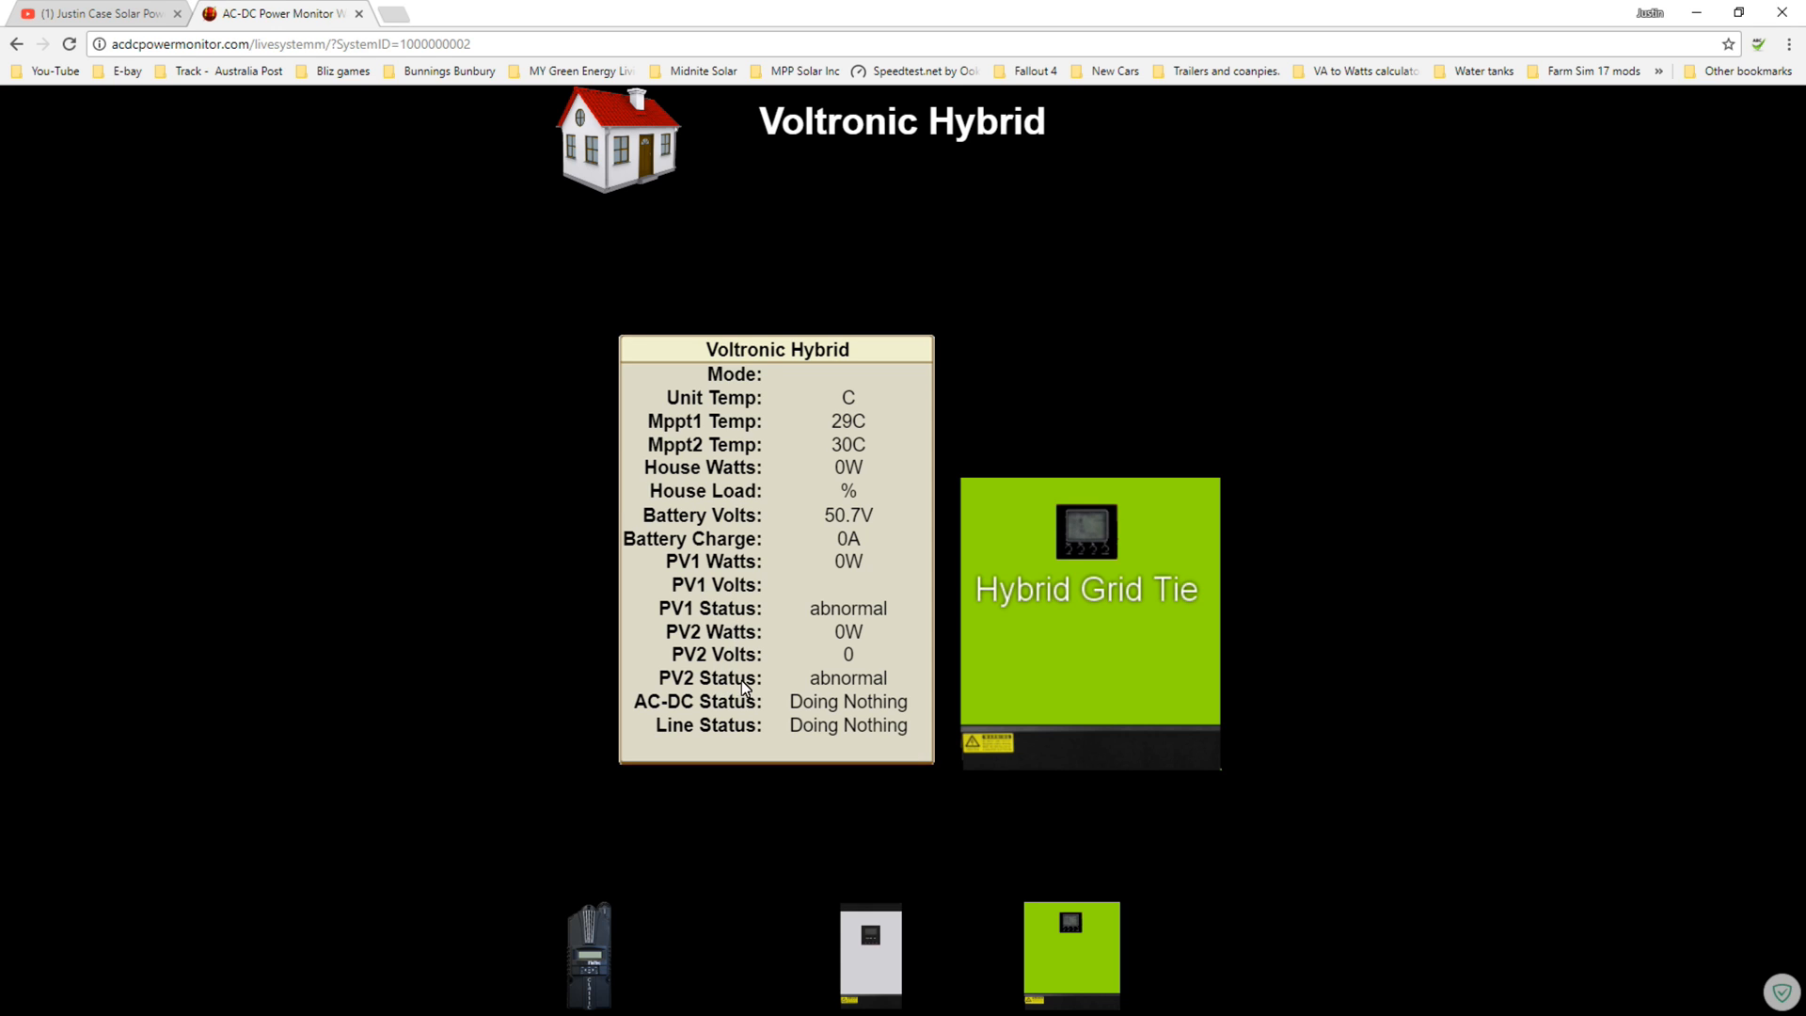
pyautogui.moveTo(1011, 785)
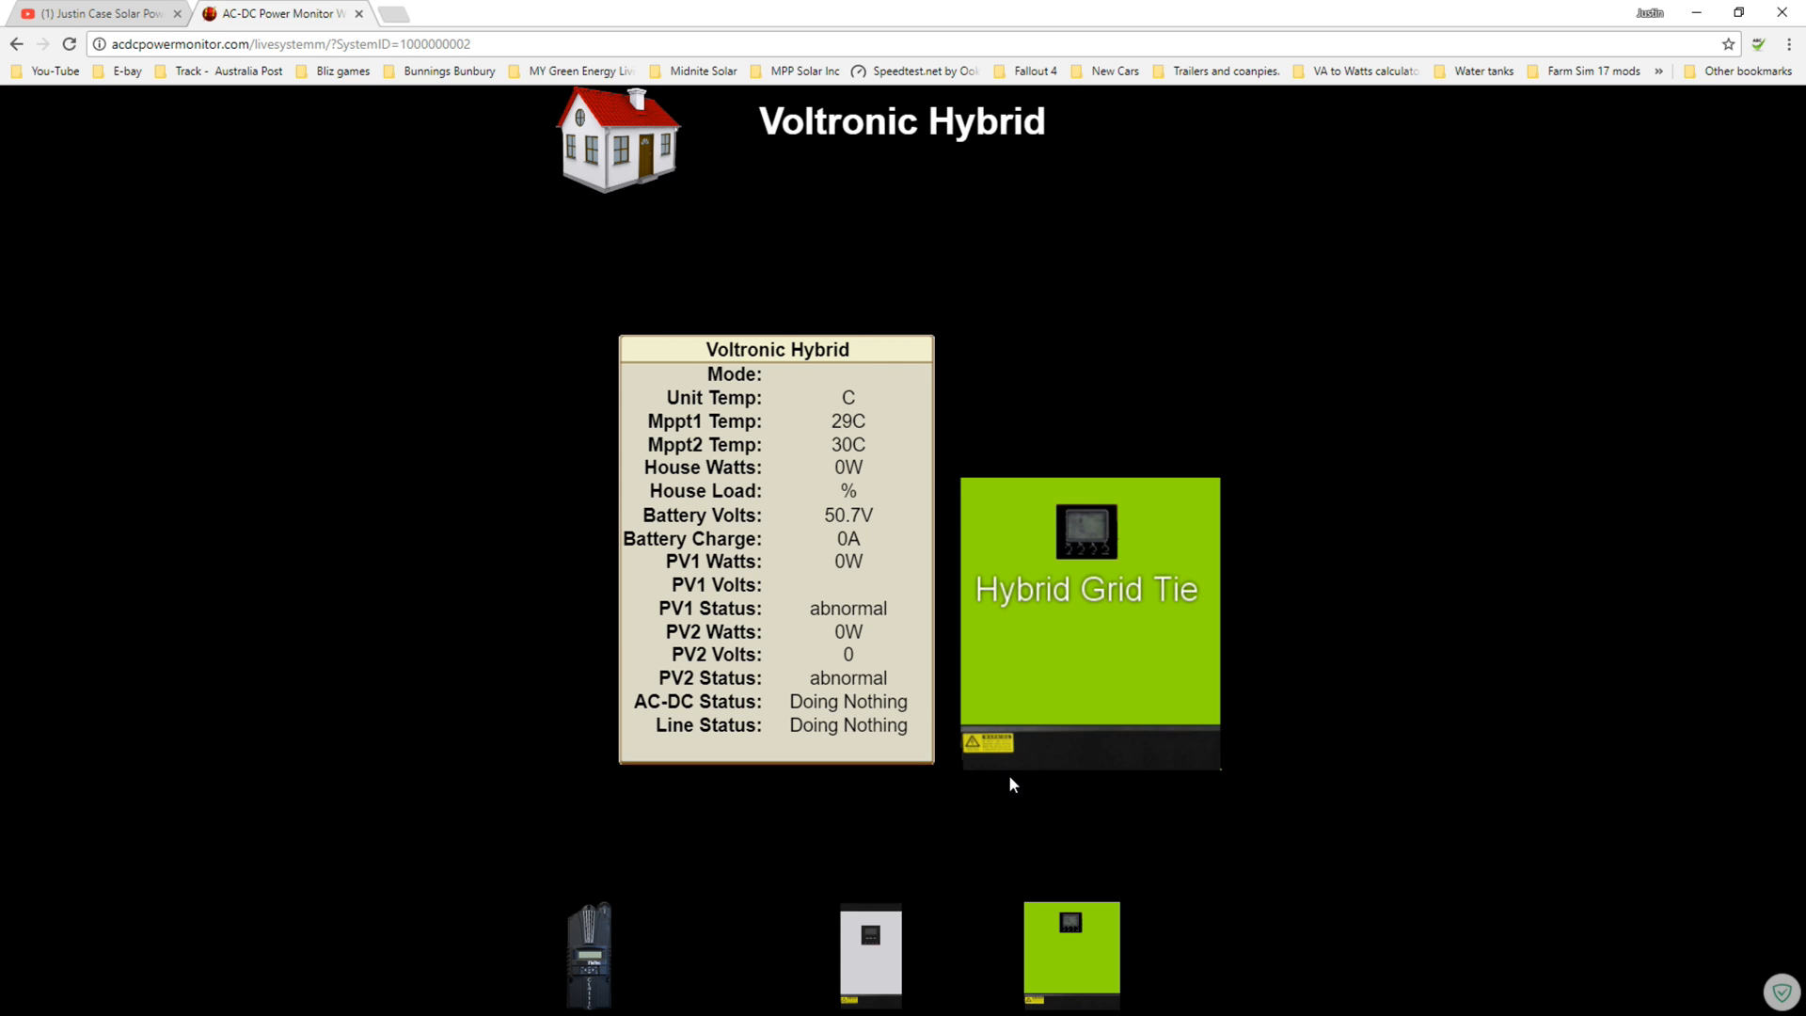
pyautogui.moveTo(1014, 872)
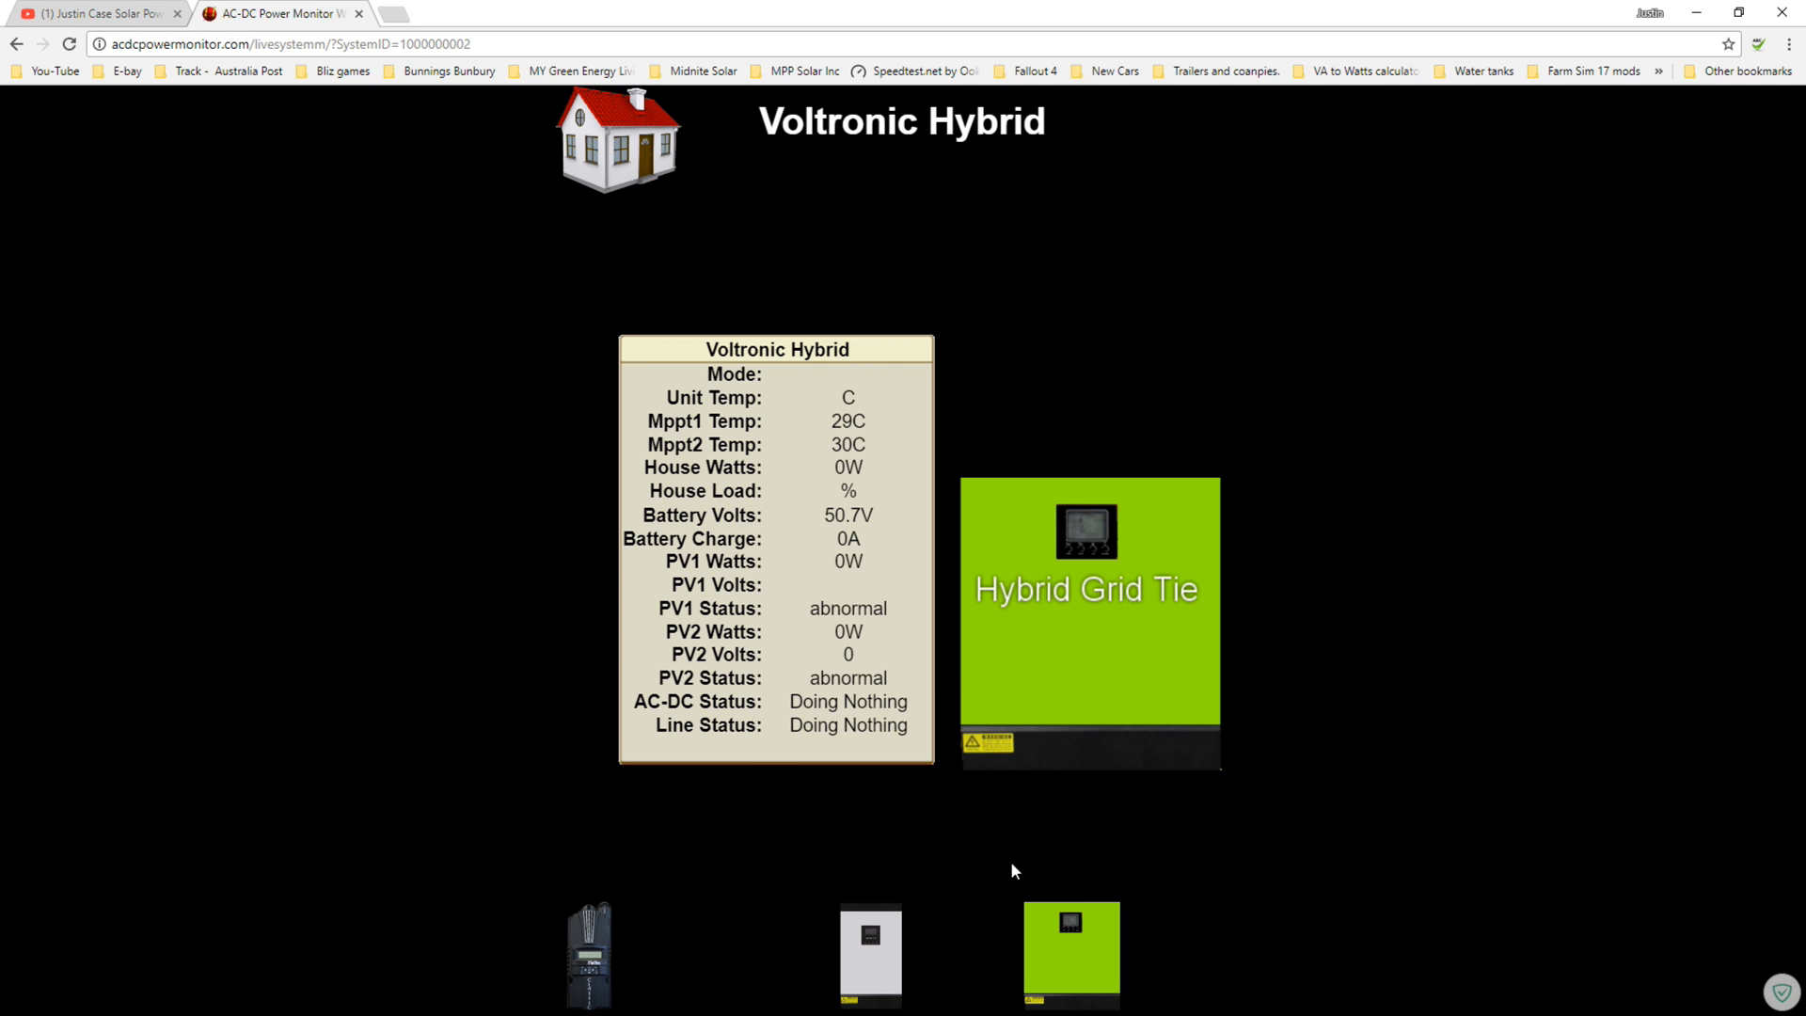
pyautogui.moveTo(1063, 396)
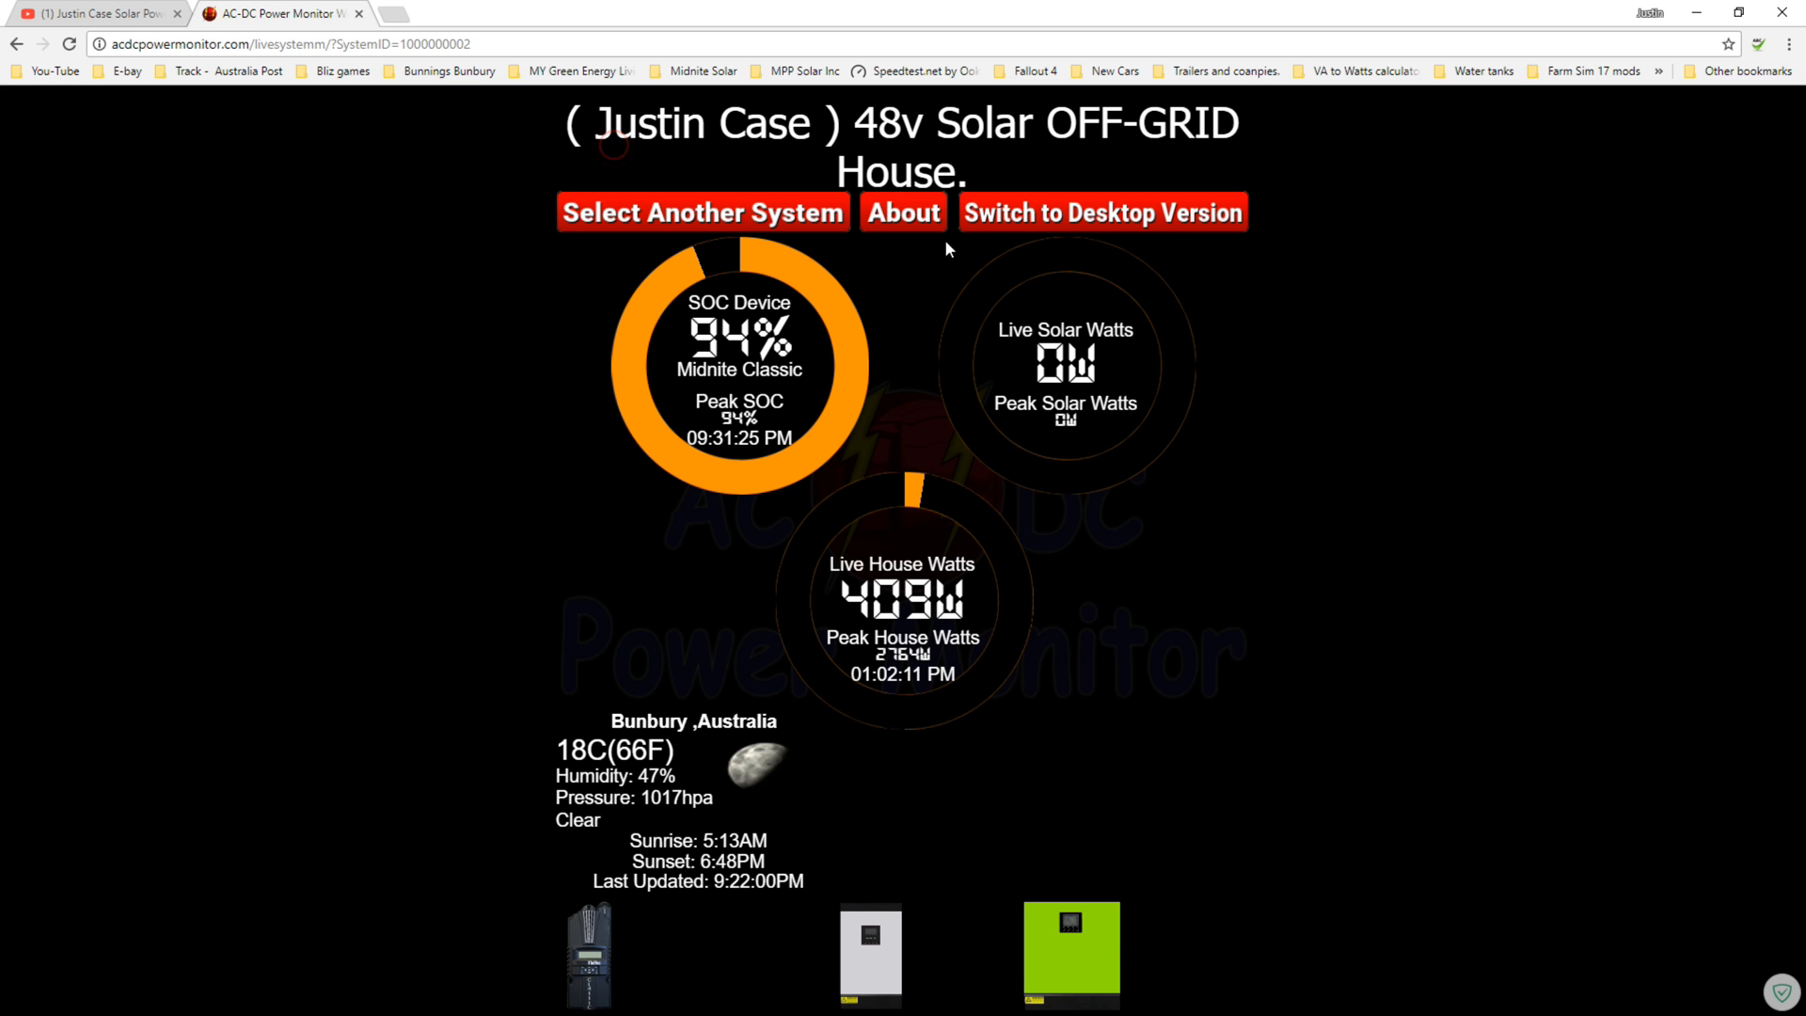
pyautogui.click(1071, 952)
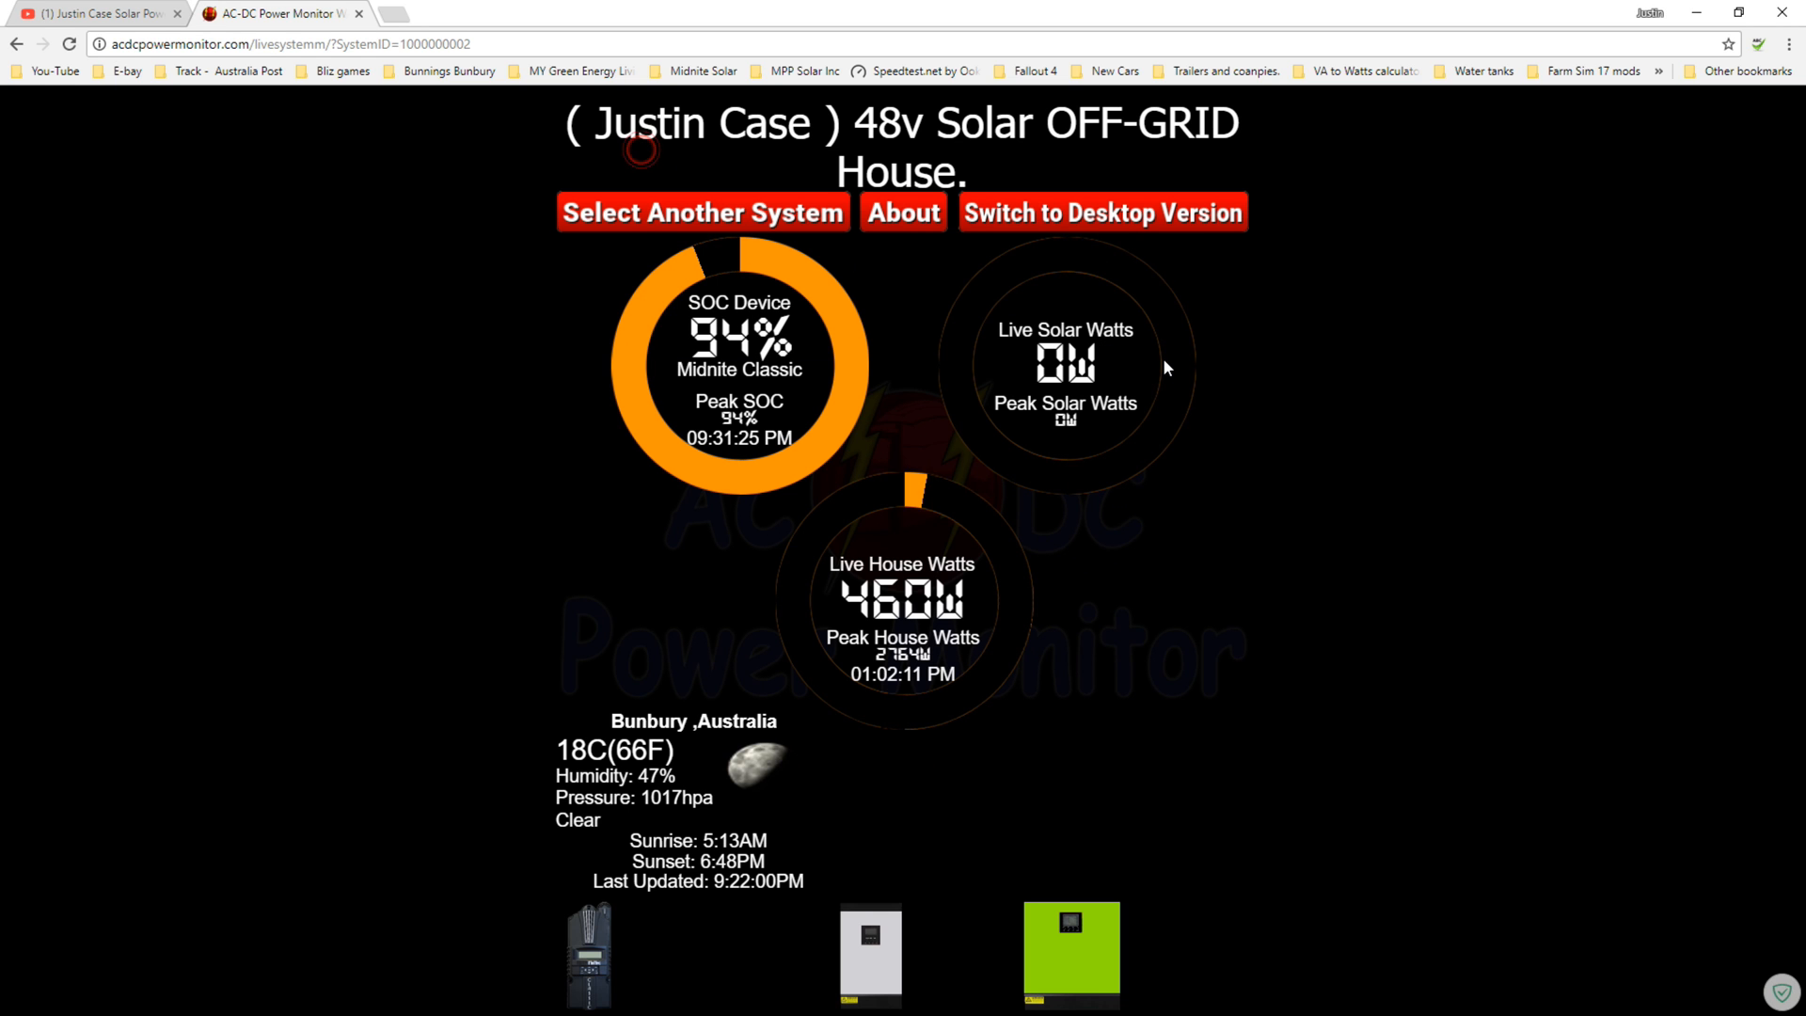
pyautogui.moveTo(1069, 418)
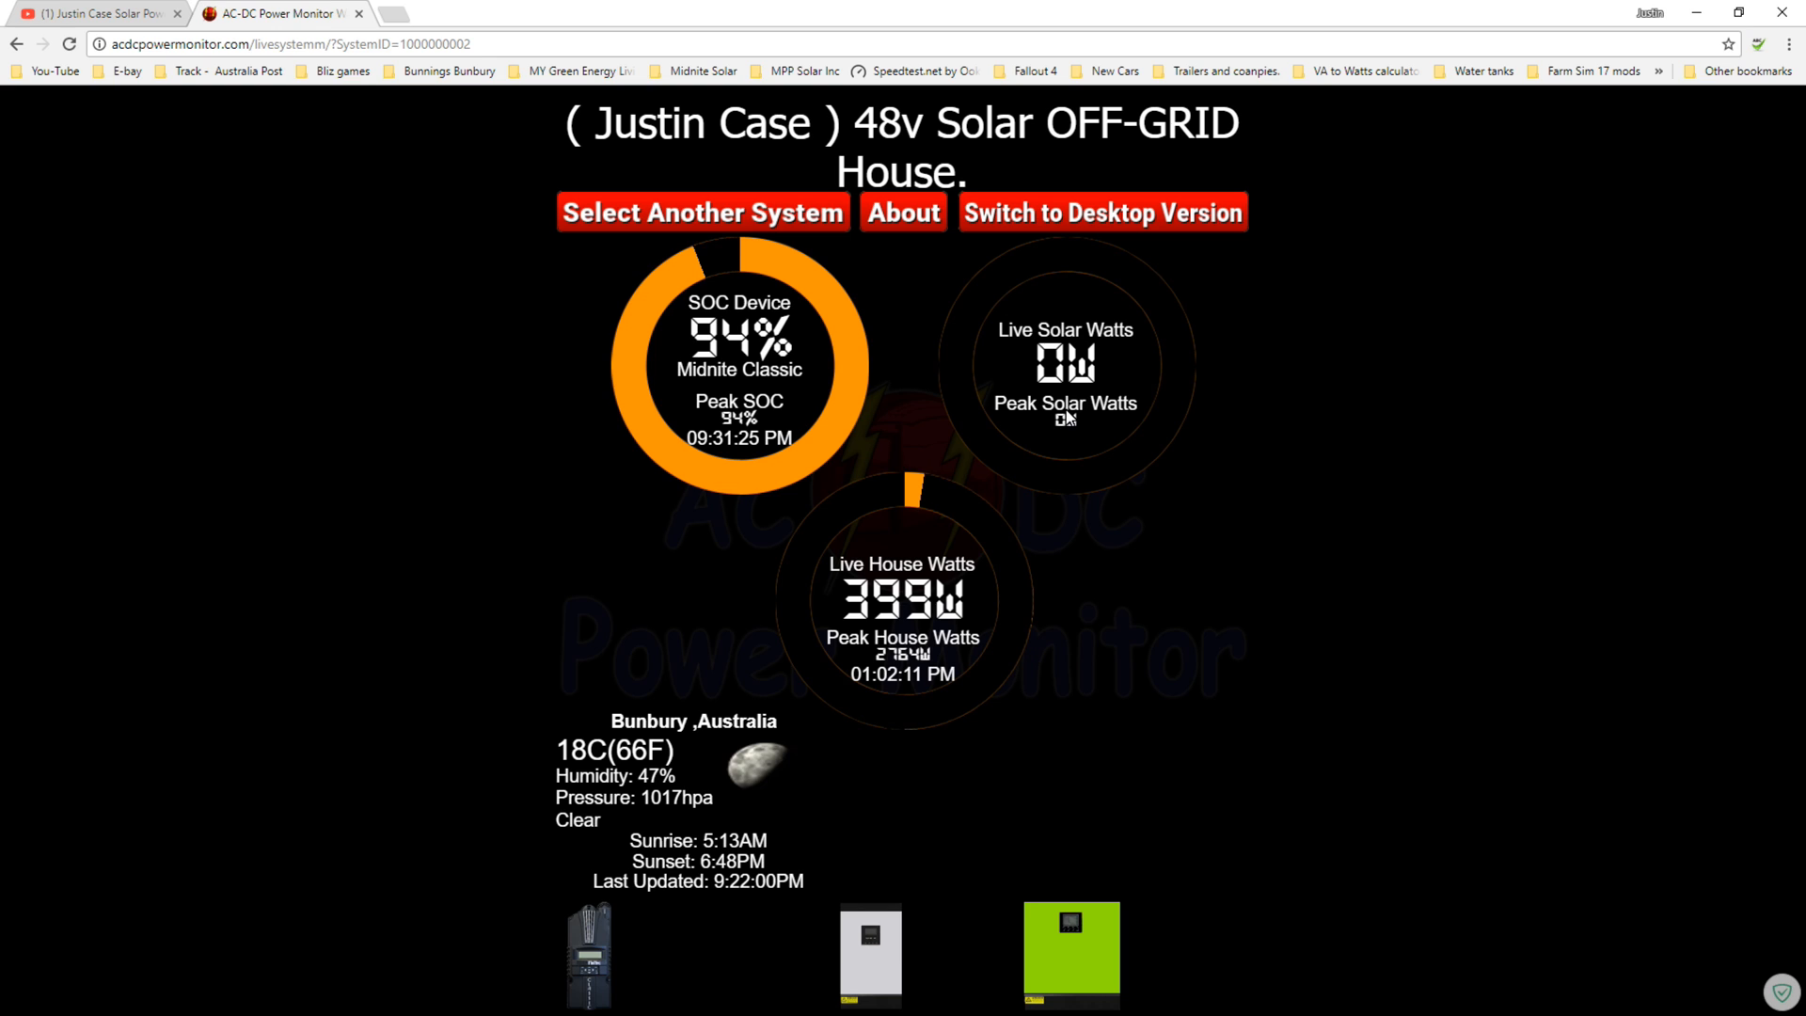
pyautogui.moveTo(1161, 434)
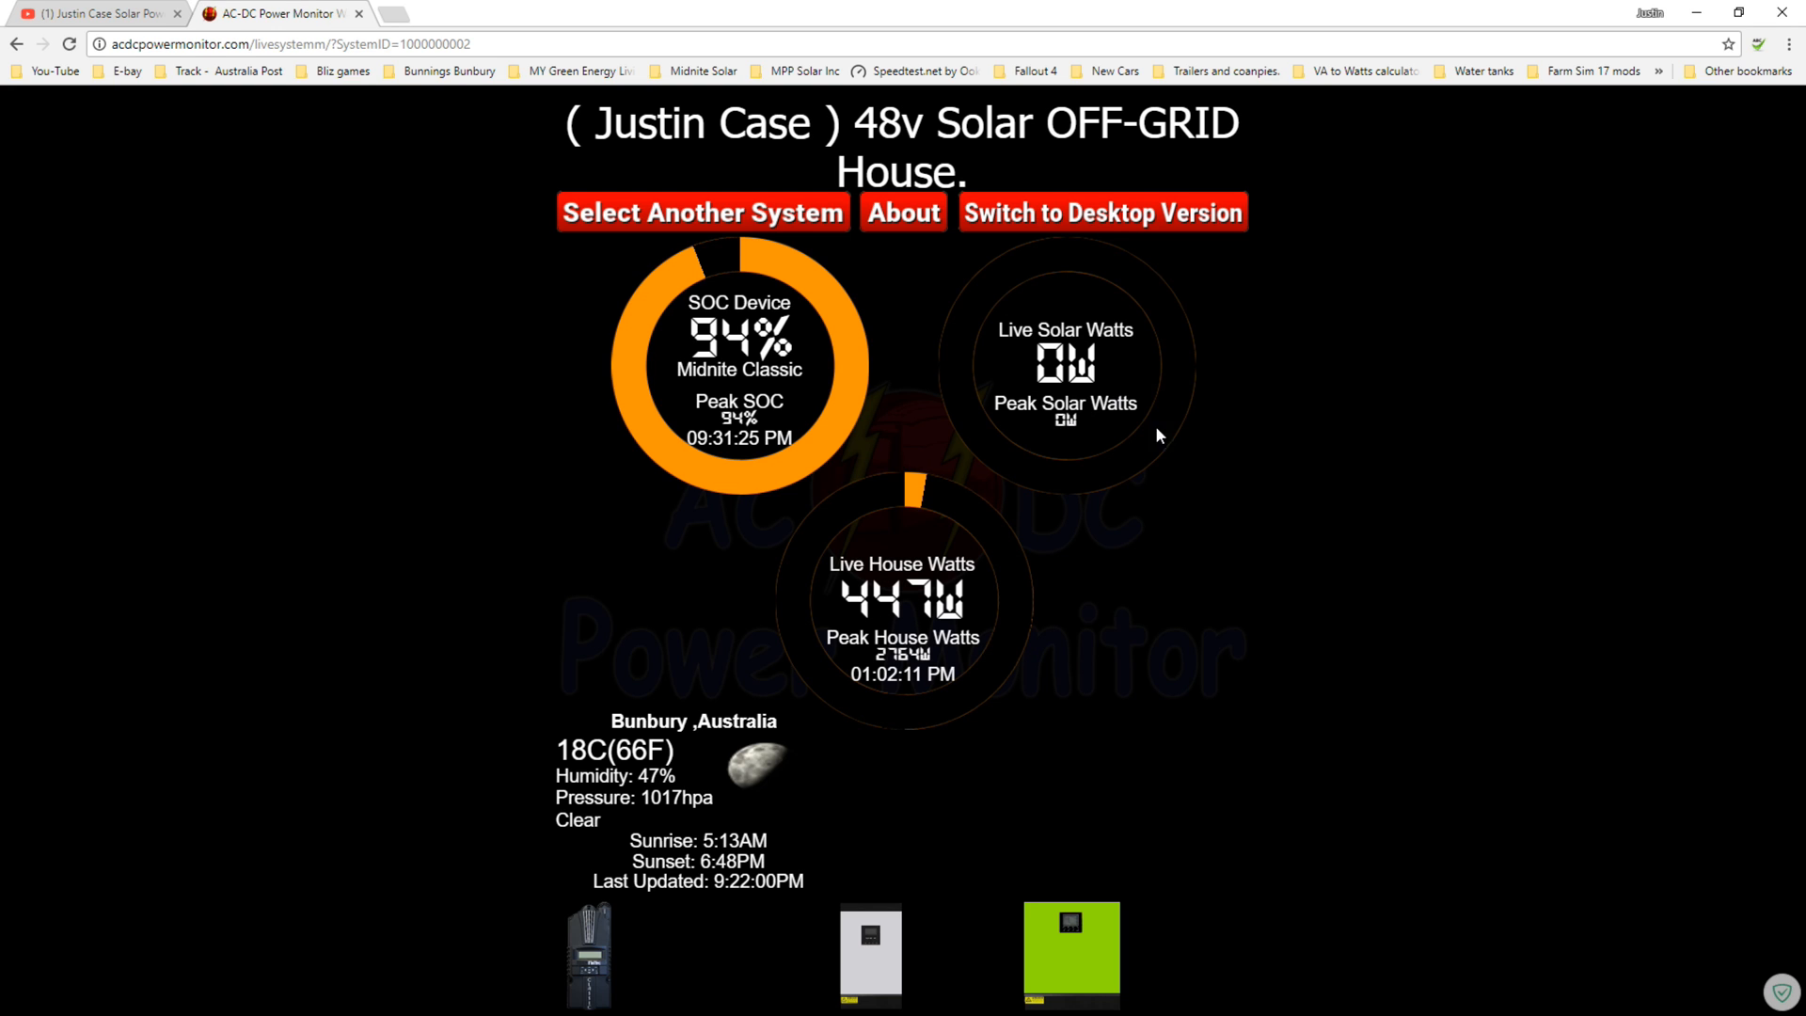
pyautogui.moveTo(1166, 439)
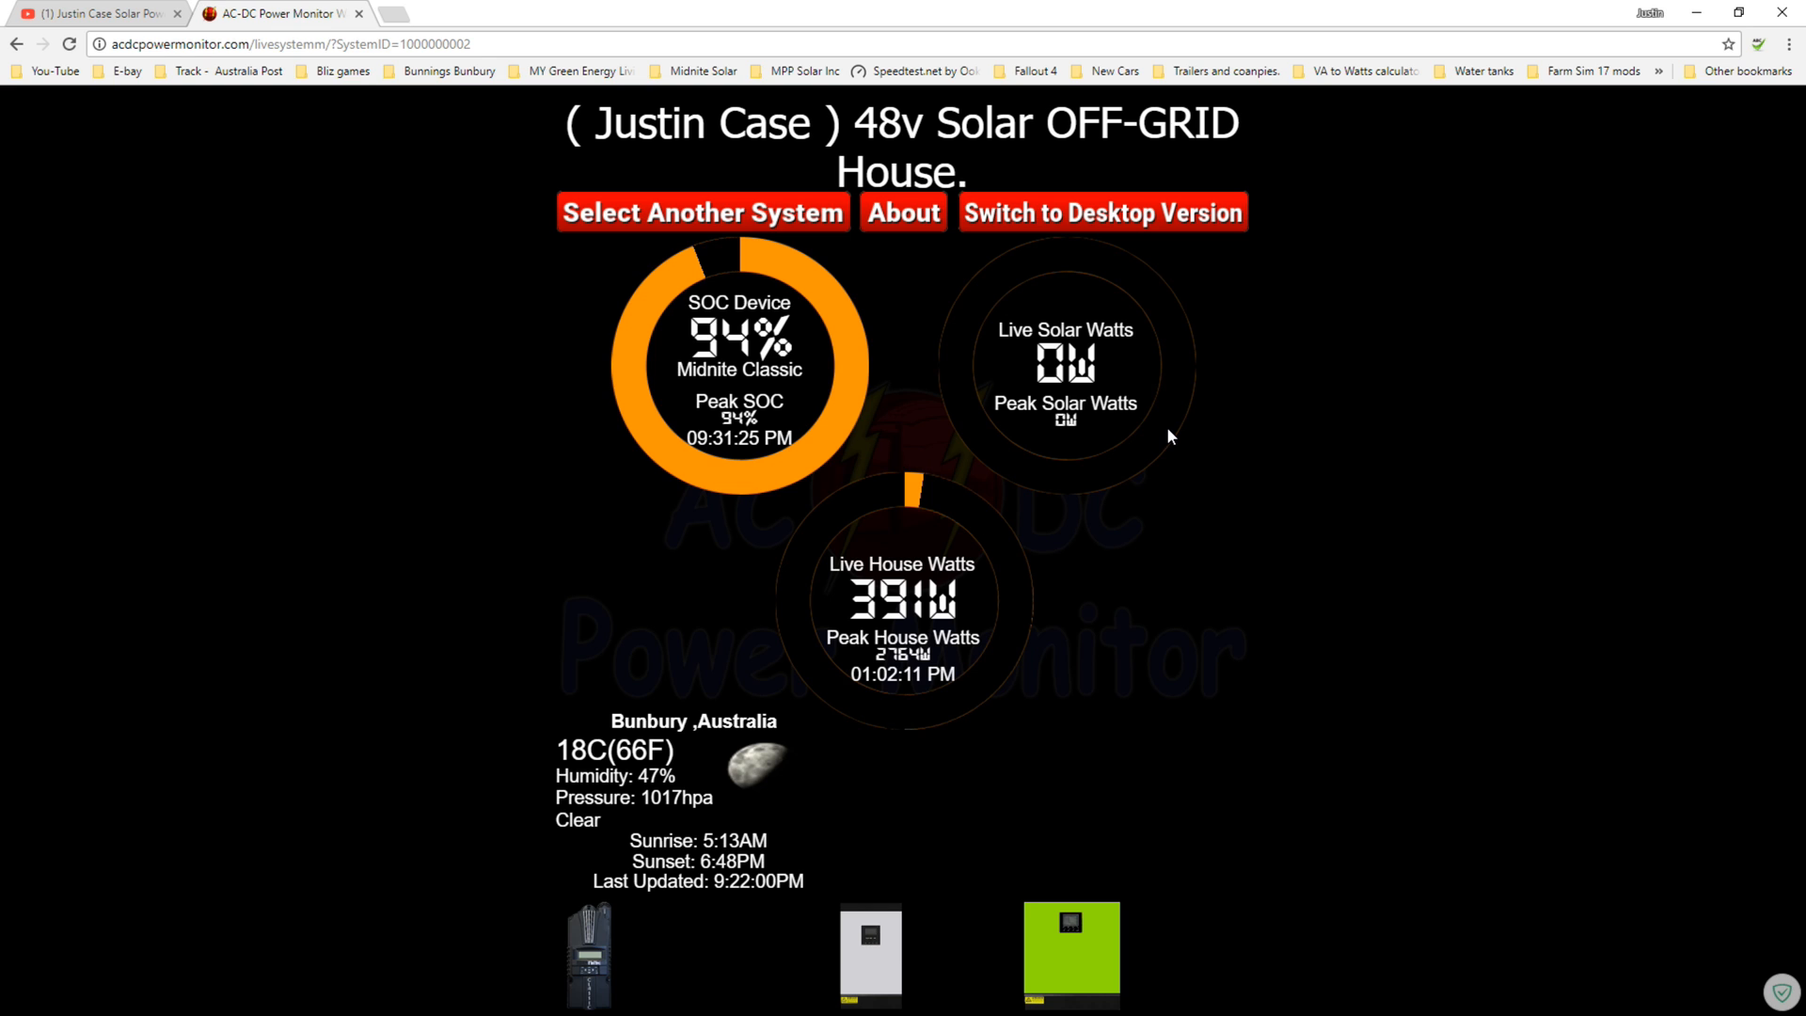
pyautogui.moveTo(1175, 236)
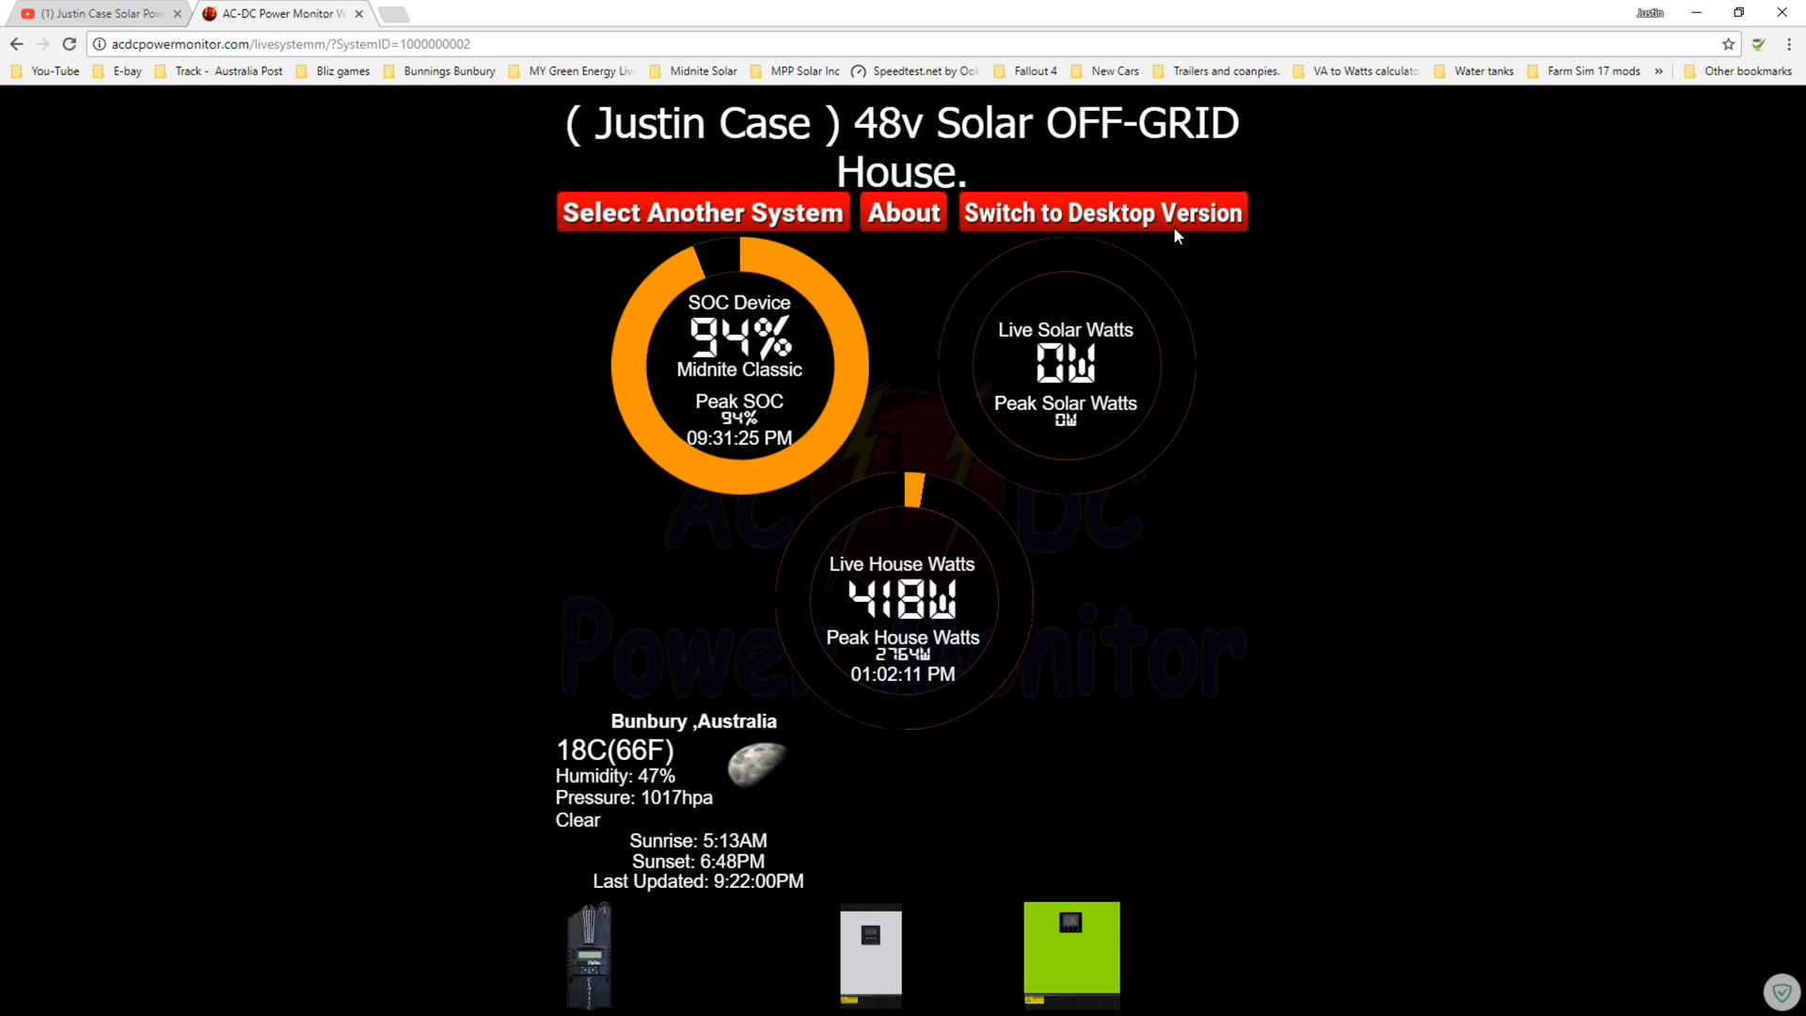
pyautogui.click(1101, 212)
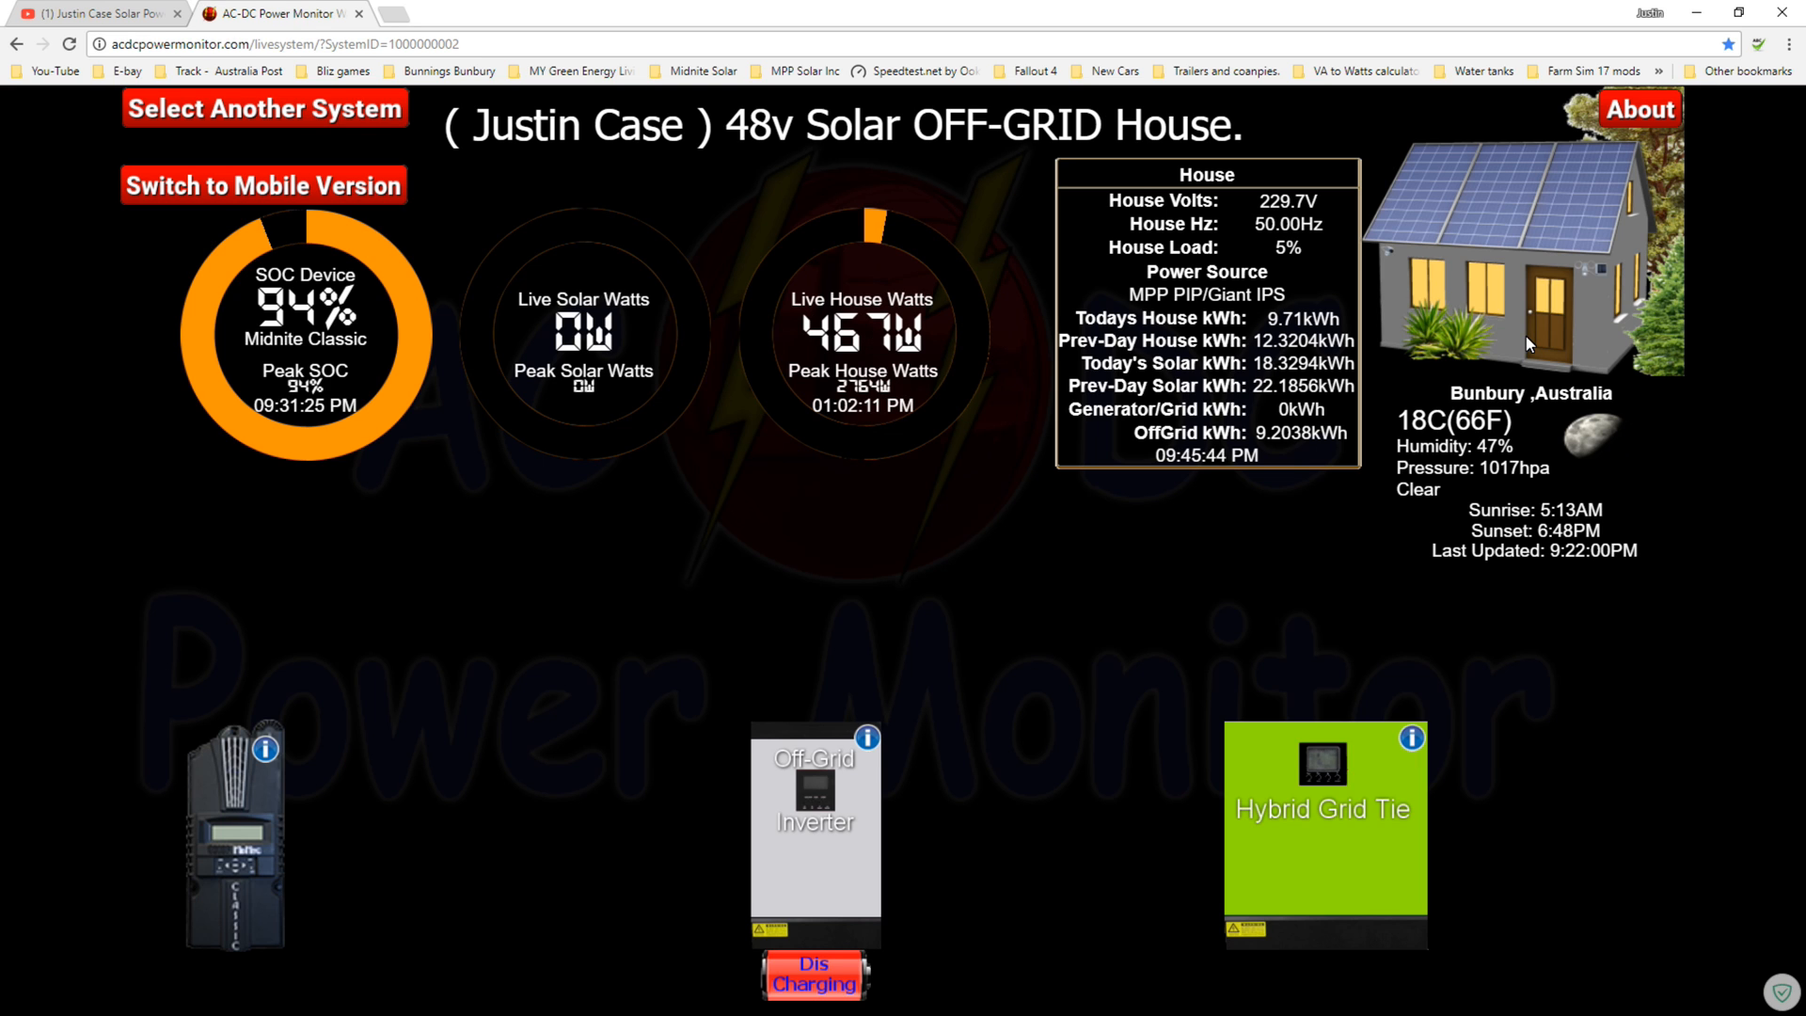
pyautogui.moveTo(267, 753)
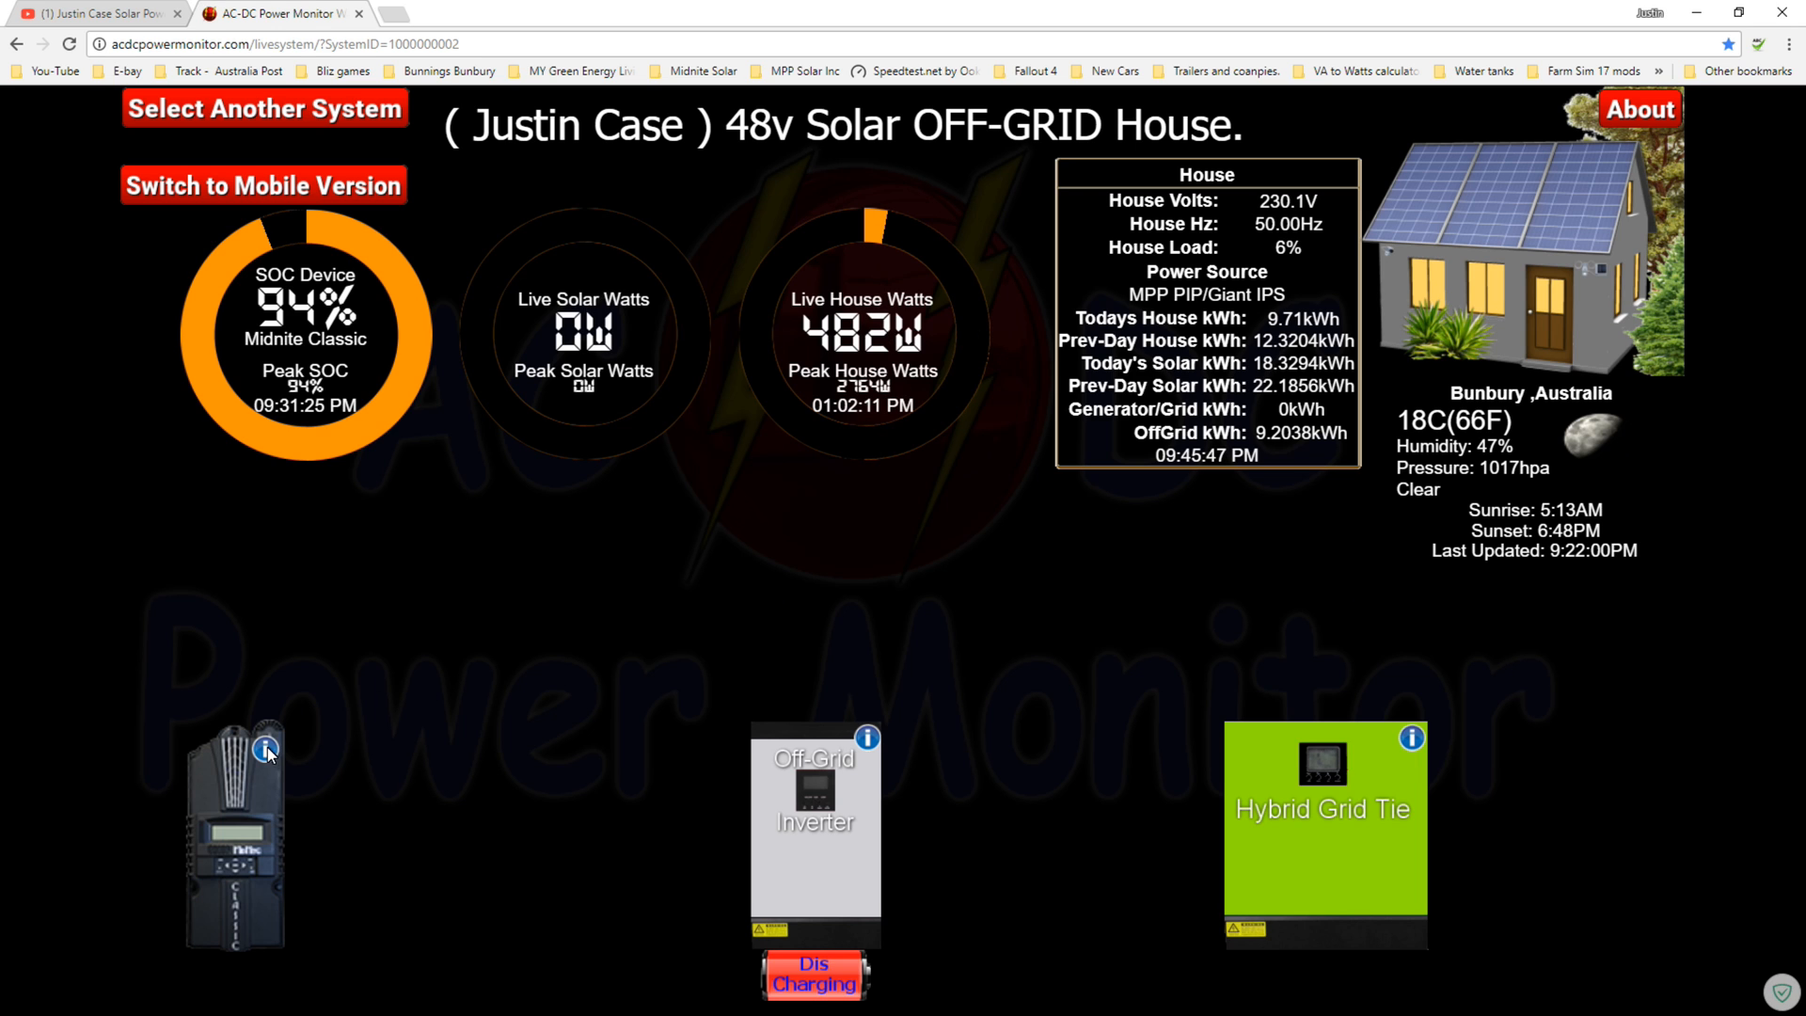
# View and close a device's live summary in desktop layout, then show the About credits page
pyautogui.click(265, 747)
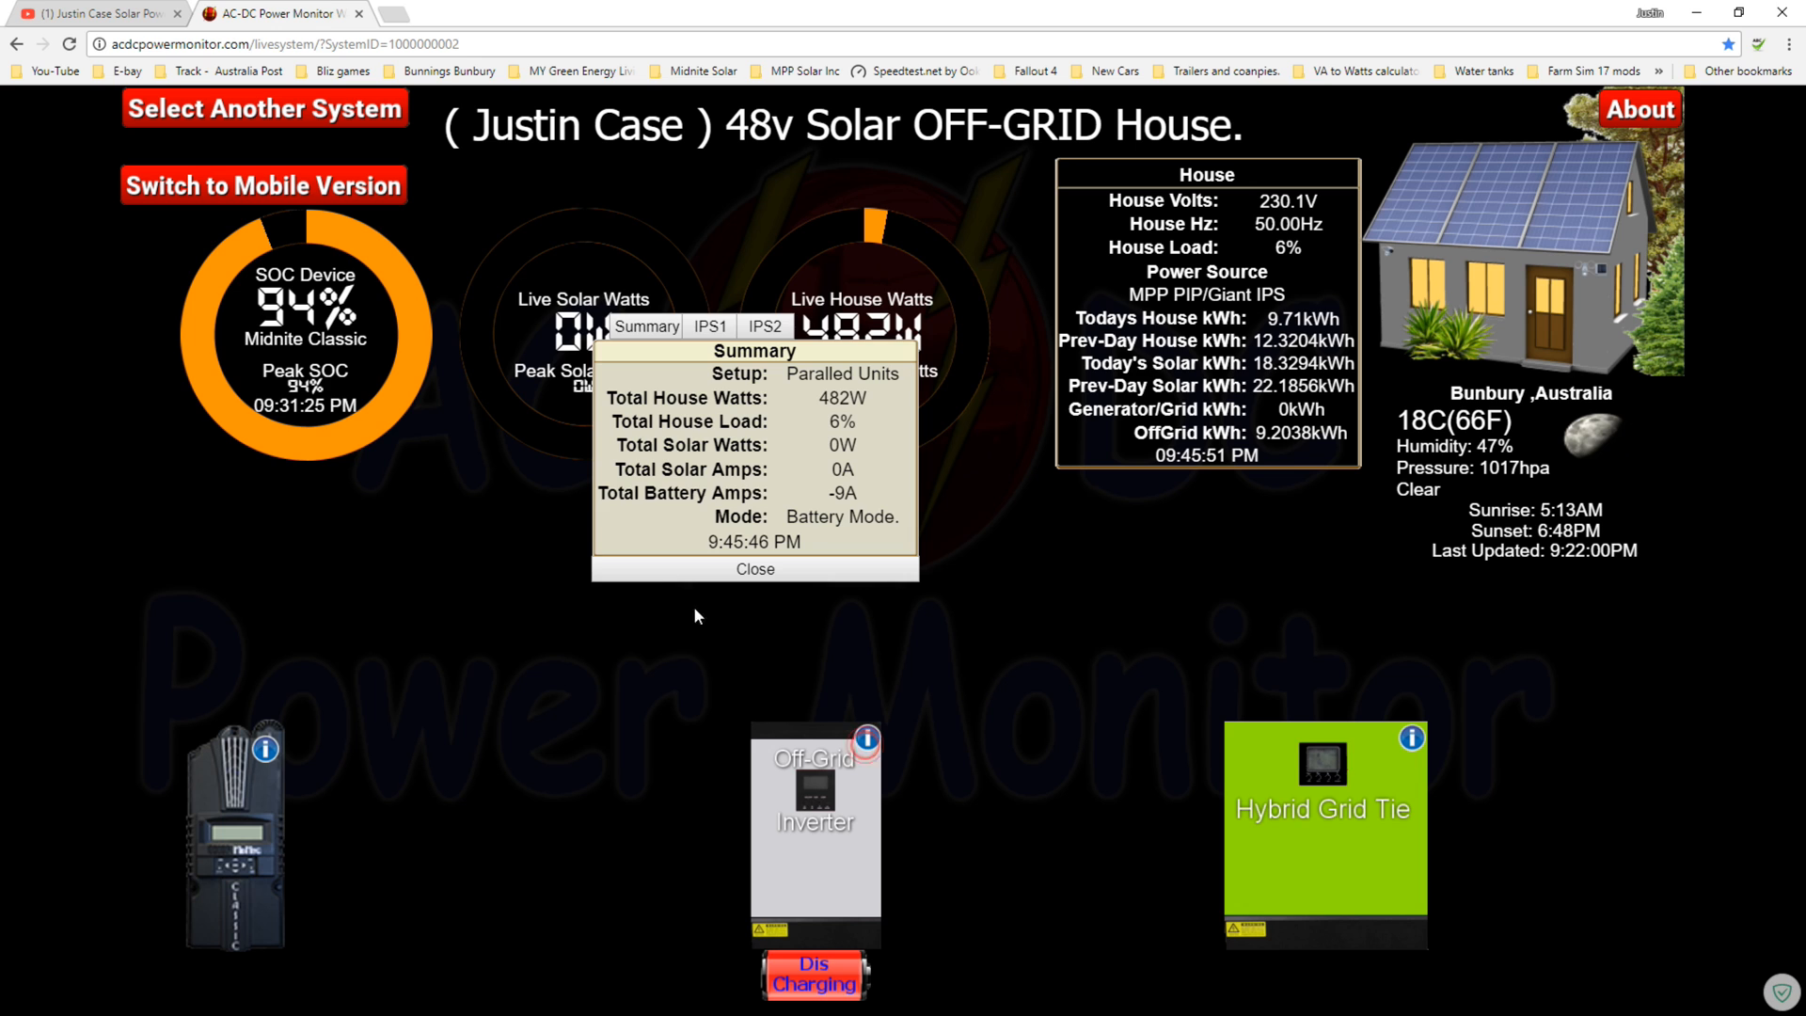
pyautogui.click(753, 568)
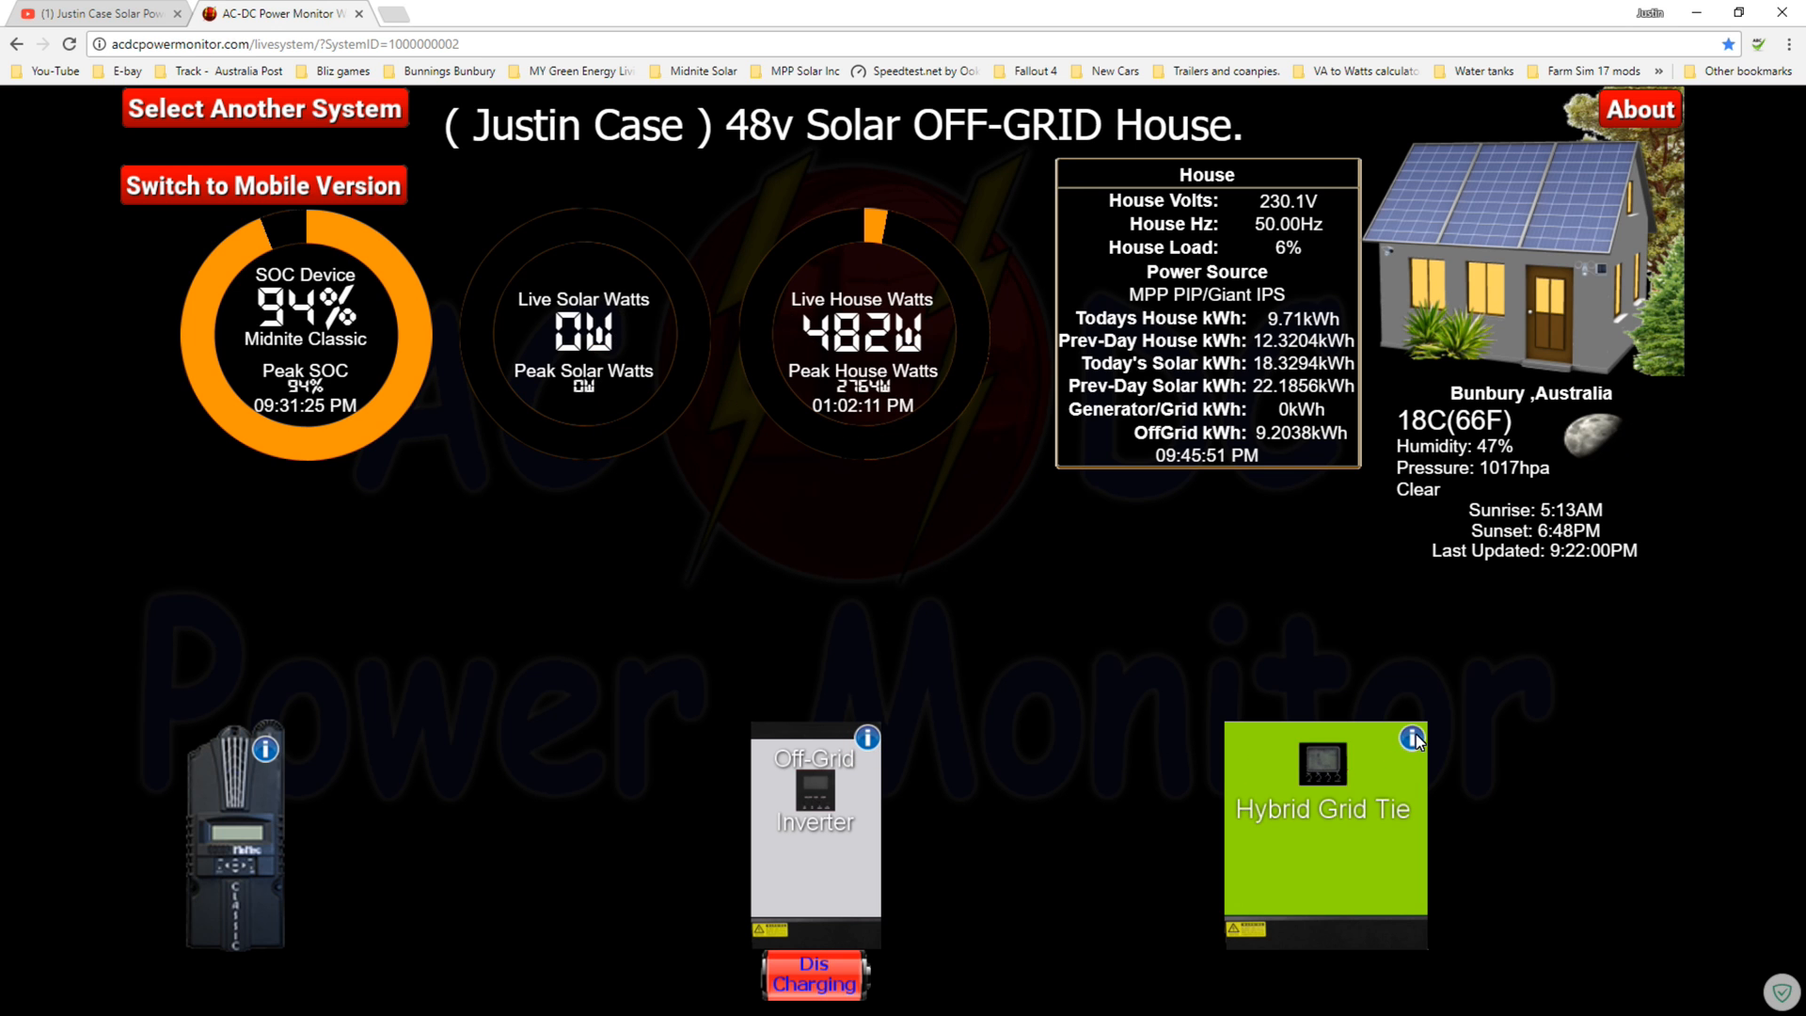
pyautogui.moveTo(1161, 581)
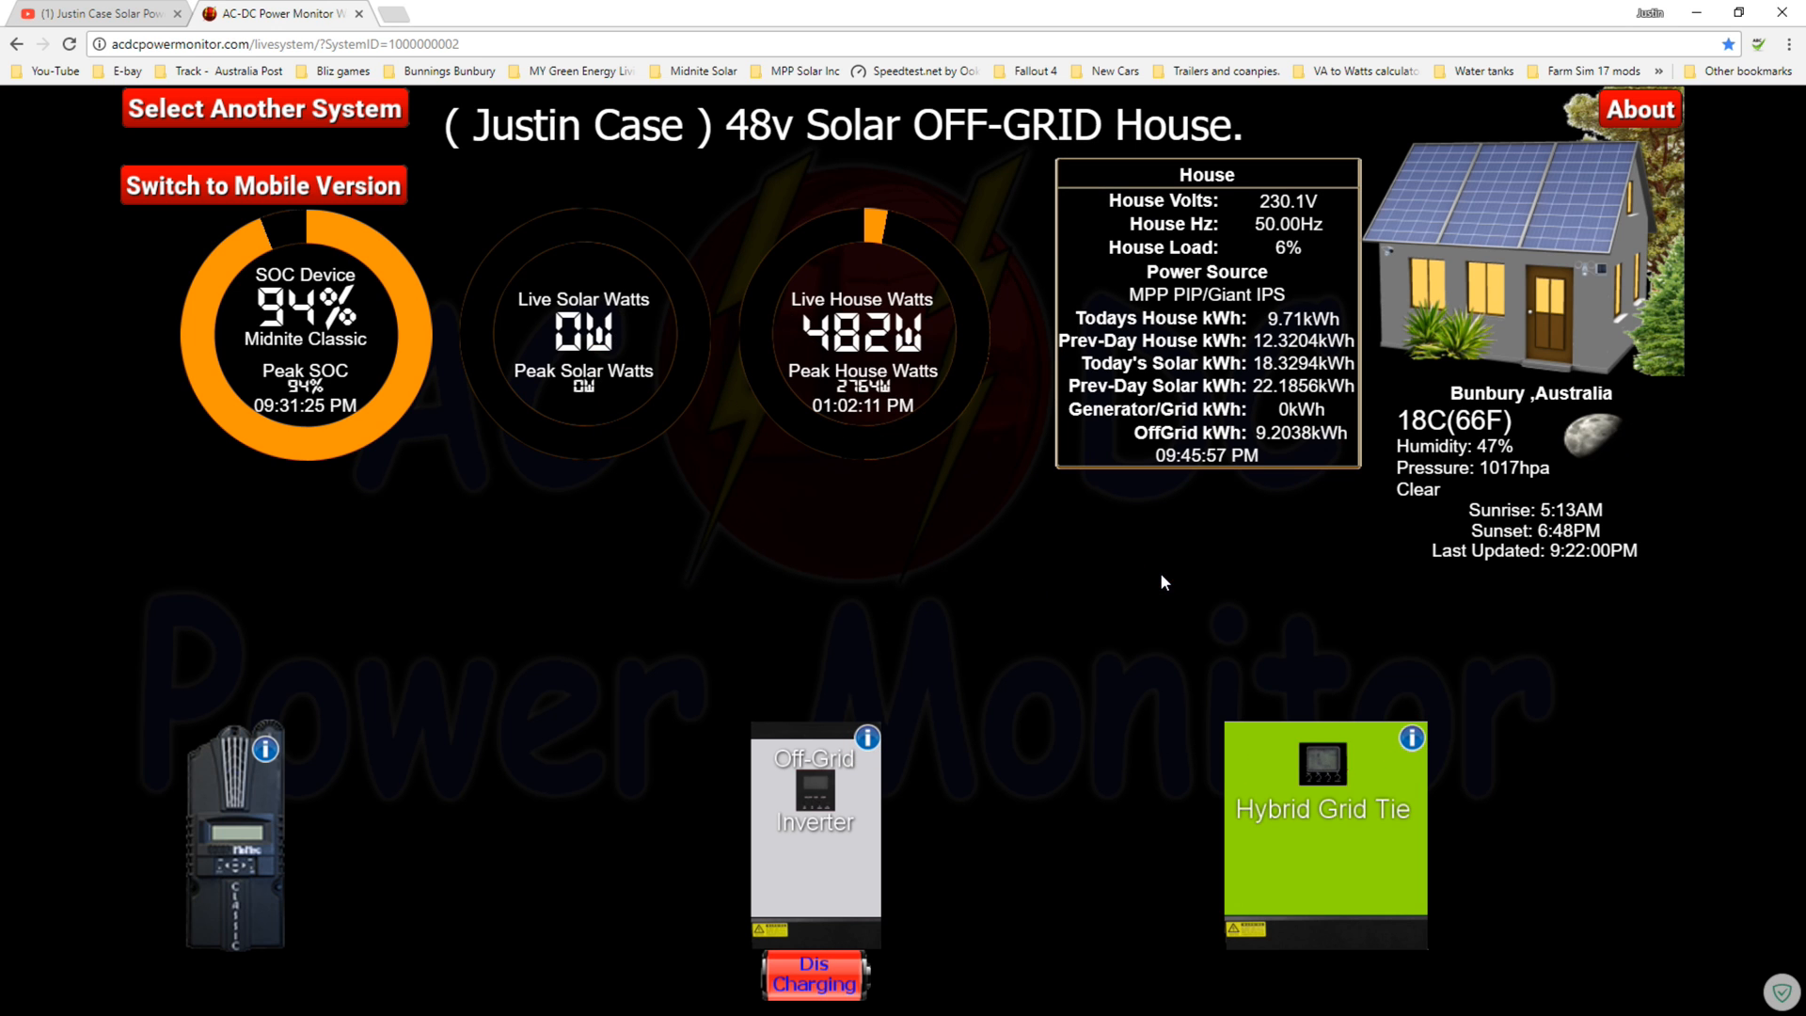
pyautogui.moveTo(1291, 542)
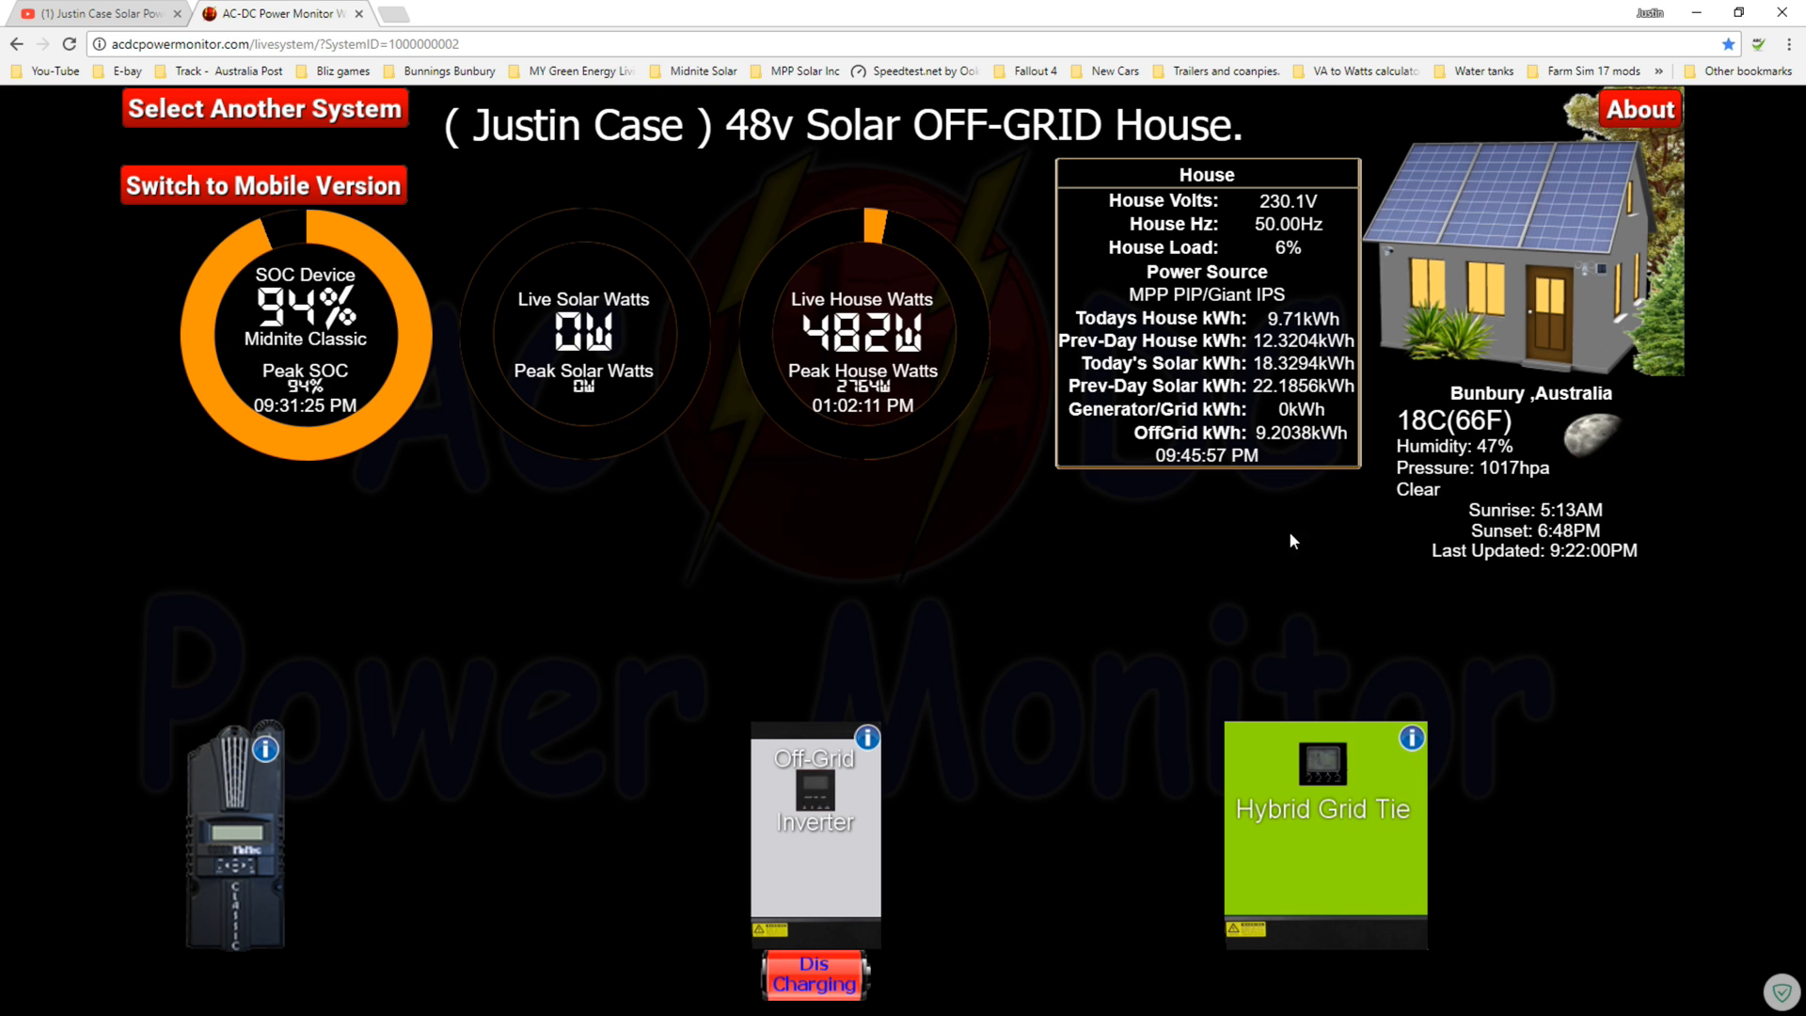
pyautogui.moveTo(807, 448)
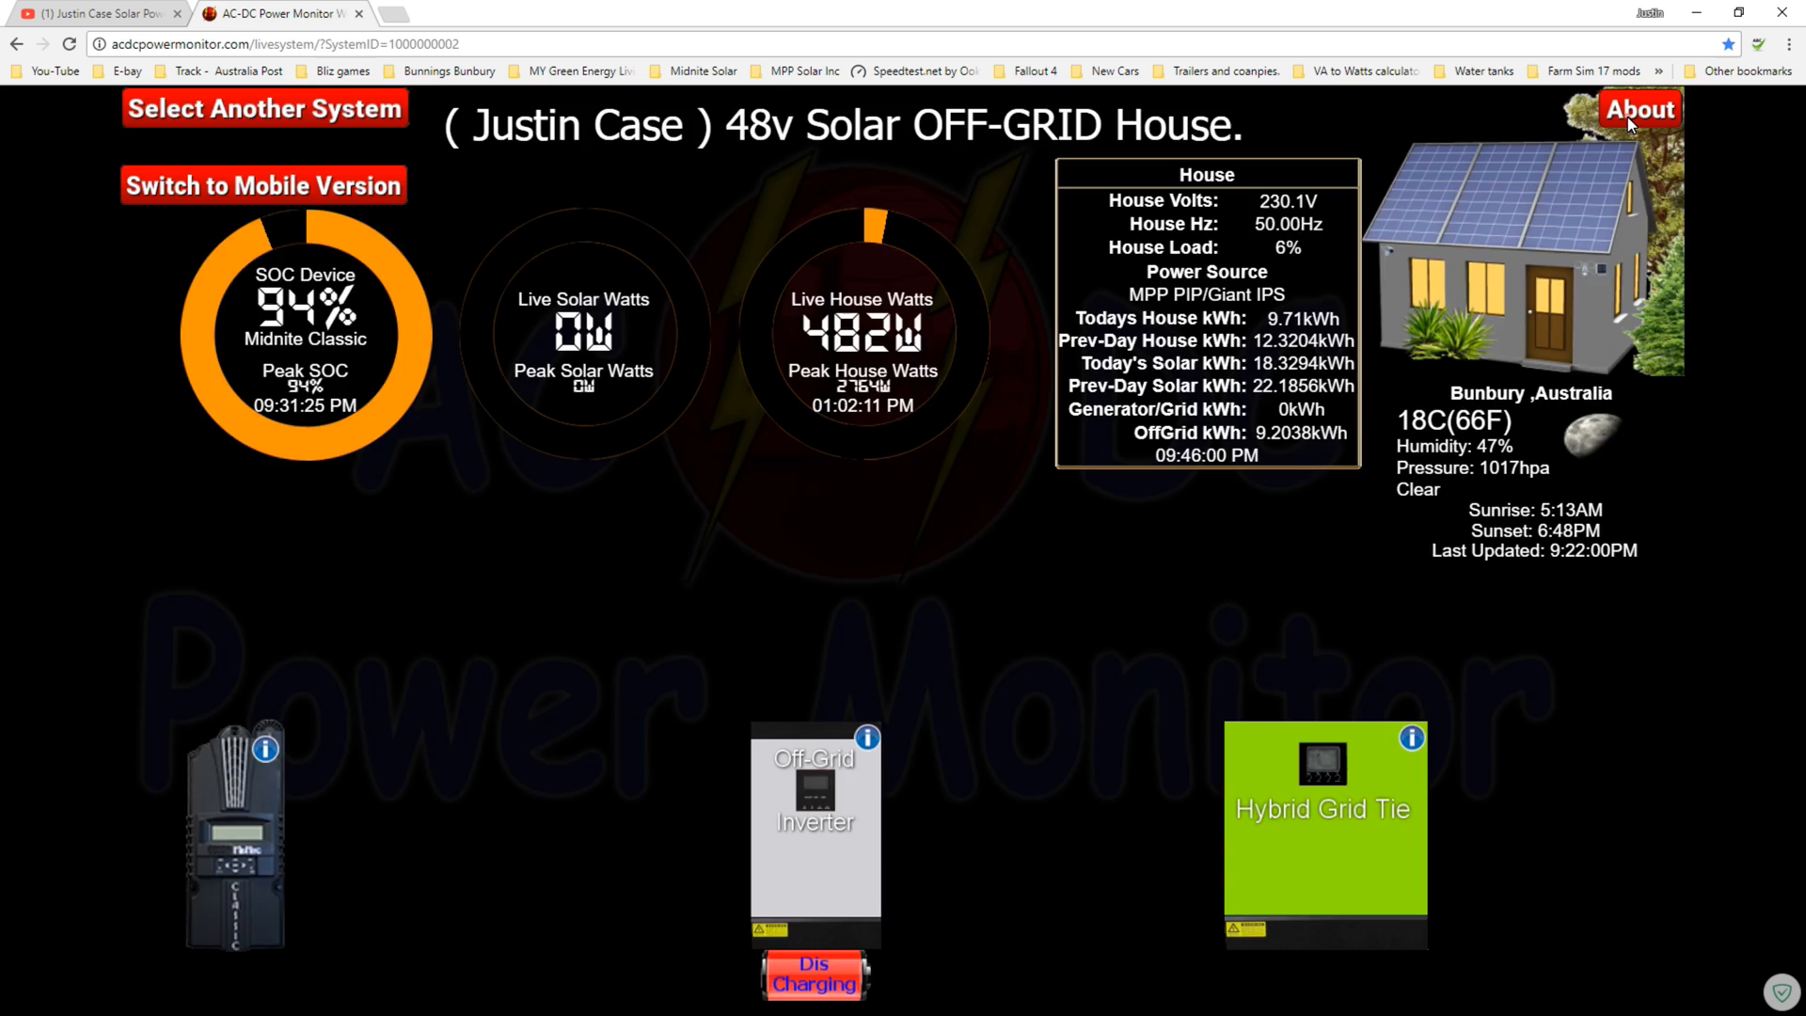
pyautogui.click(1639, 110)
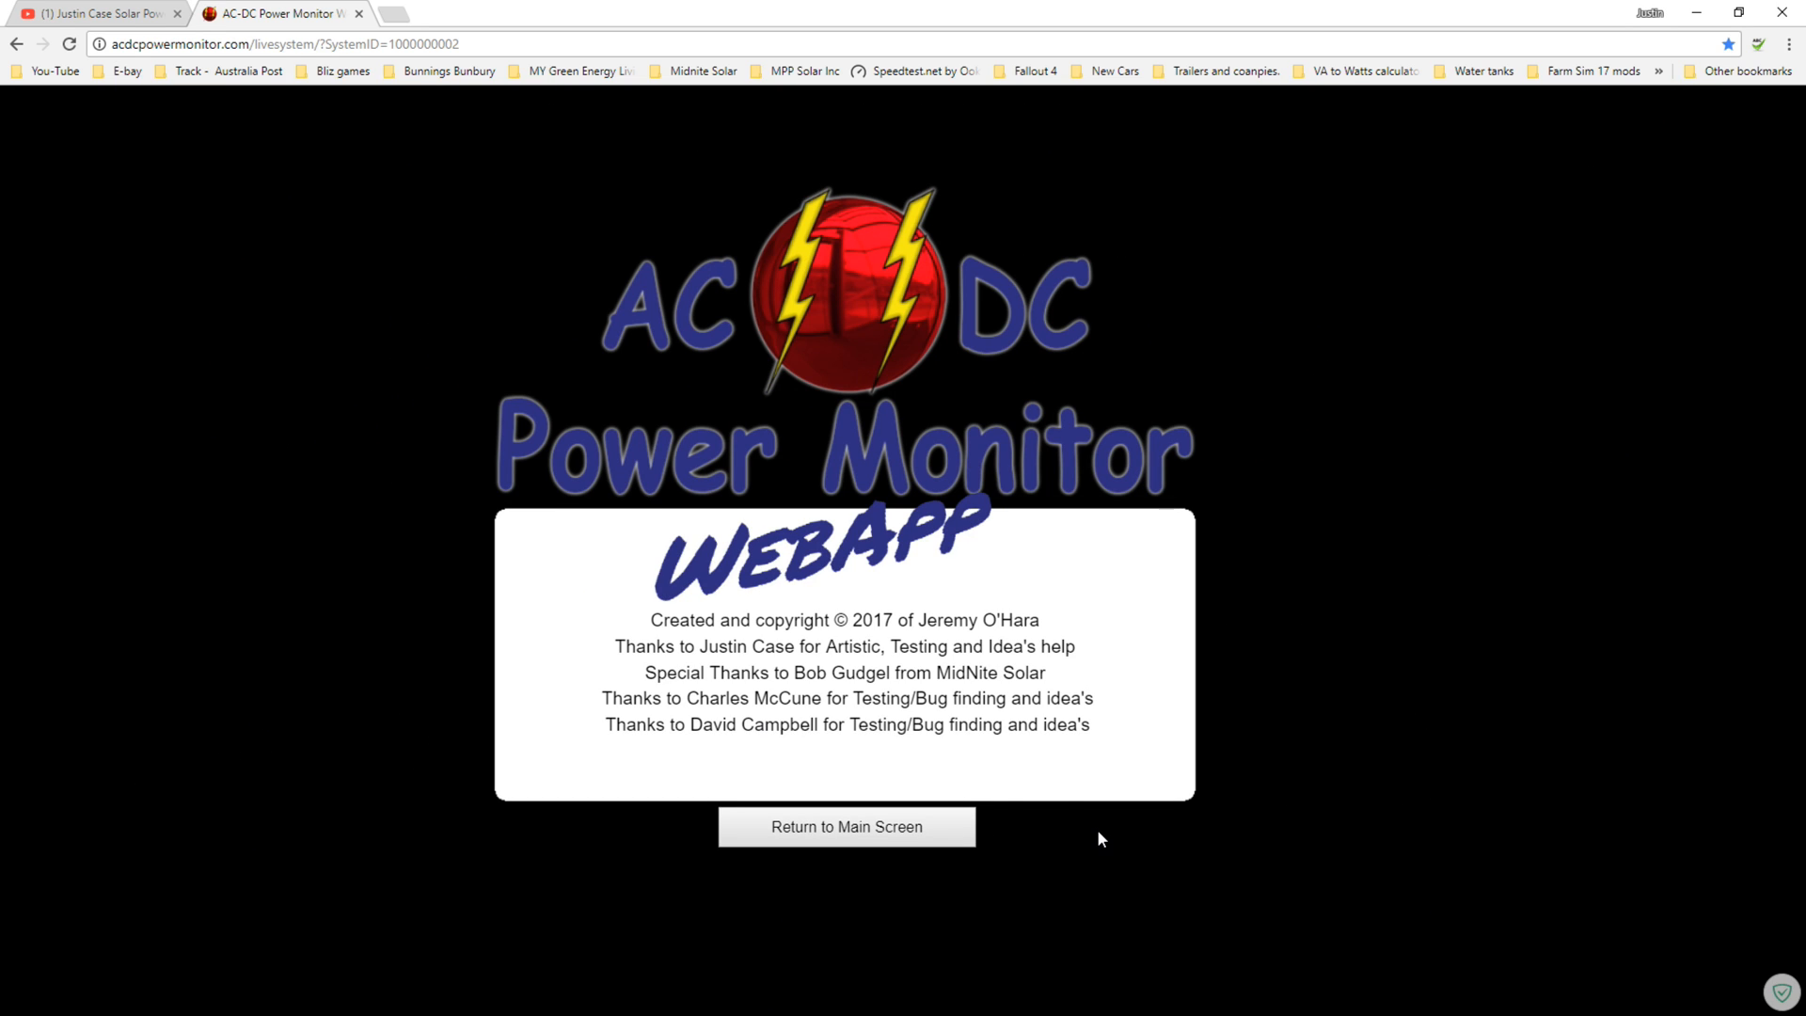
pyautogui.moveTo(715, 634)
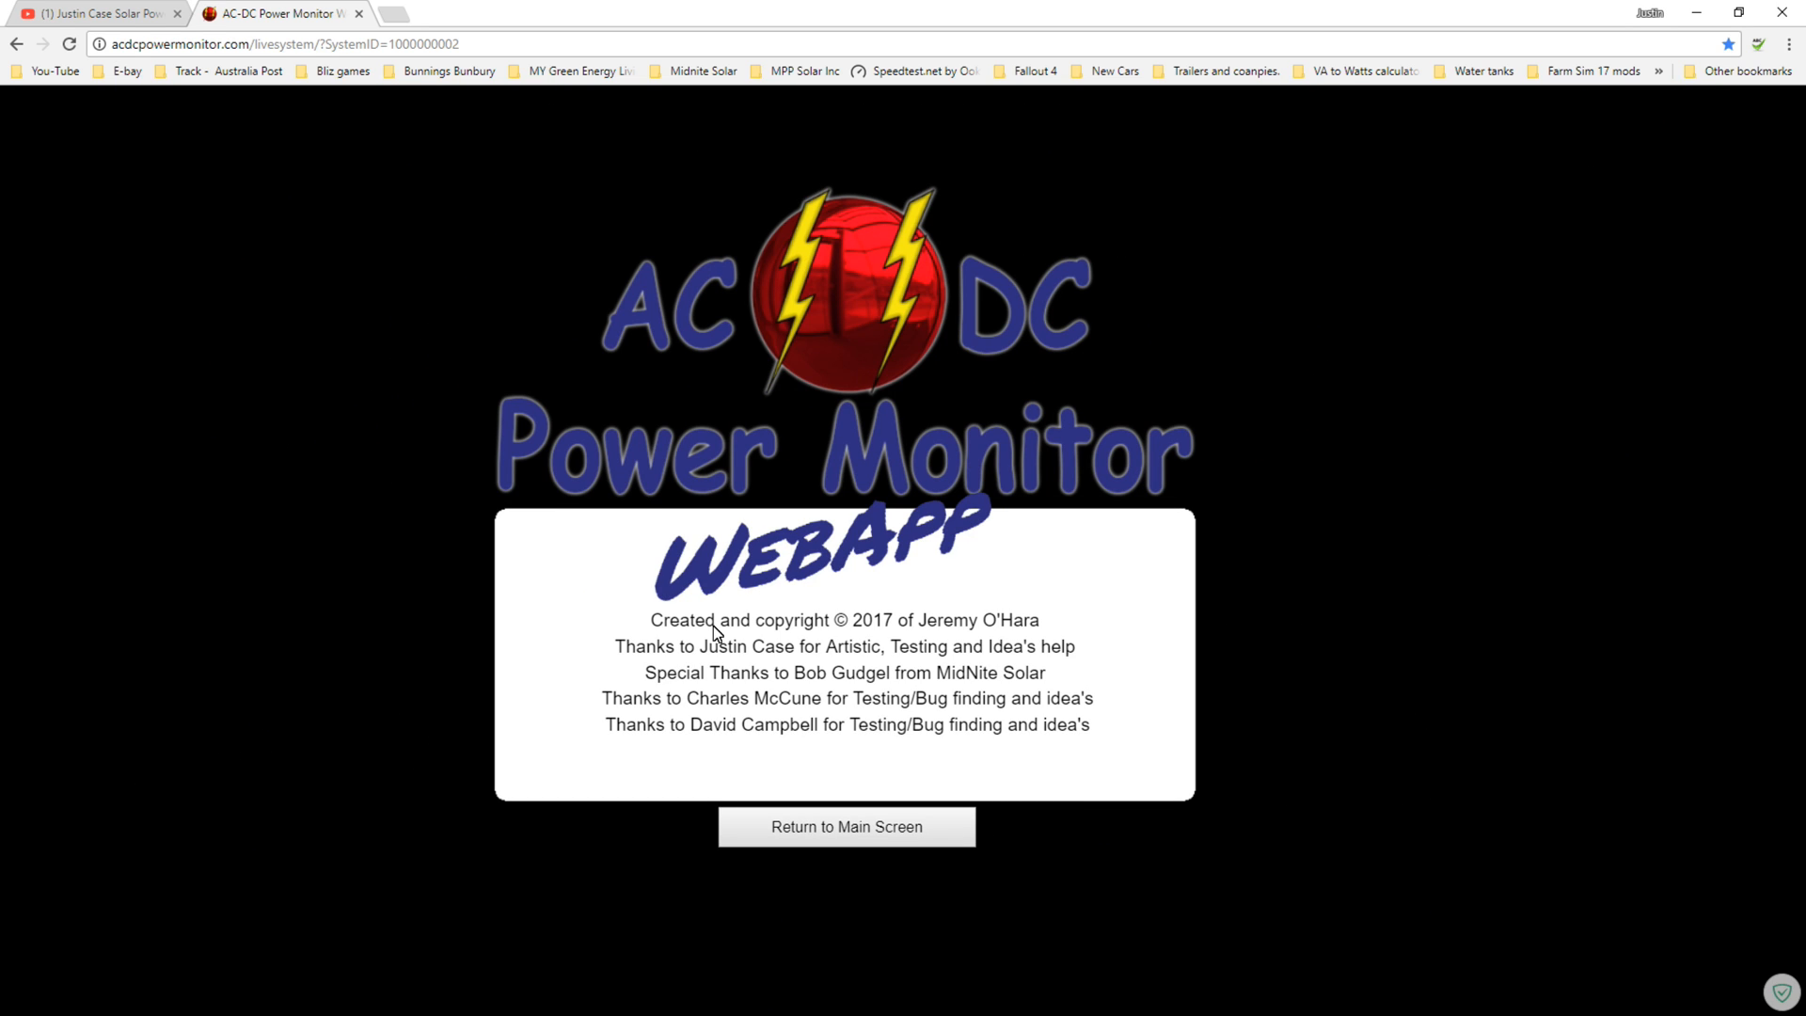
pyautogui.moveTo(1105, 766)
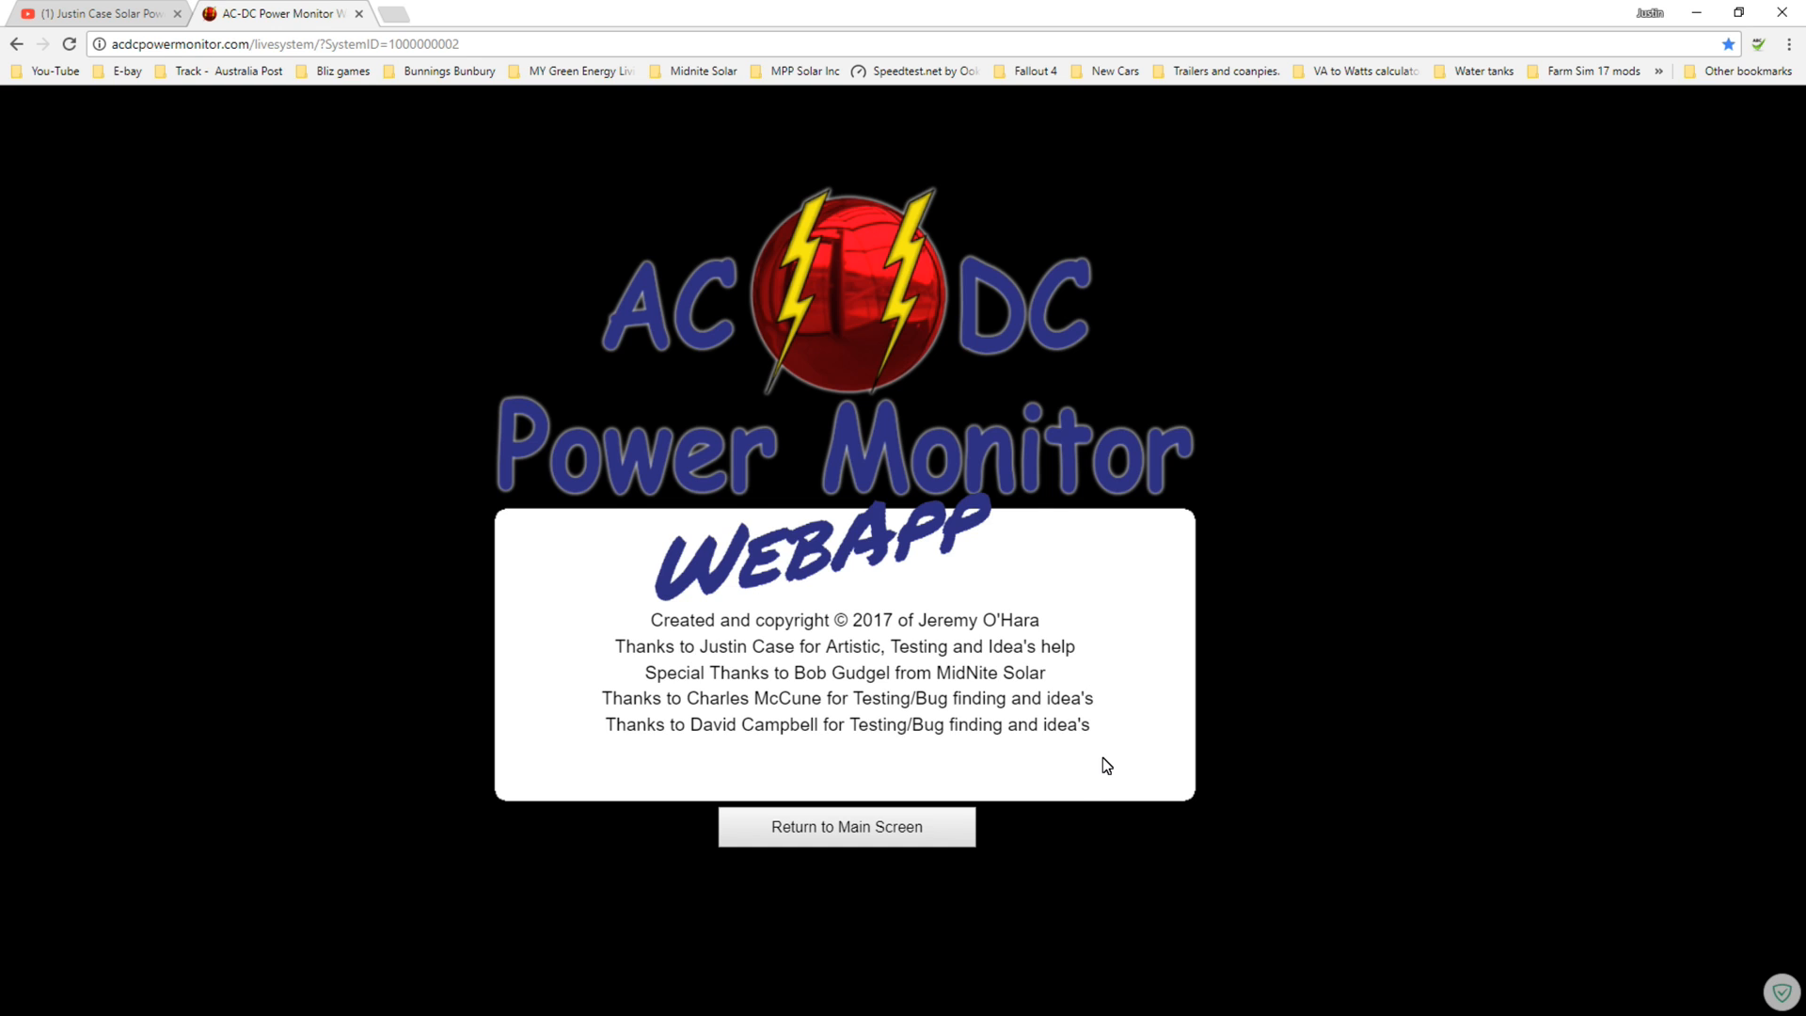
# Return from the About page to the house's desktop live-view dashboard
pyautogui.click(844, 826)
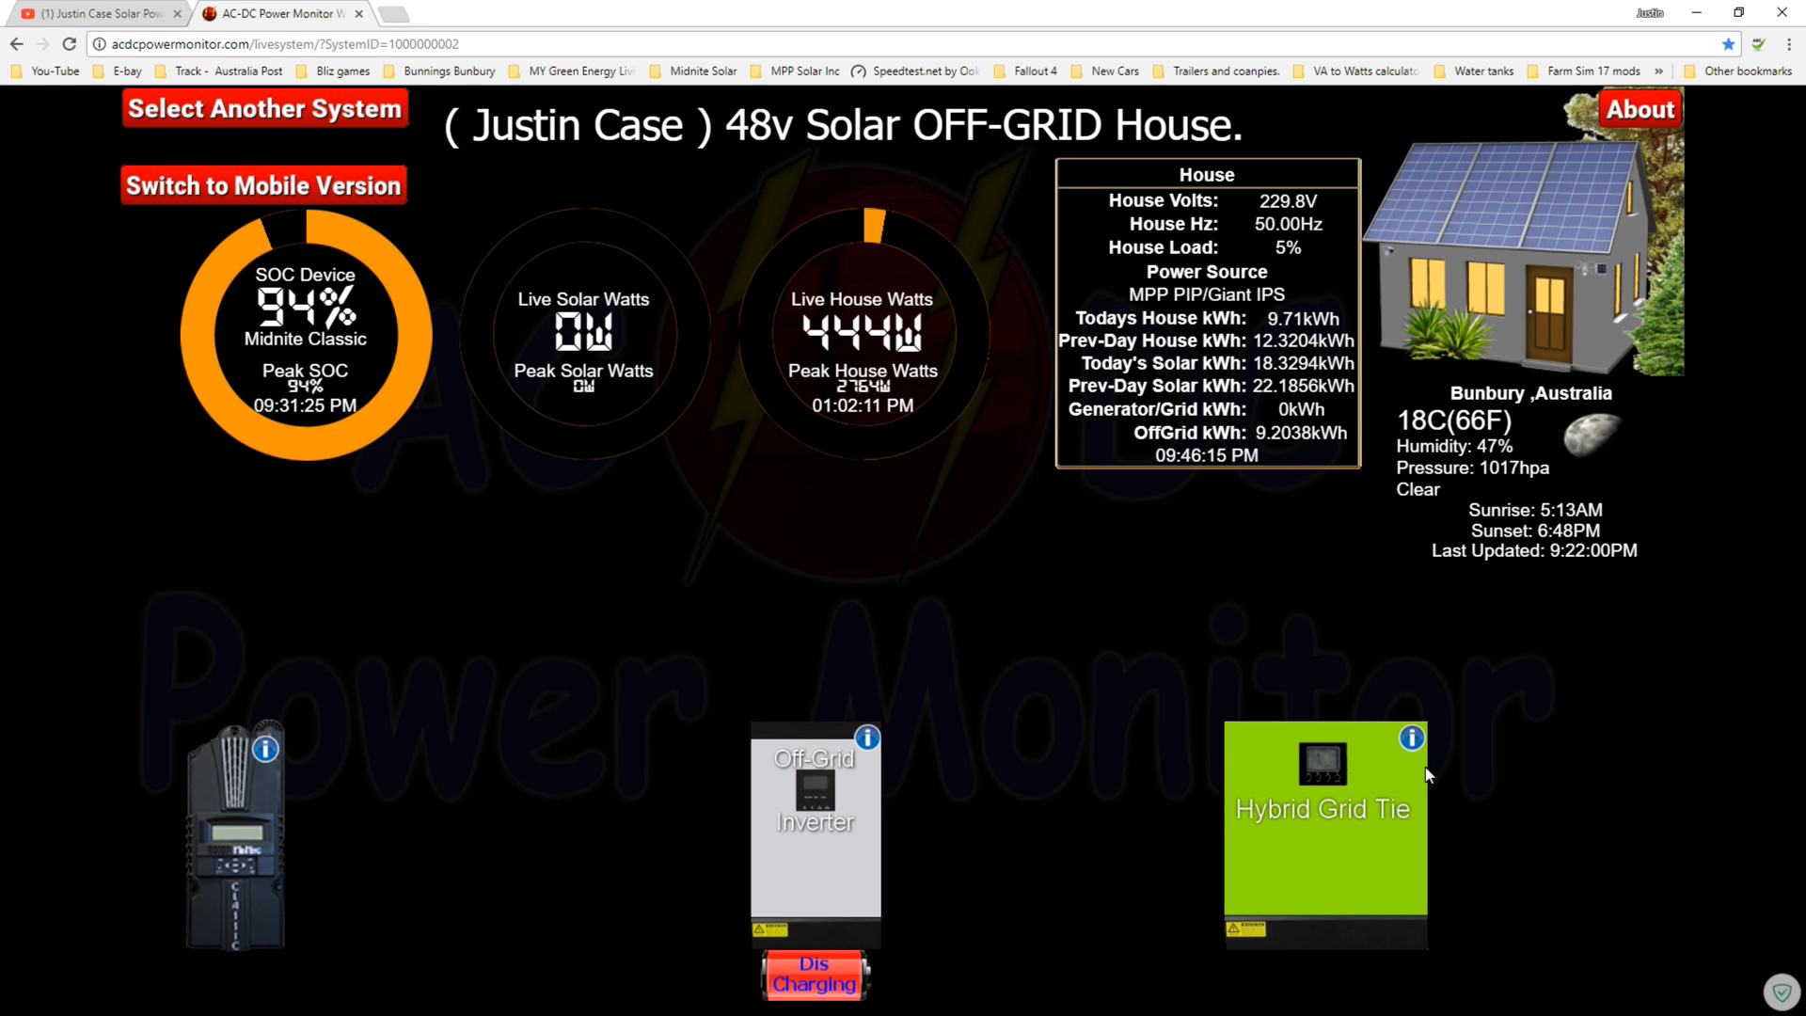